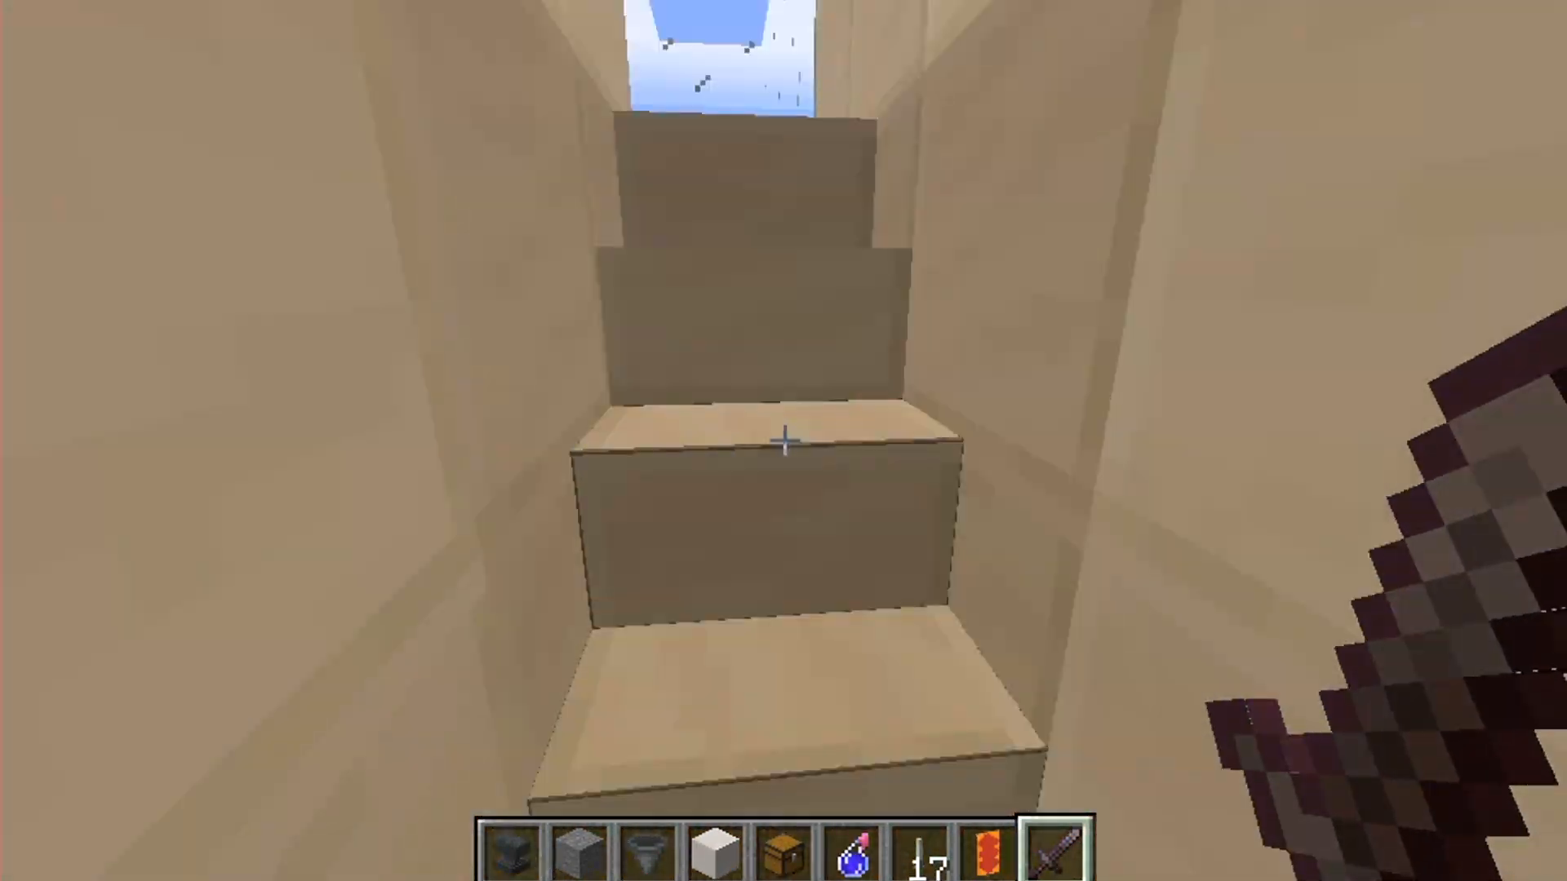
mouse_move(783, 439)
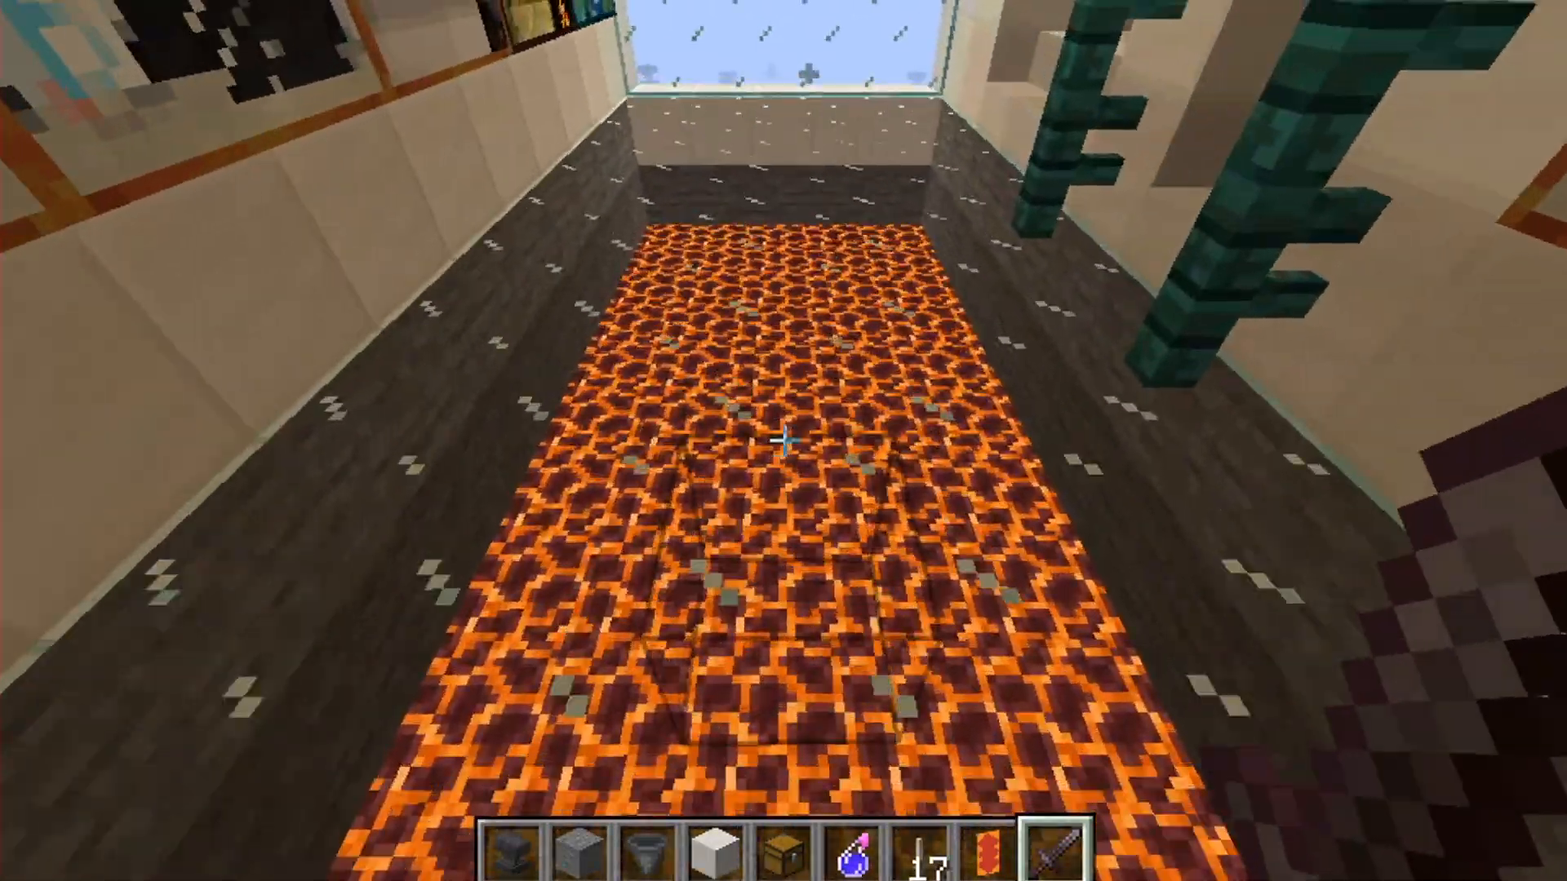
mouse_move(783, 461)
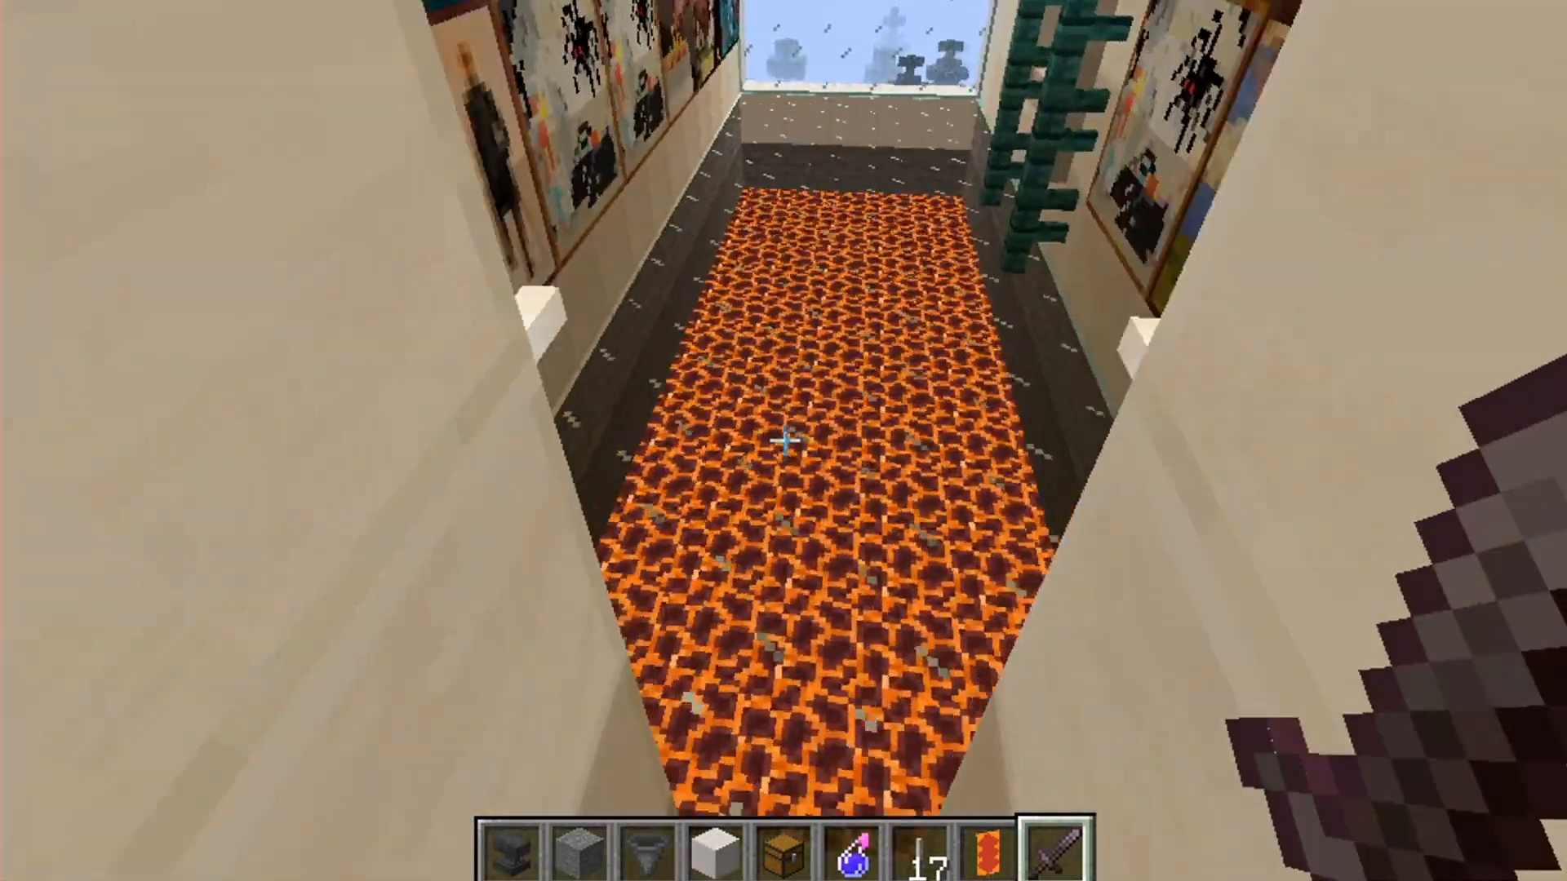
mouse_move(784, 439)
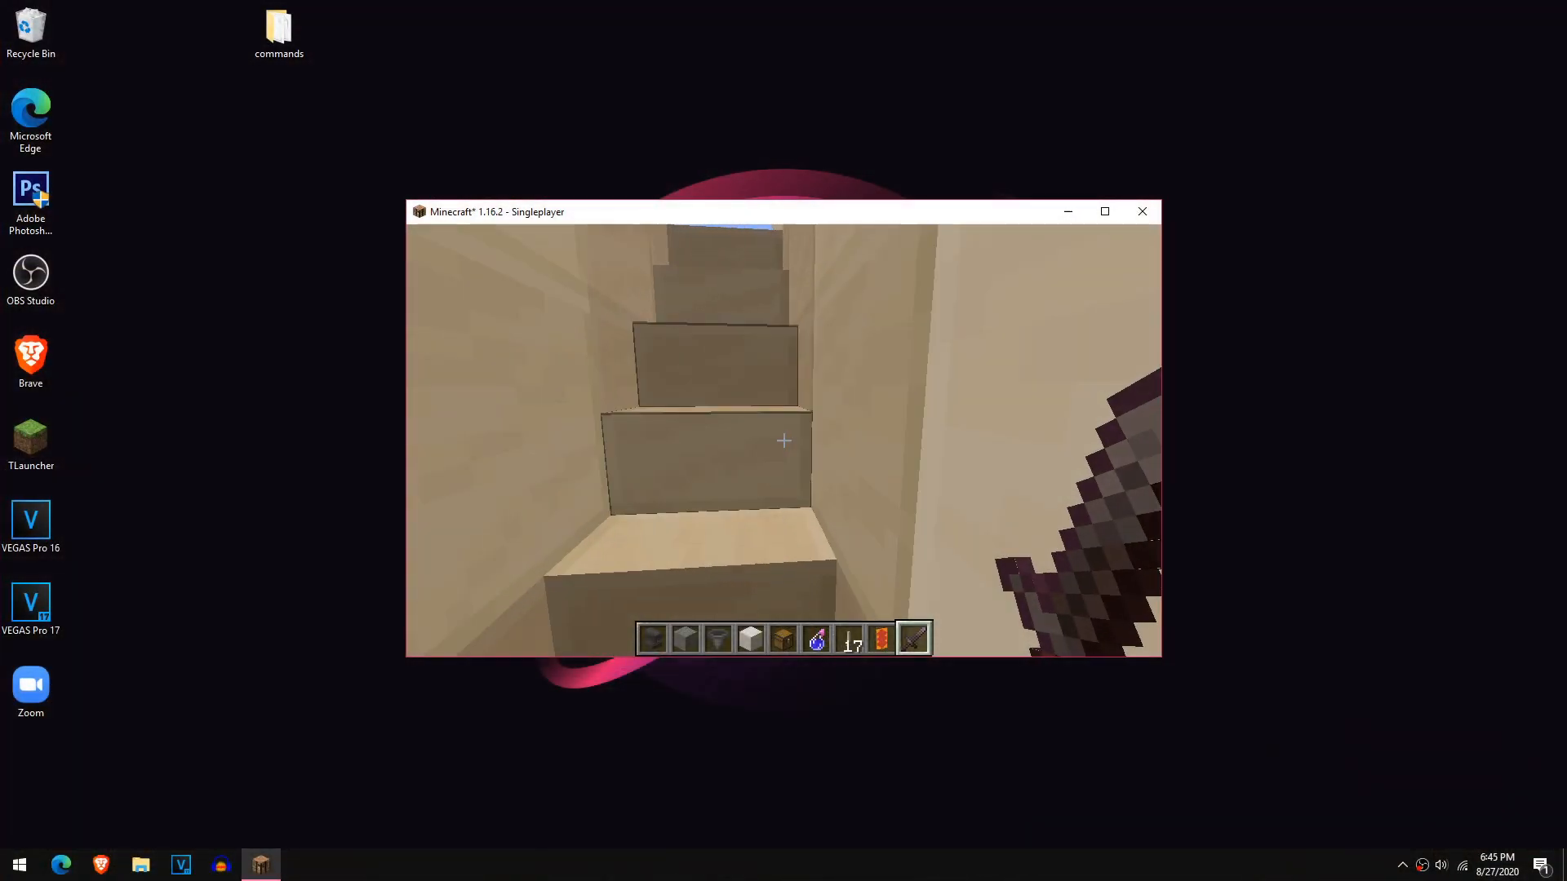
Minimize the game and open the %appdata% Roaming folder via the Run box
key("Escape")
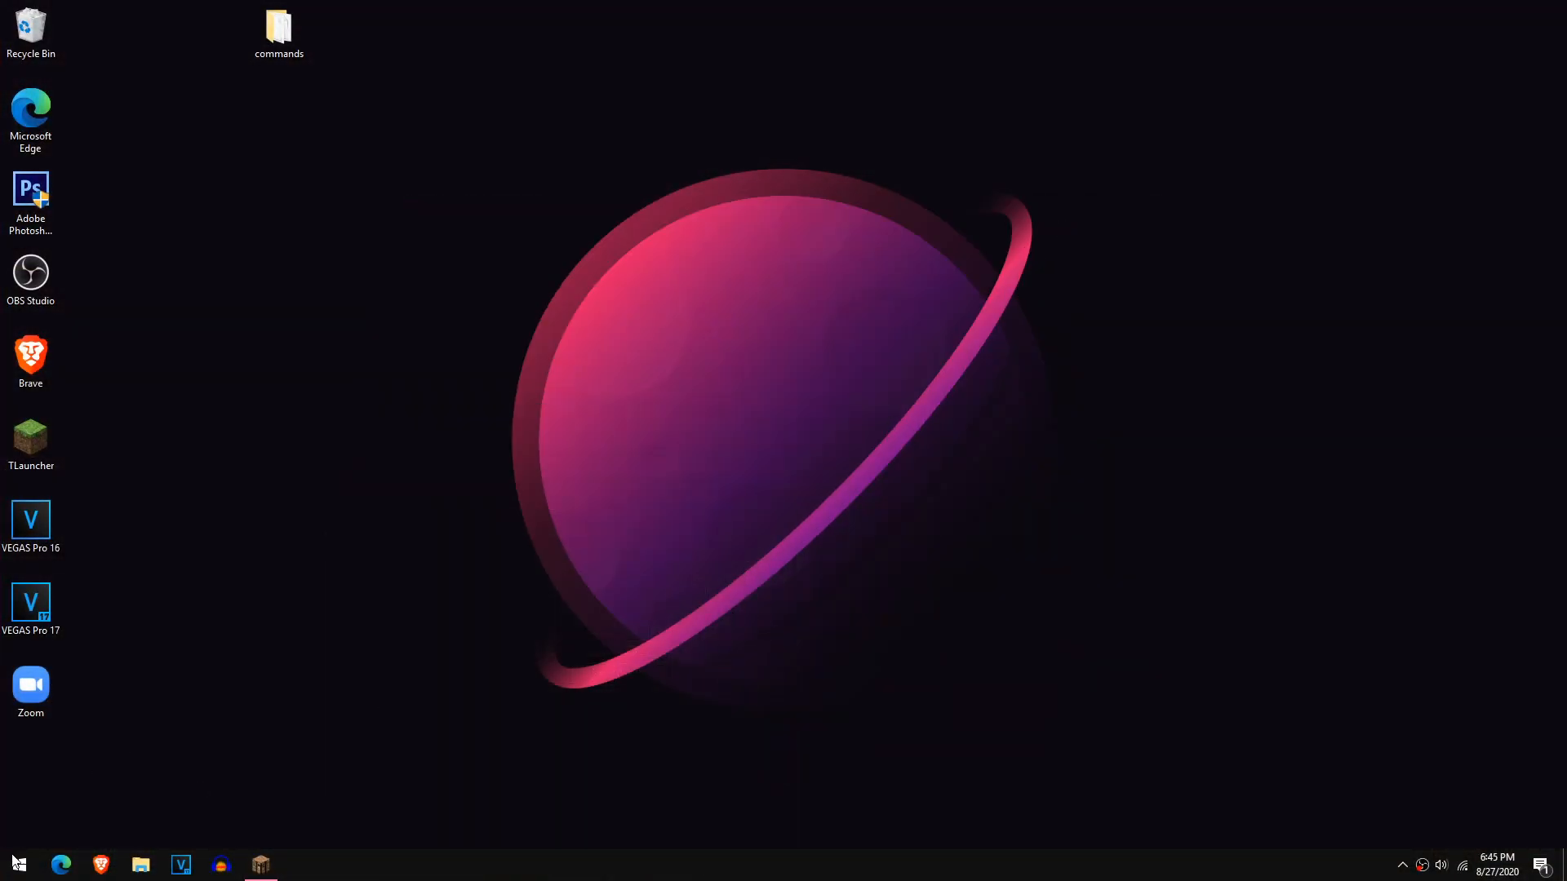
mouse_move(643, 820)
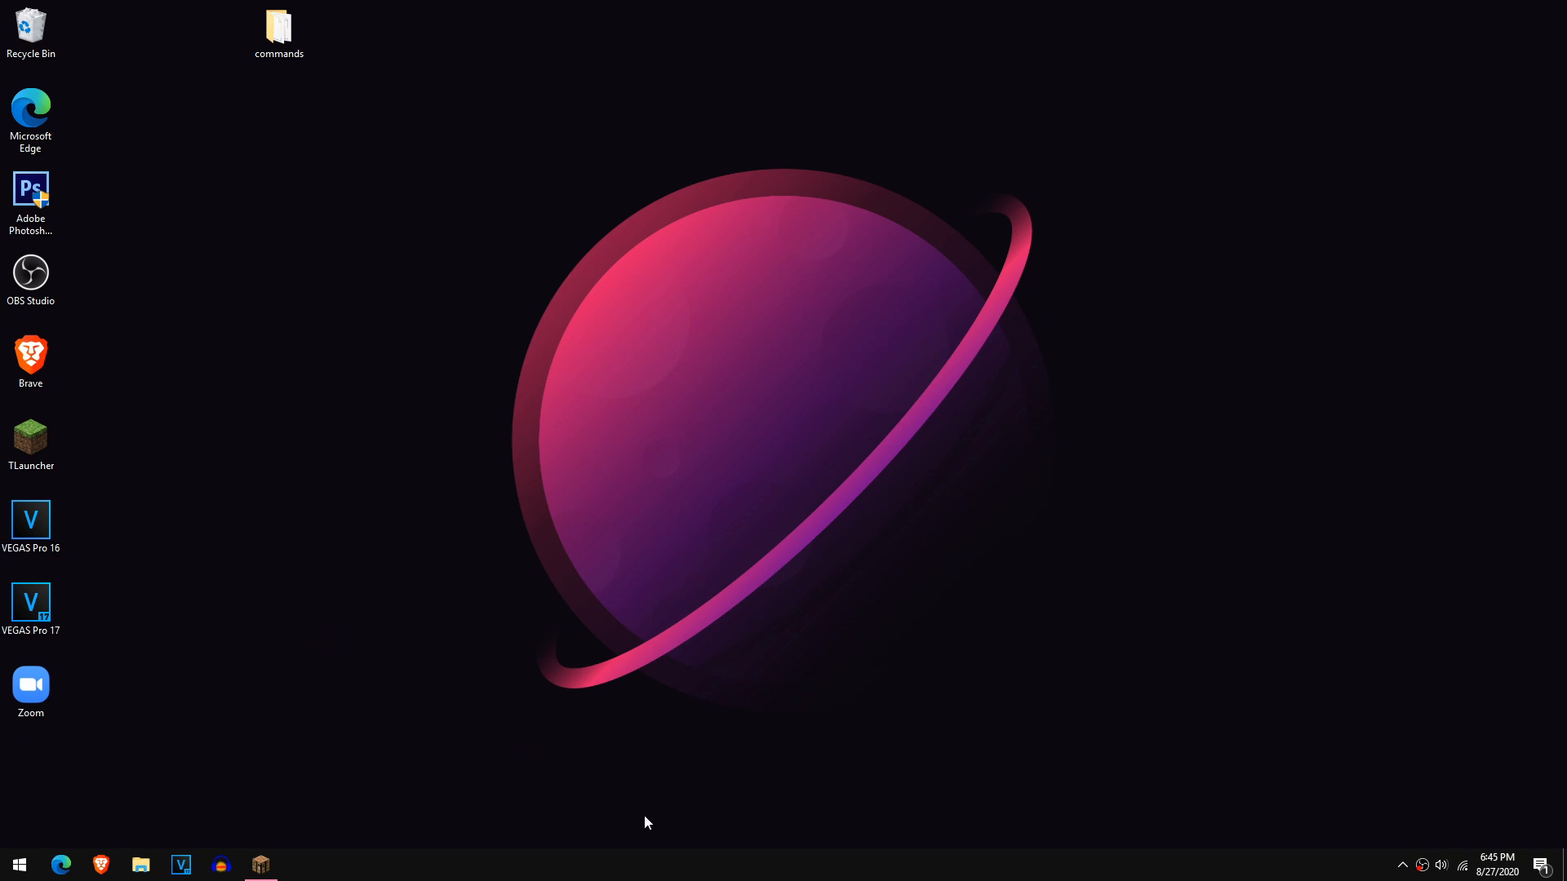
key("Win+r")
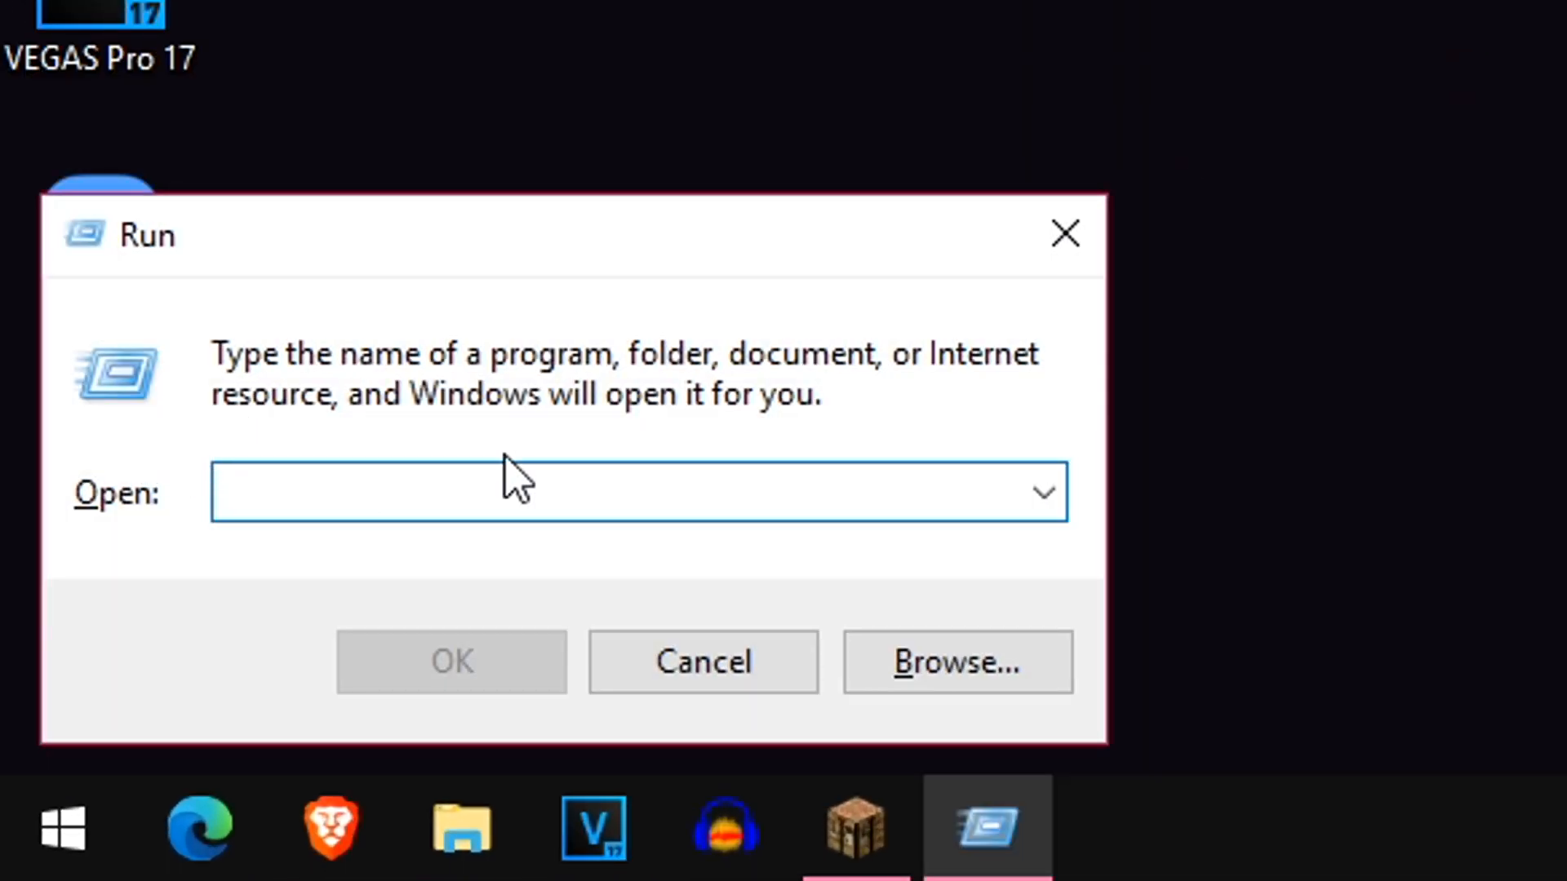
type("%appda")
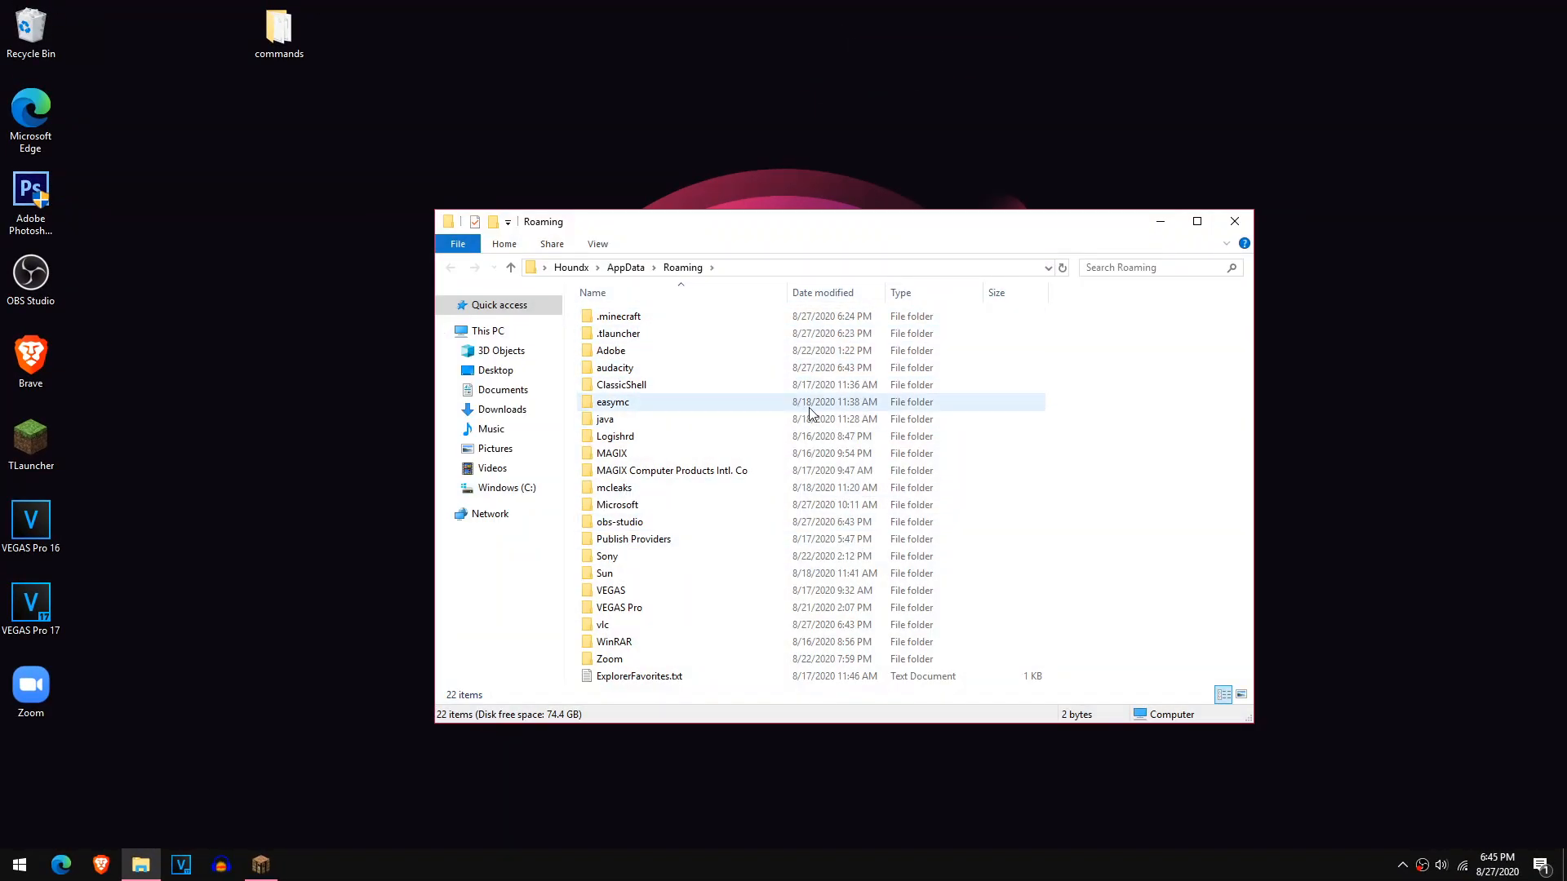
Navigate into .minecraft > saves where the world folders are listed
double_click(620, 317)
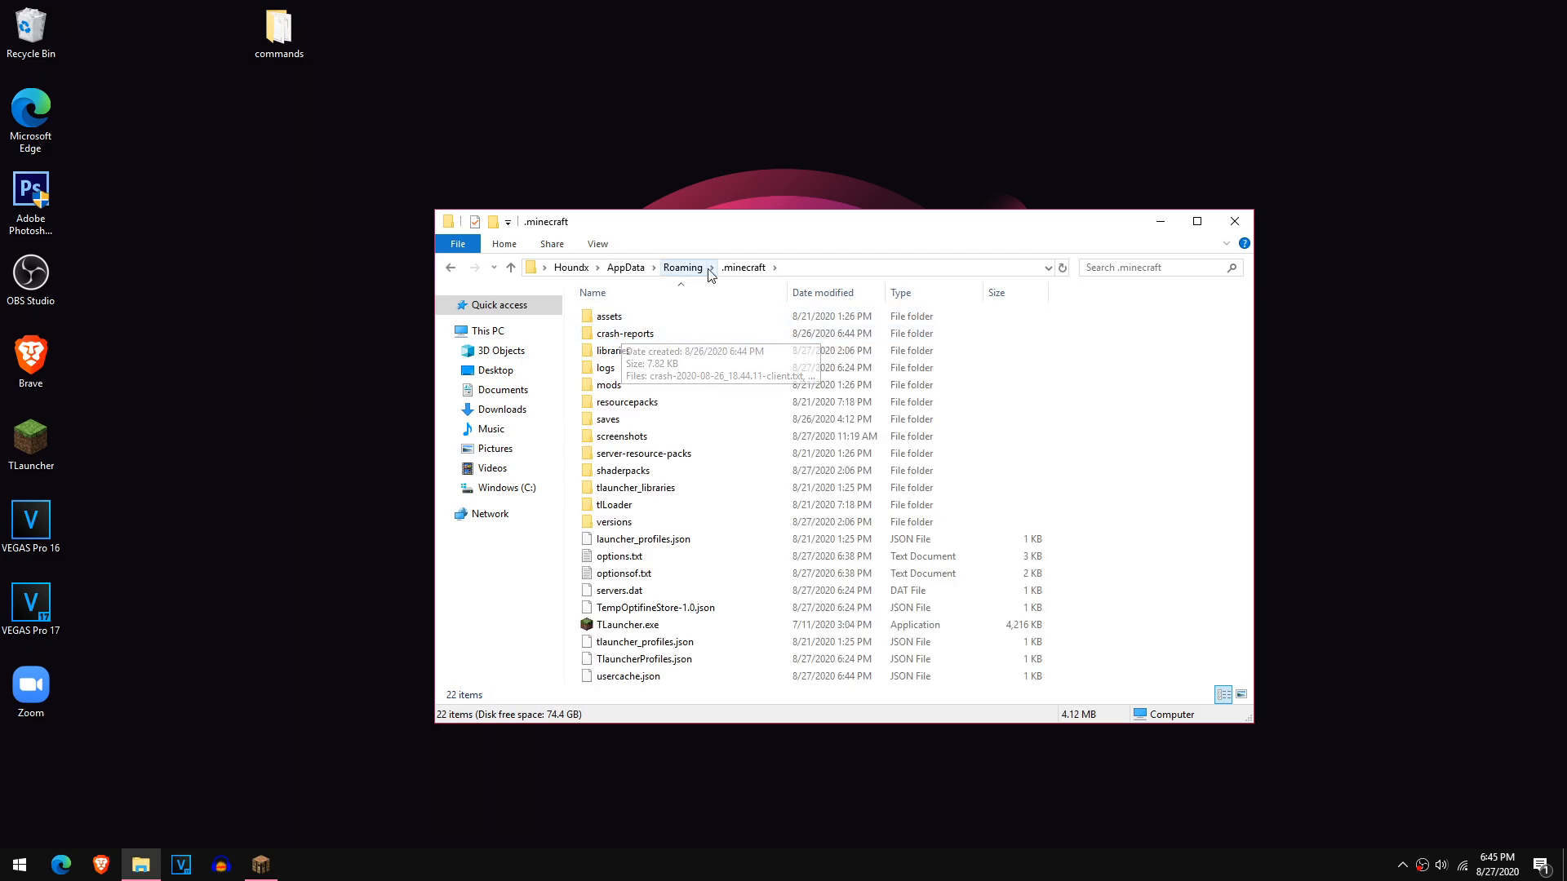
left_click(607, 417)
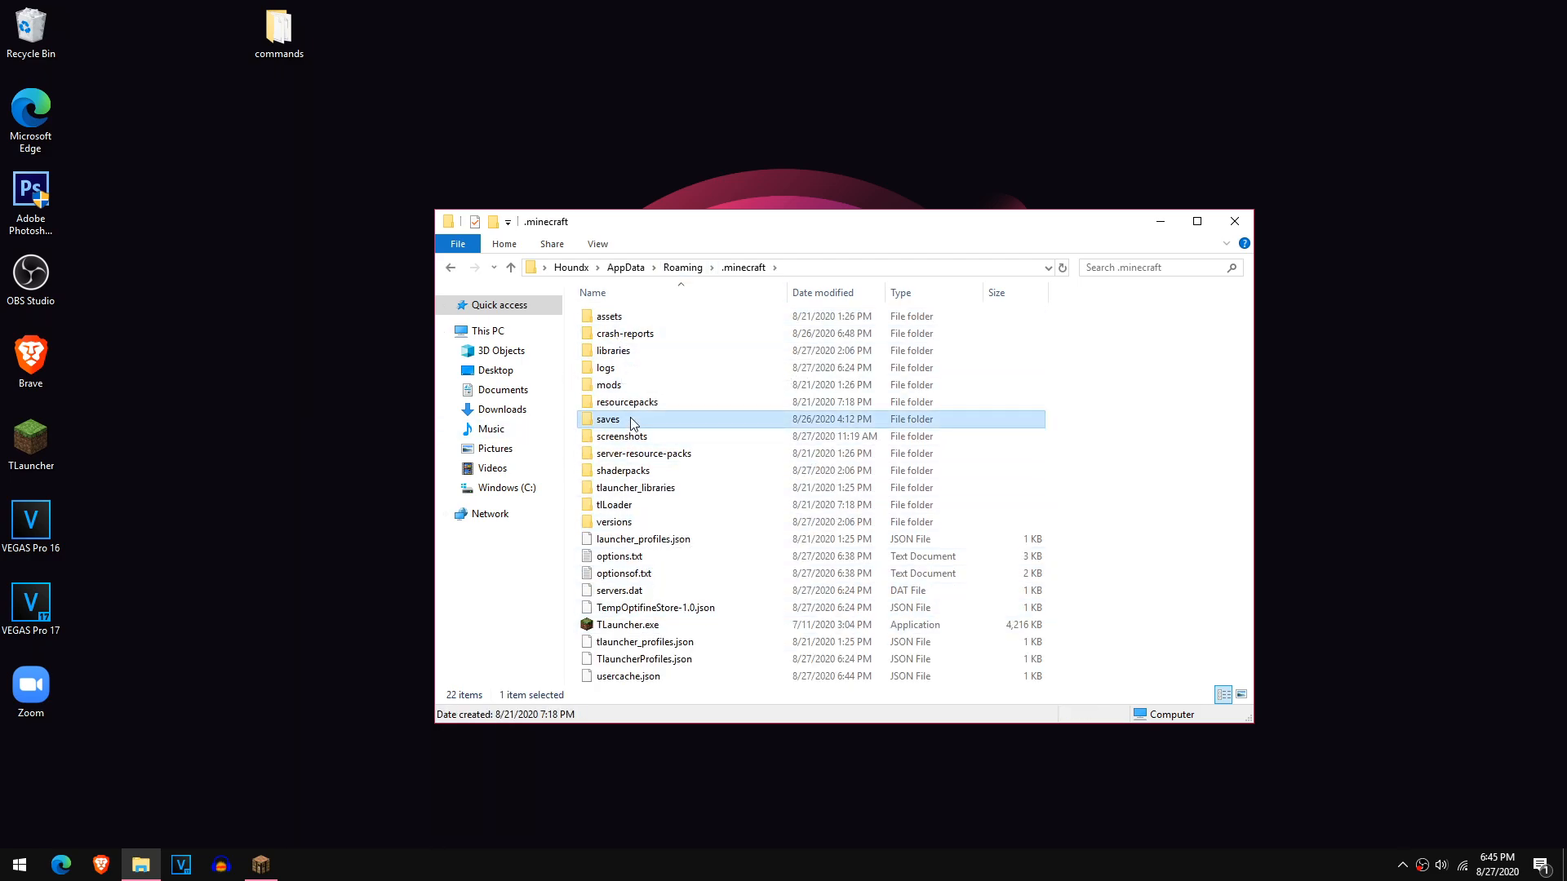
double_click(607, 418)
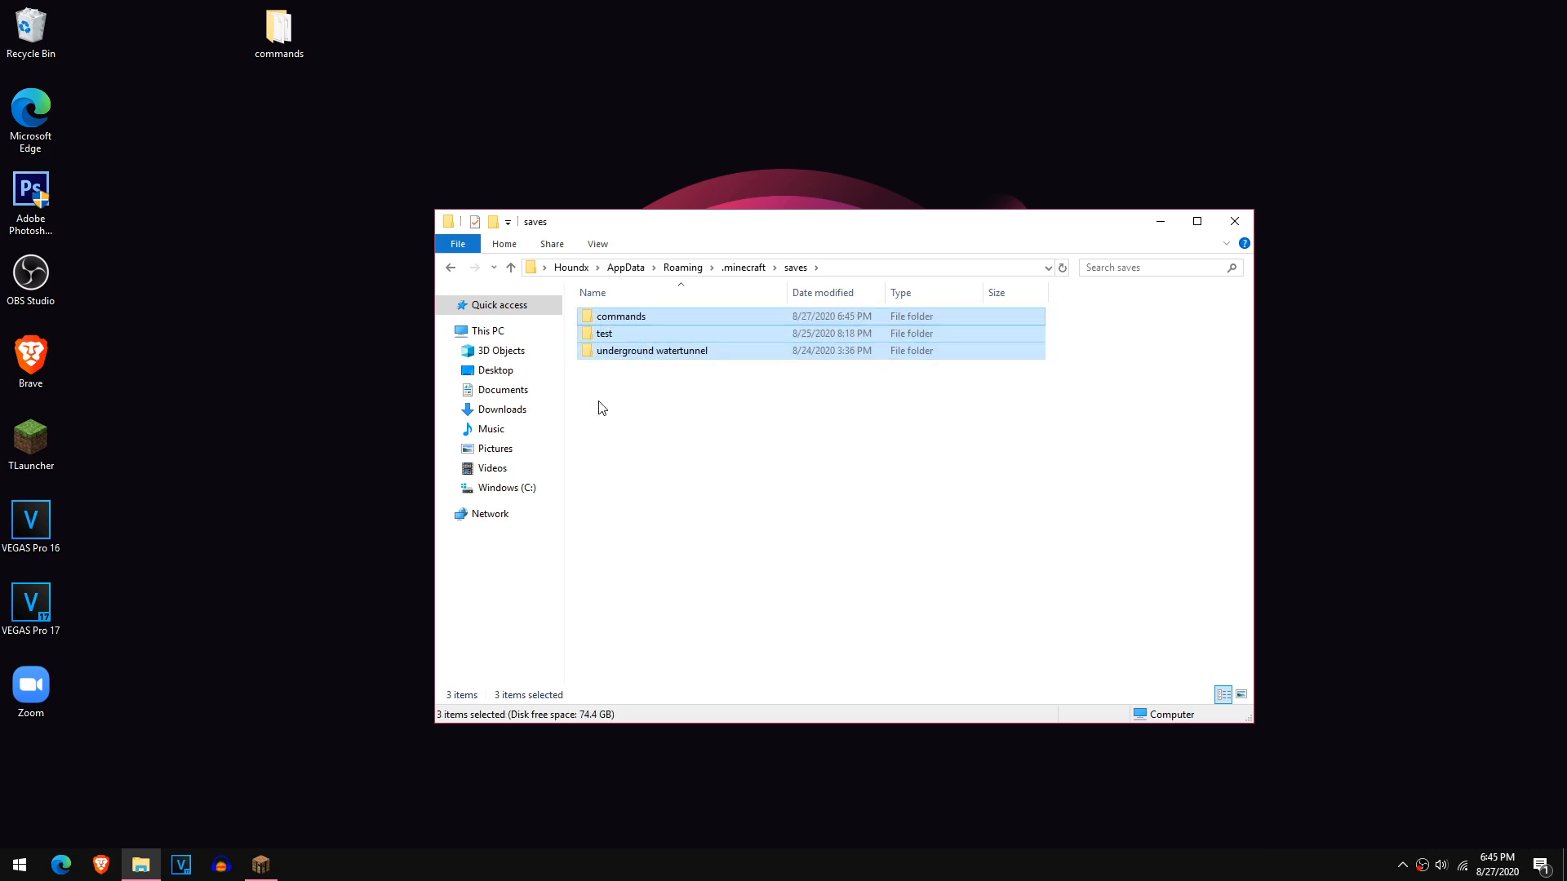
left_click(875, 460)
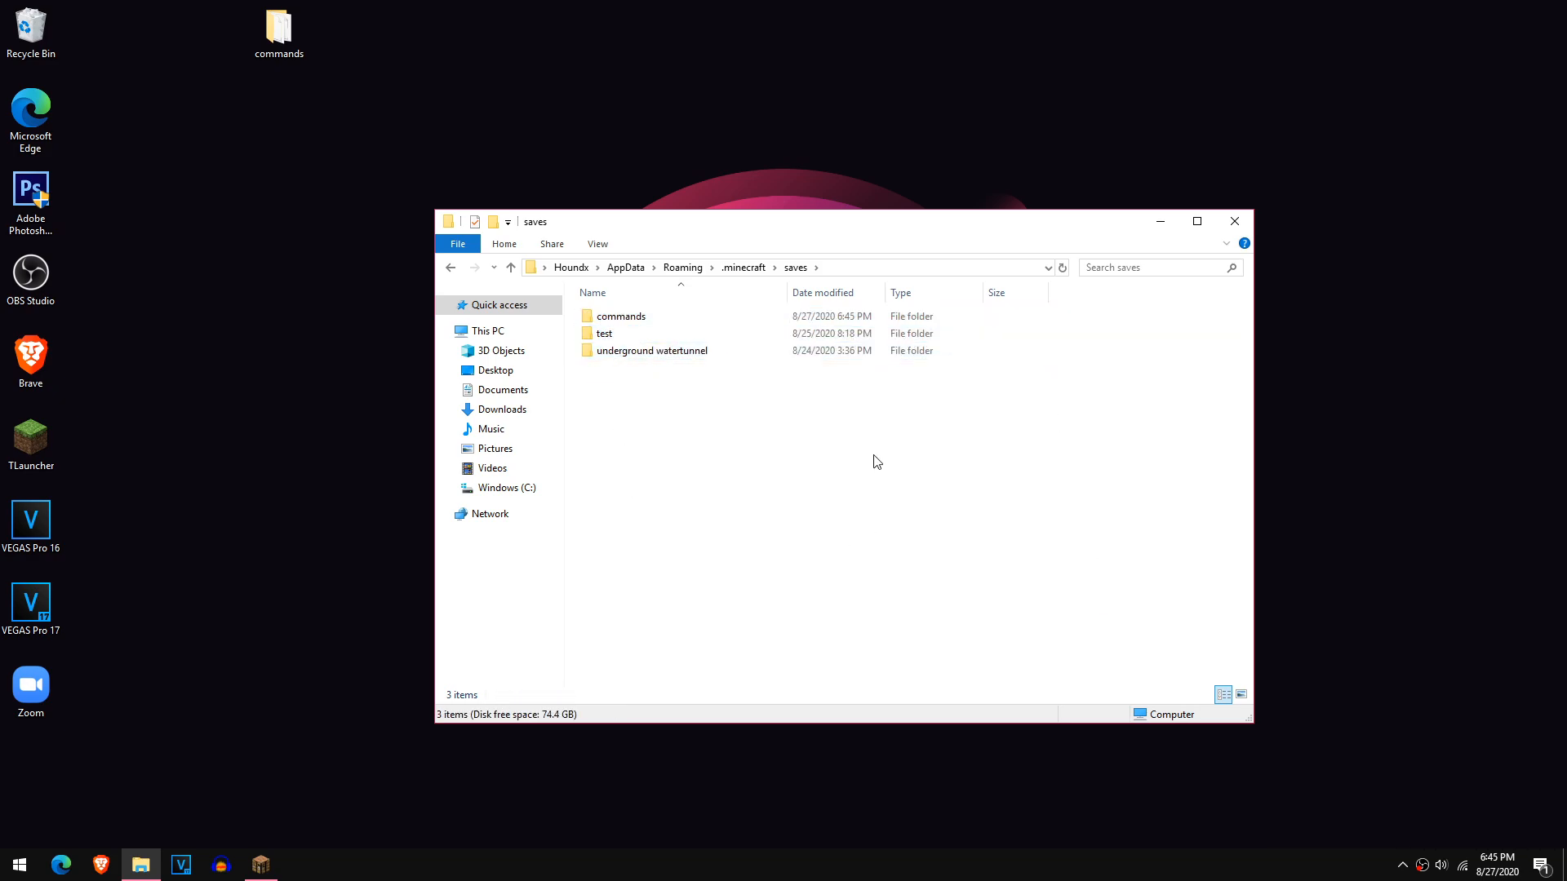
mouse_move(987, 403)
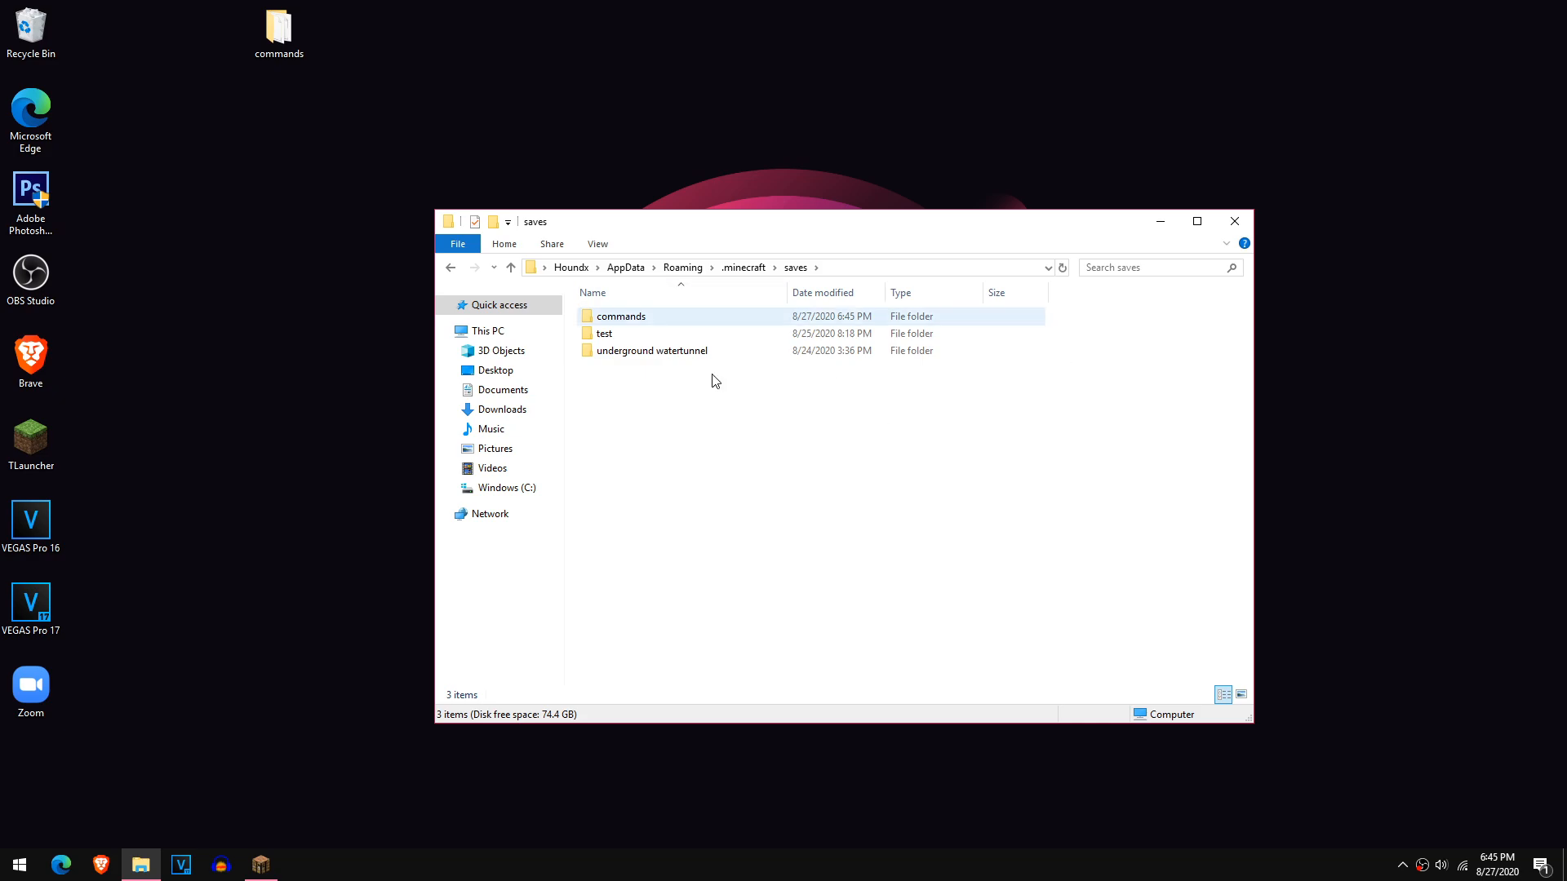
Copy the commands world folder to the Desktop, resolving the duplicate-name prompt
right_click(620, 317)
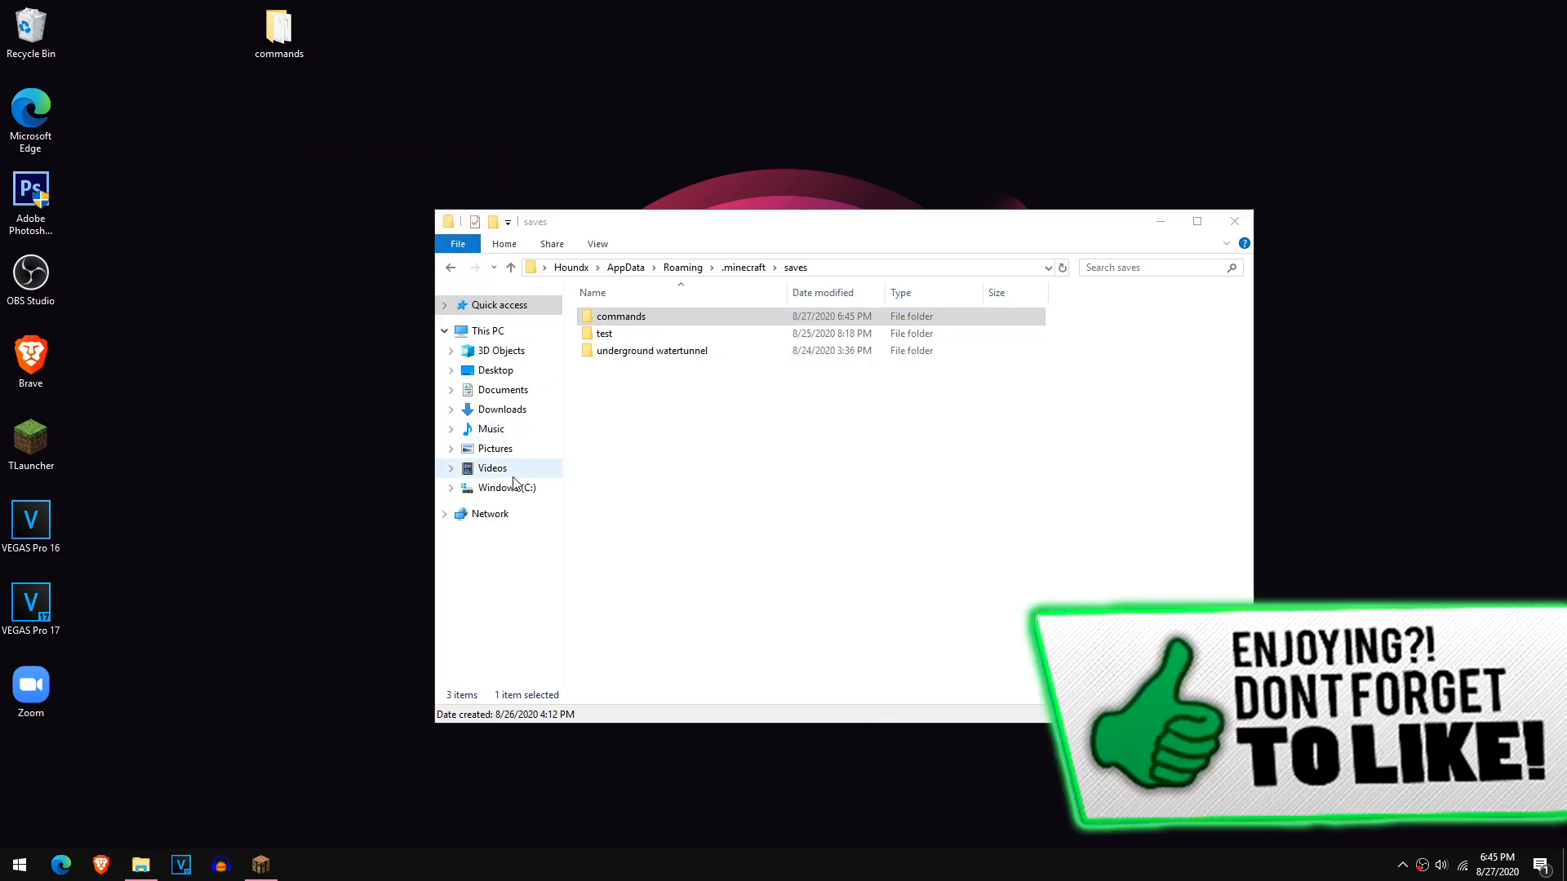
left_click_drag(620, 315, 279, 33)
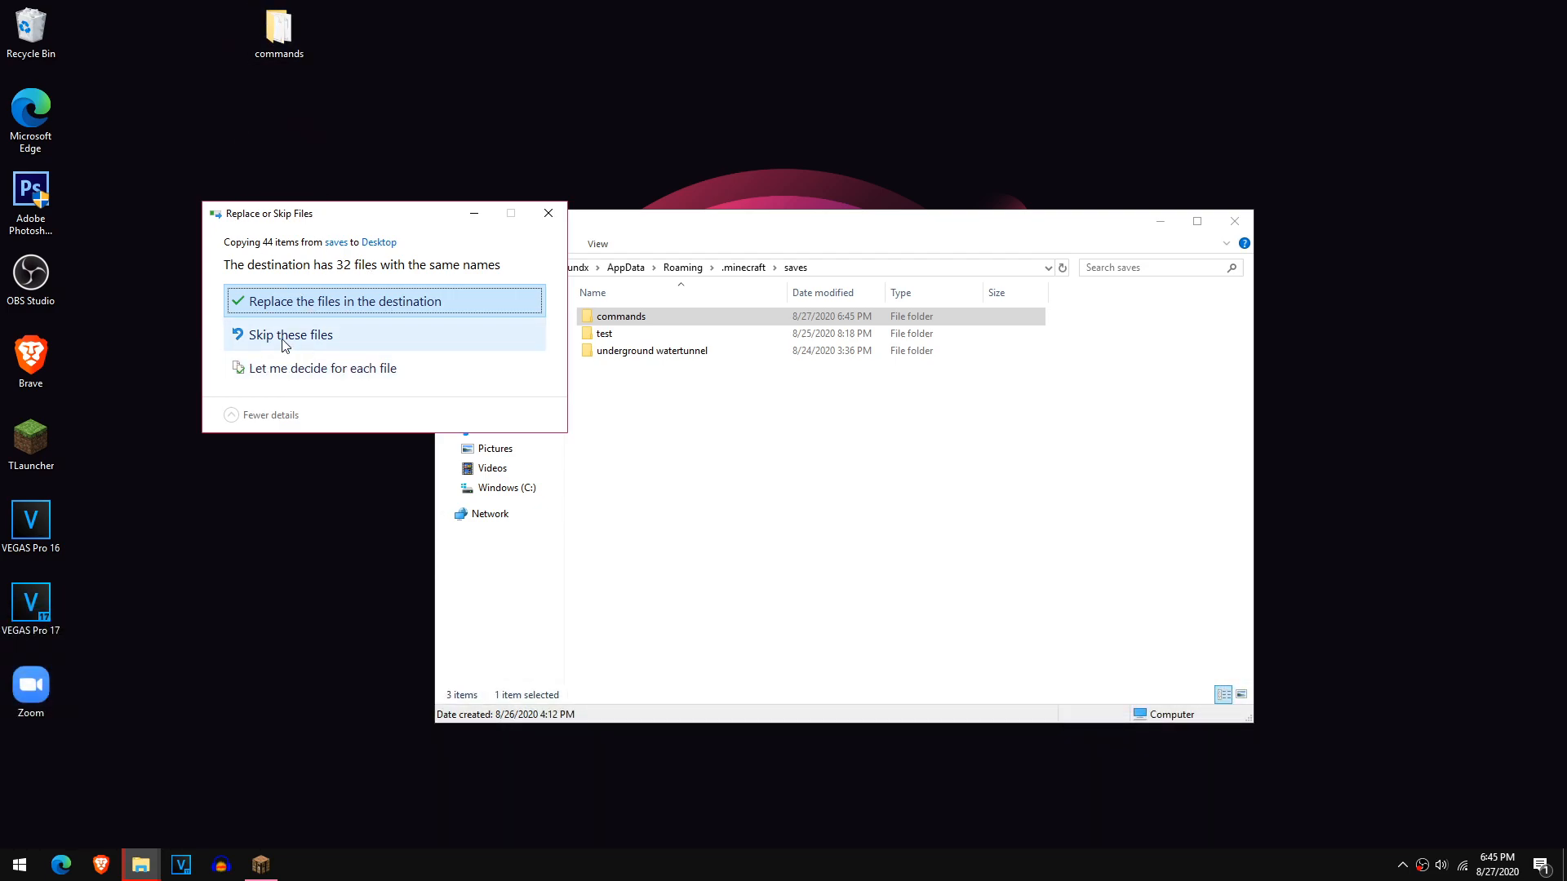
left_click(343, 301)
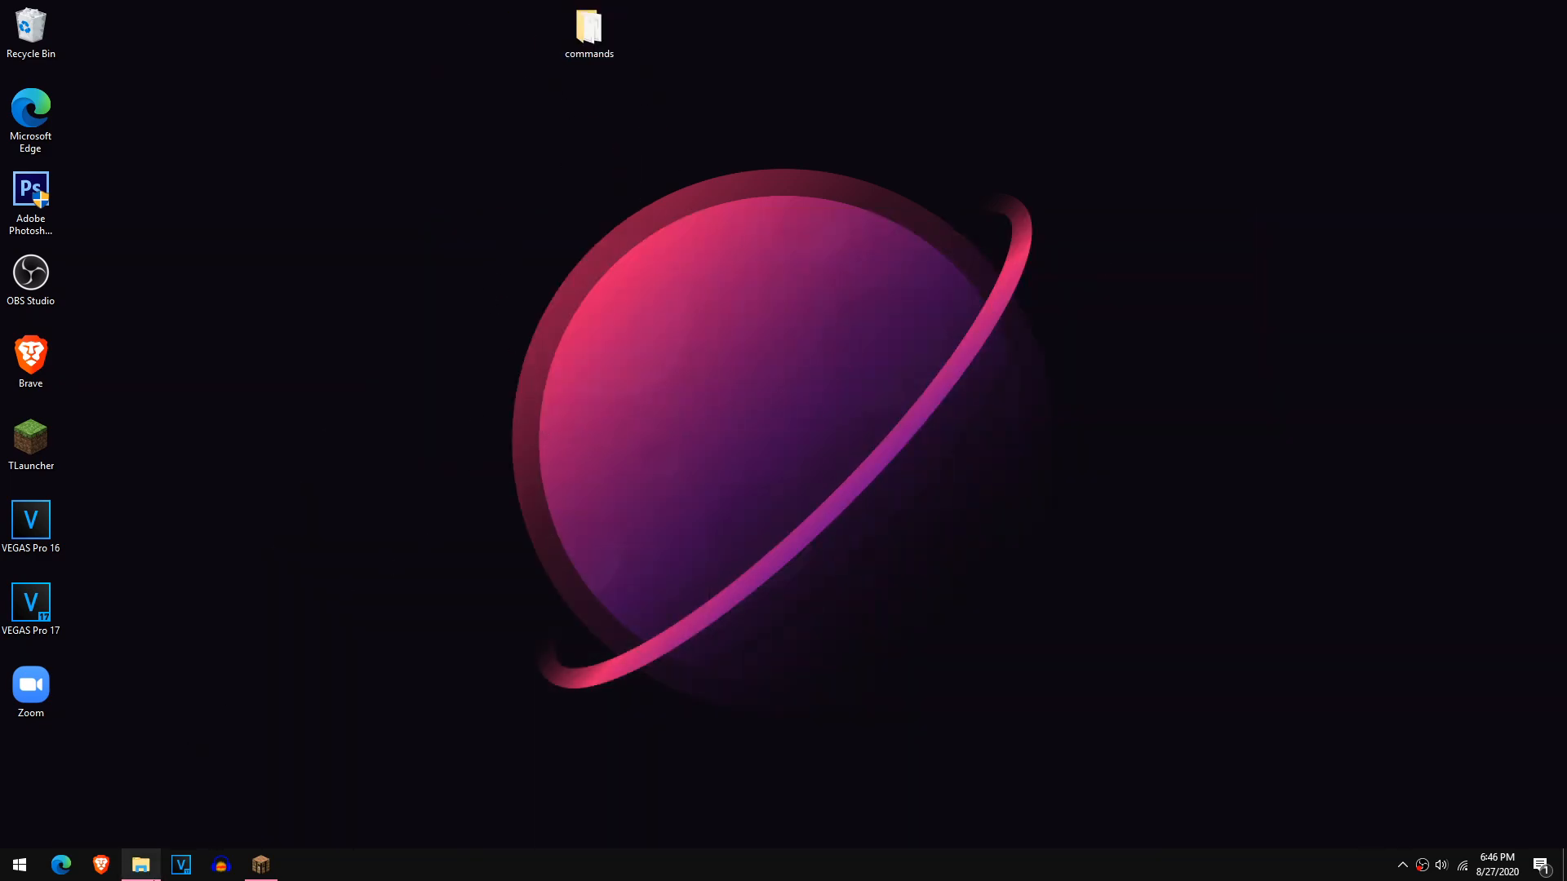
Launch the browser, go to aternos.org and reach the login/sign-up welcome page
left_click(101, 865)
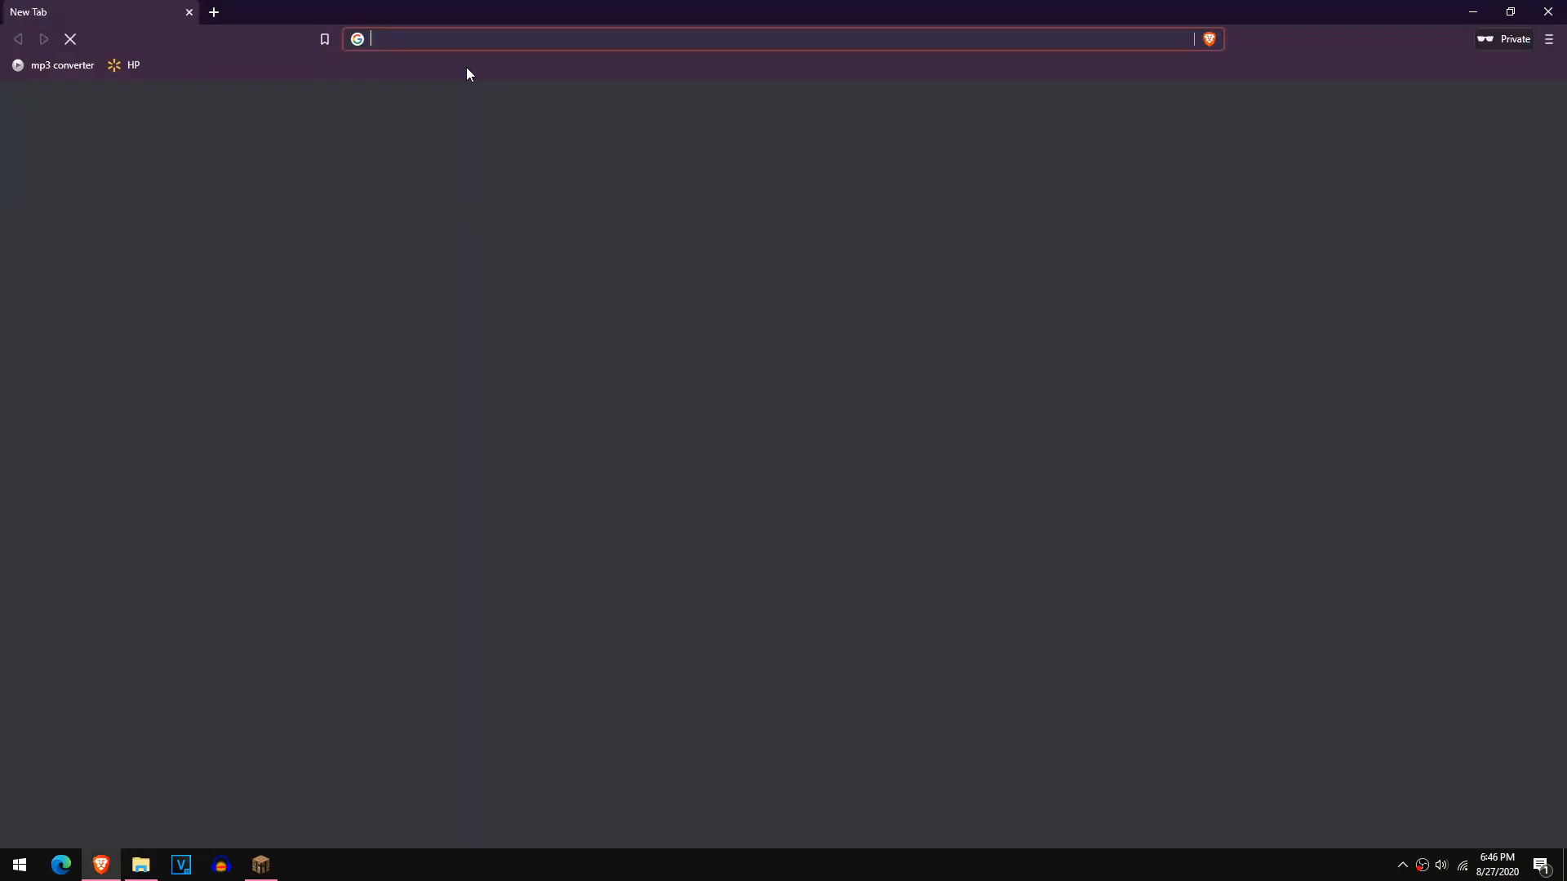
type("aternos.org/:en/")
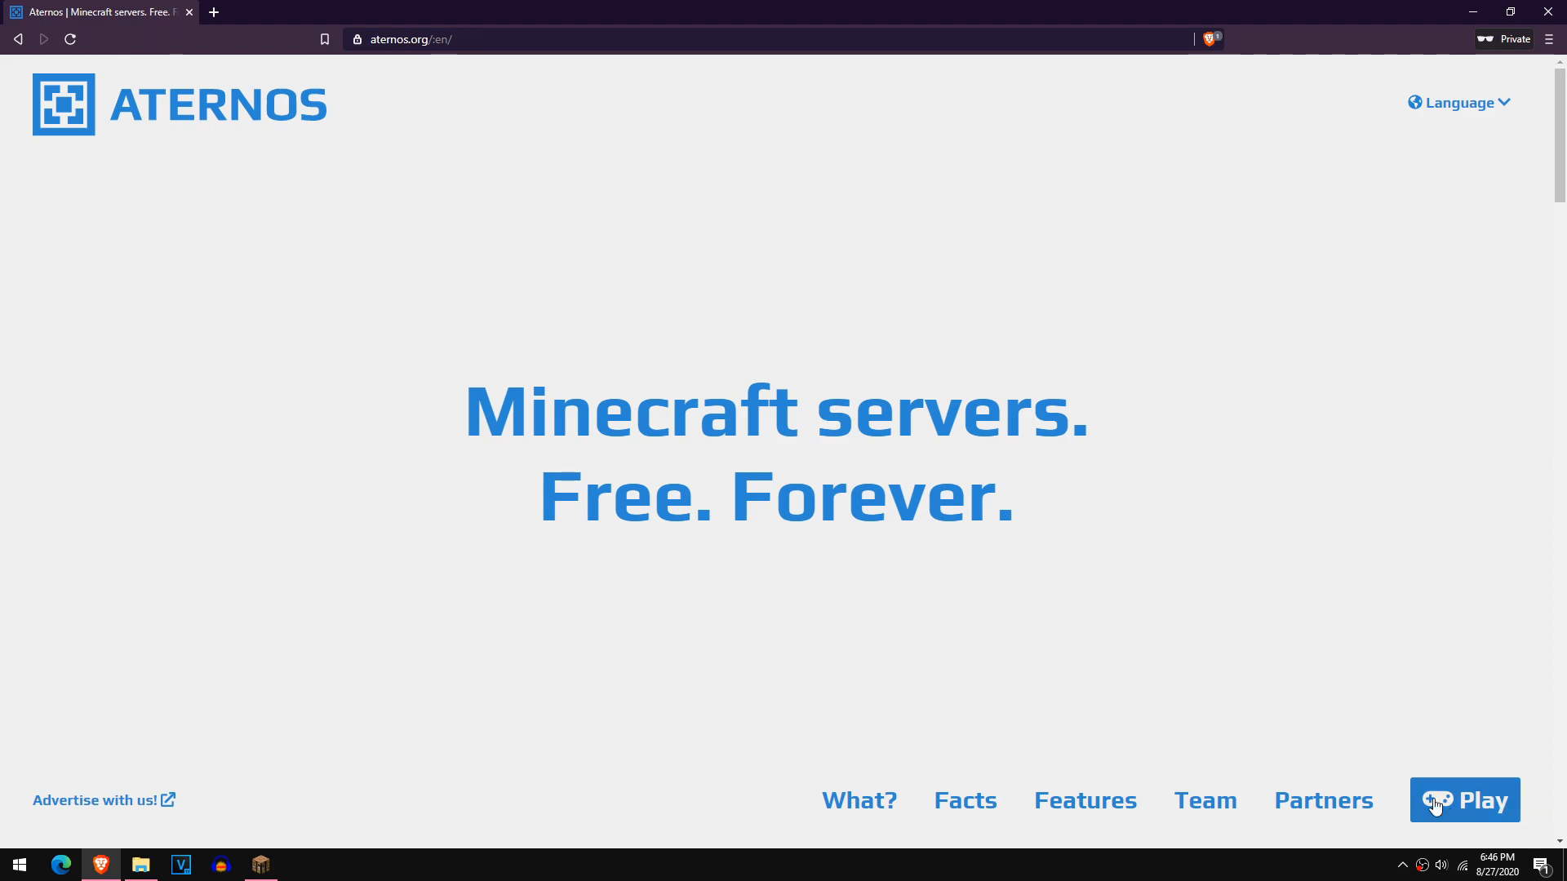
mouse_move(202, 813)
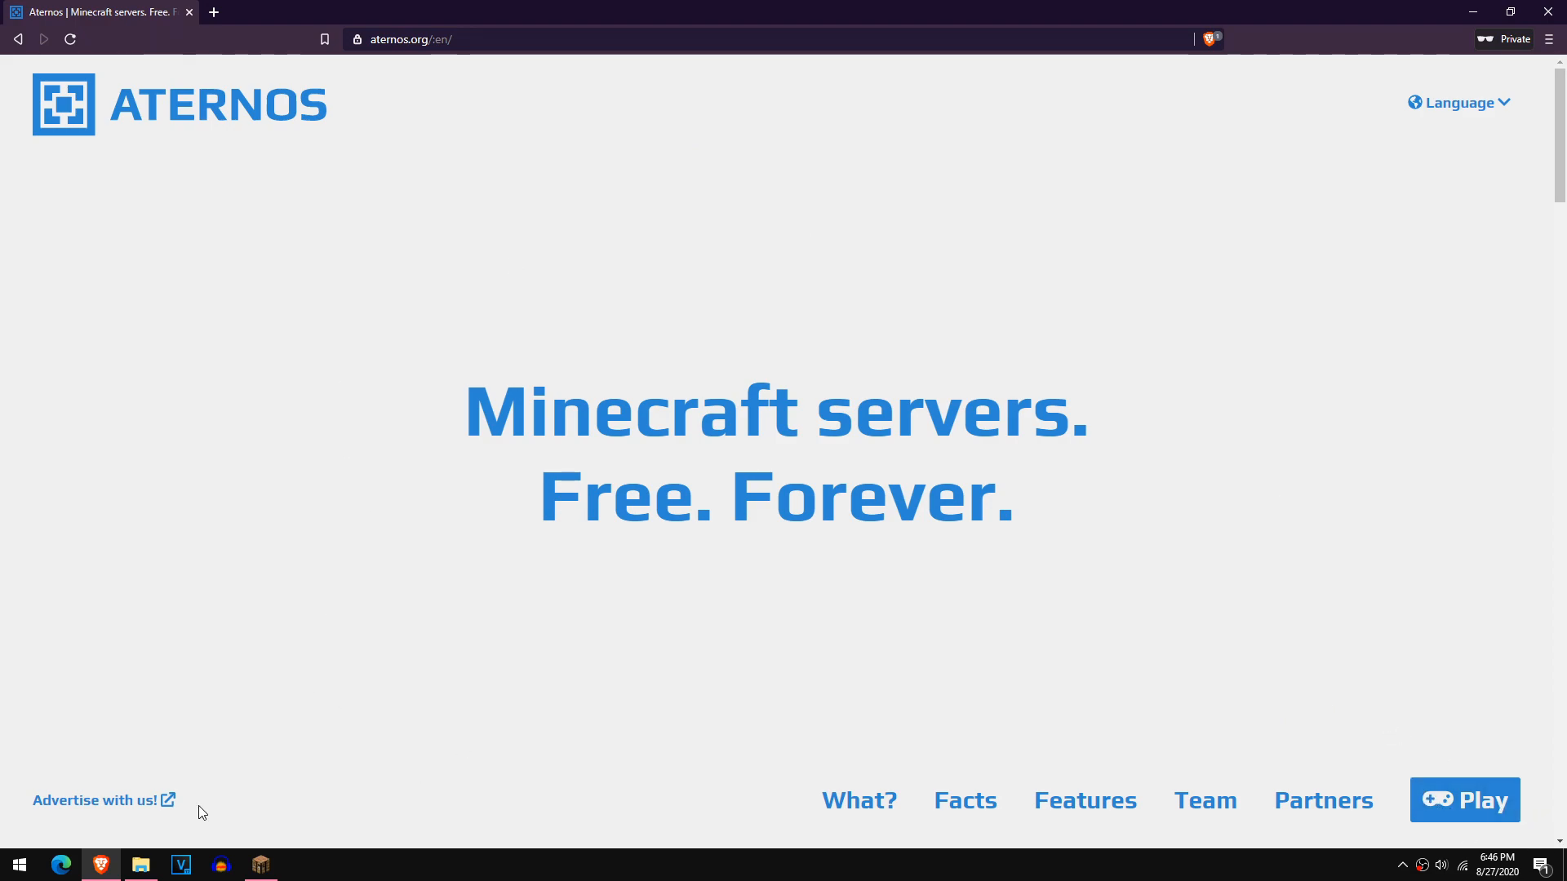
mouse_move(919, 412)
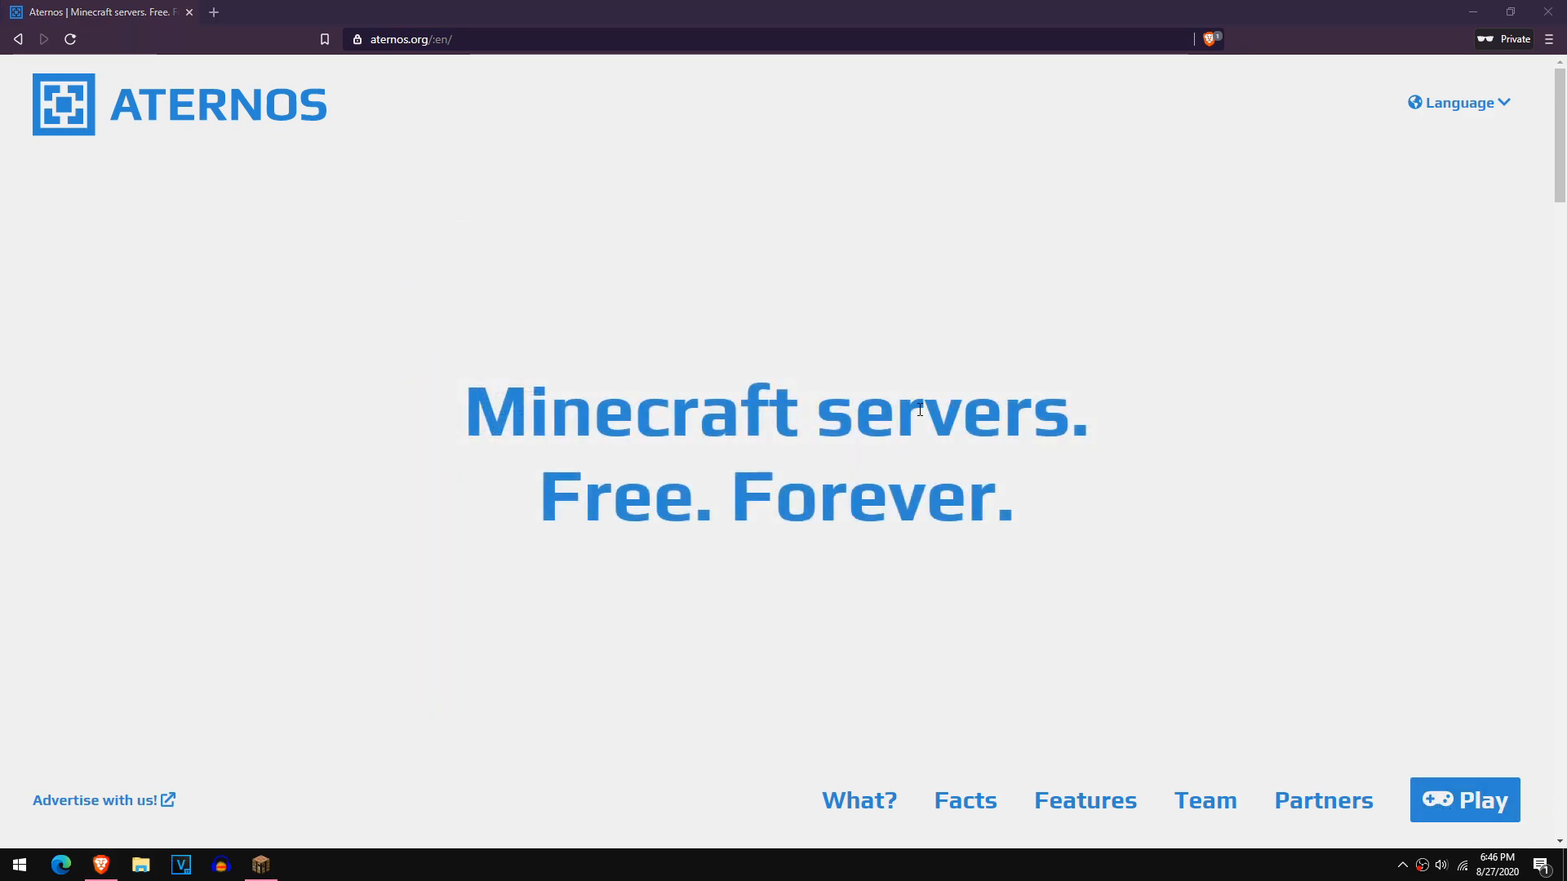
left_click(1464, 800)
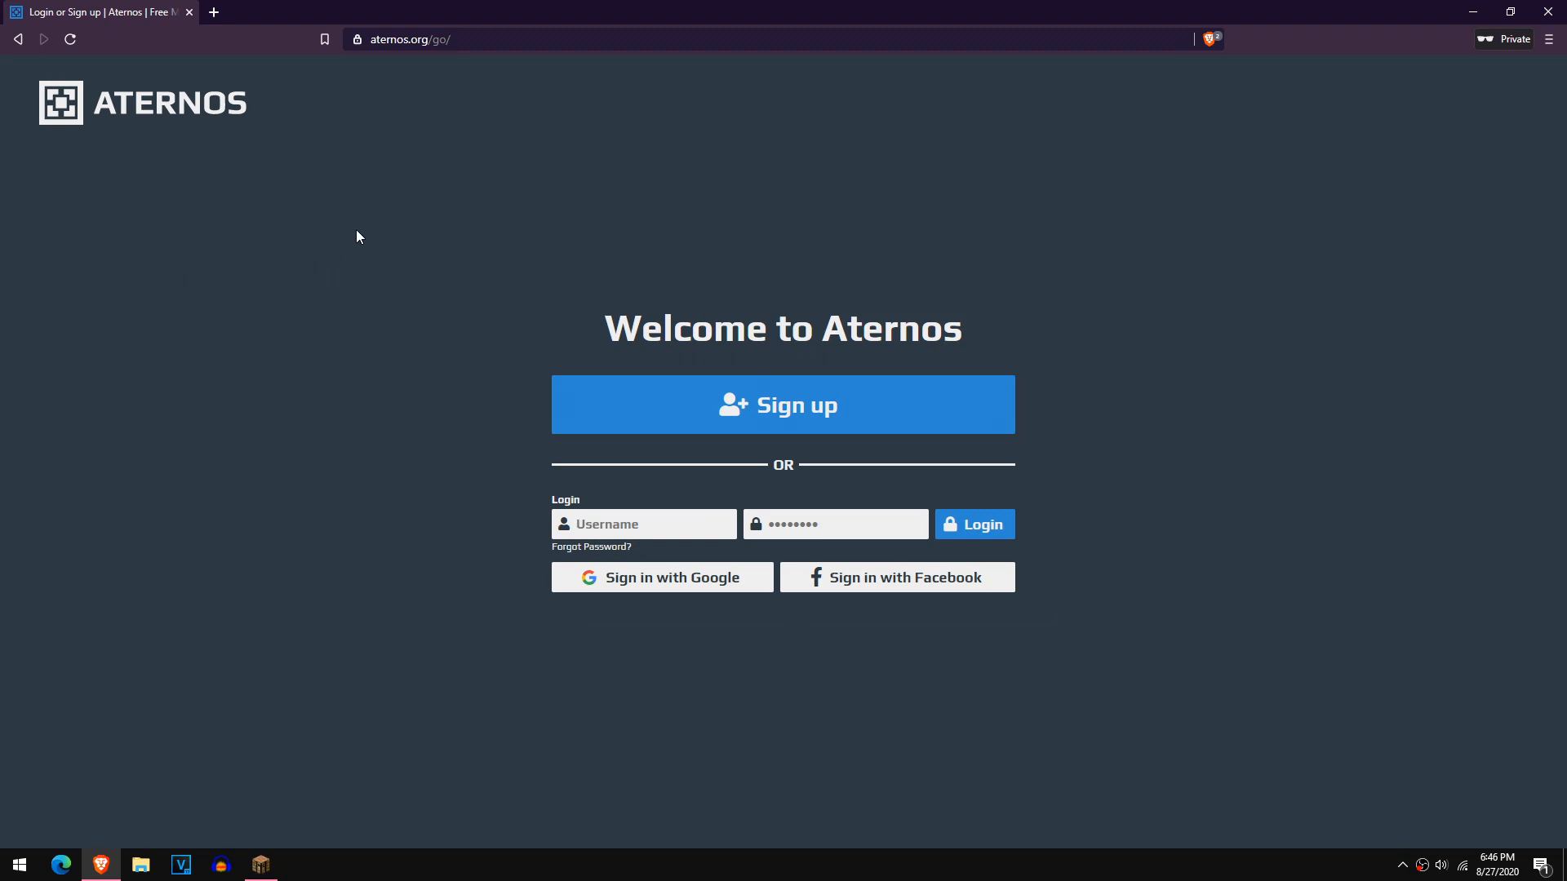
mouse_move(650, 620)
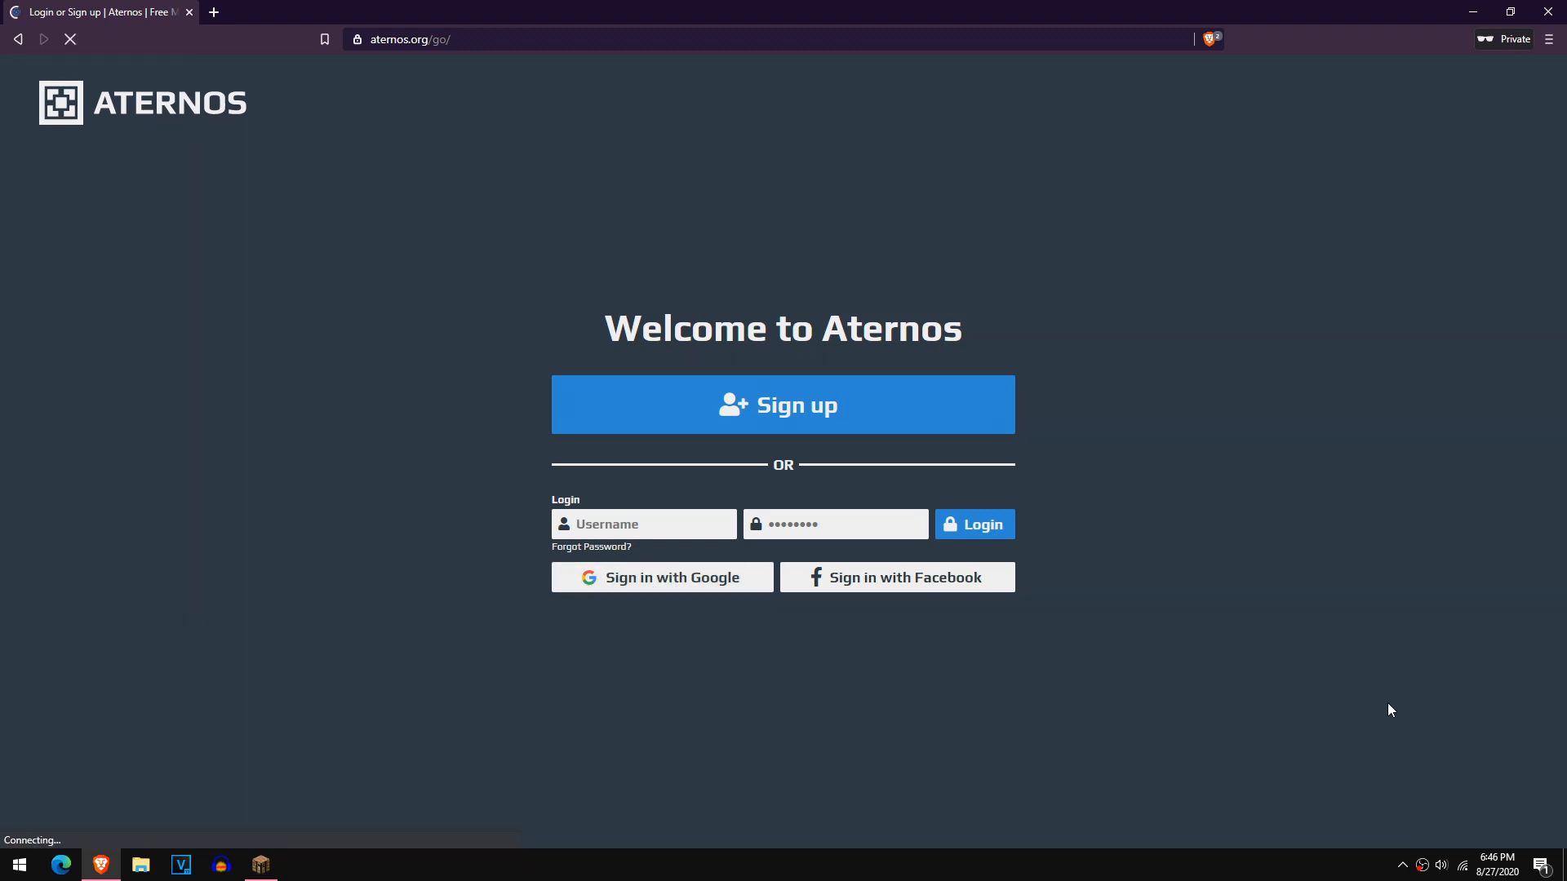
Sign in to Aternos with the Google account and begin creating a new server
left_click(662, 578)
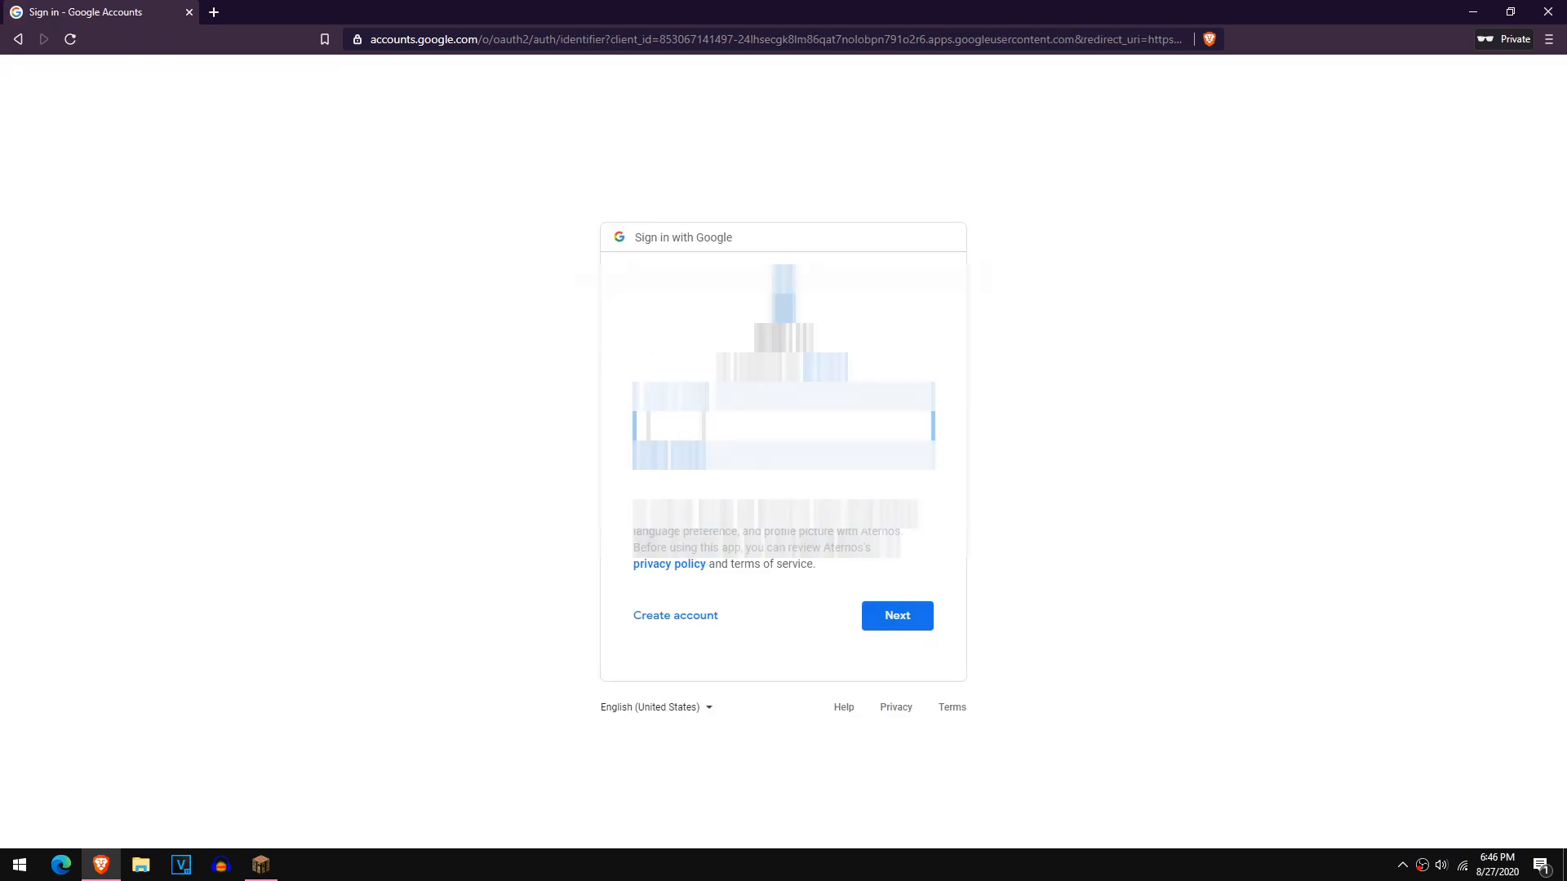
left_click(898, 616)
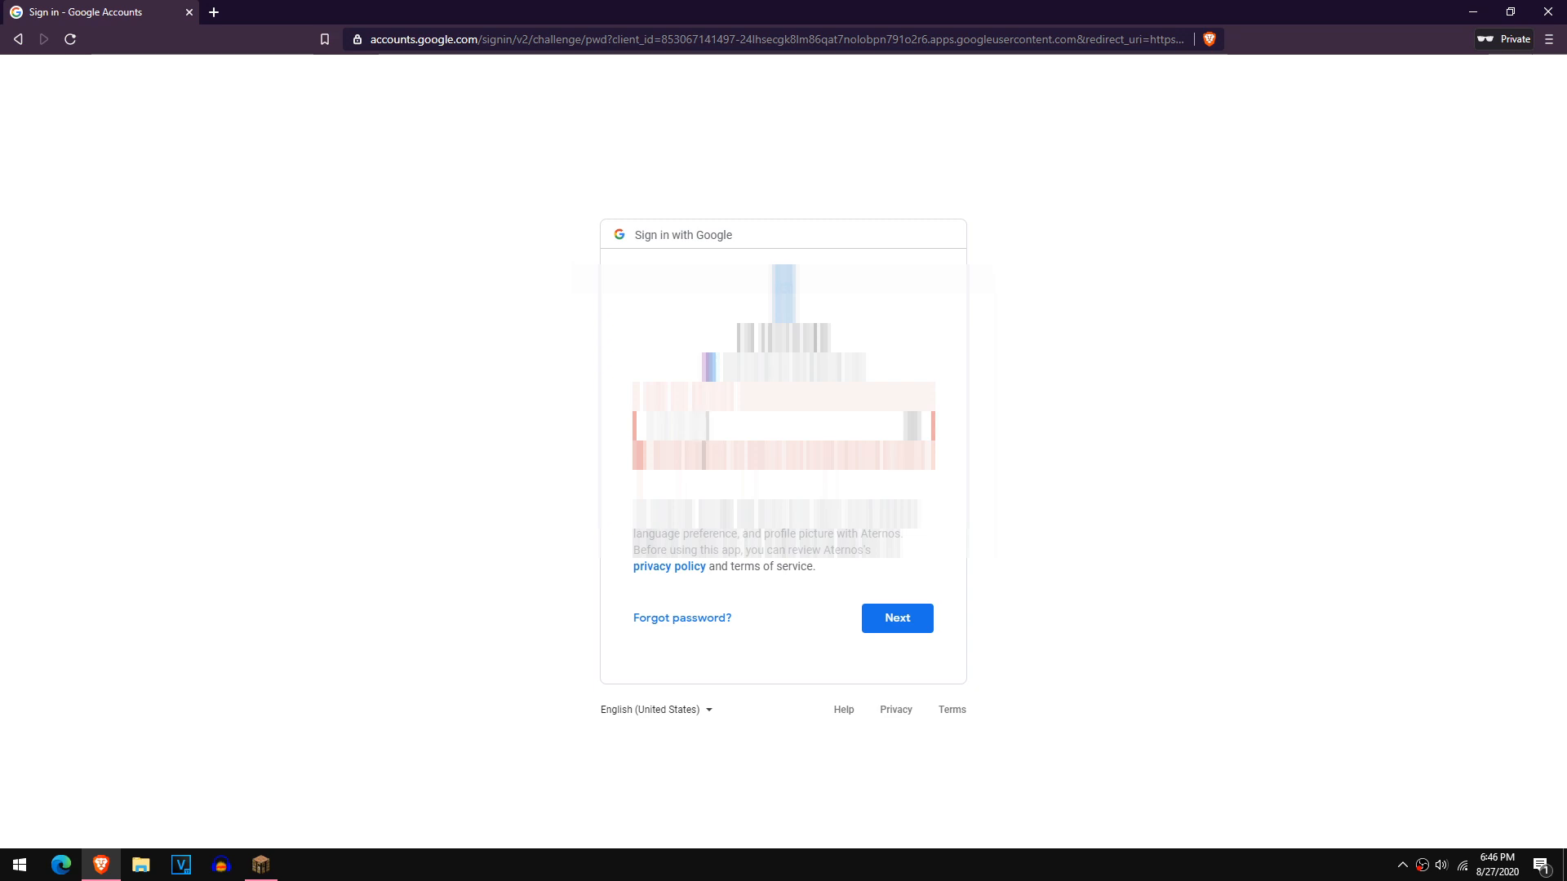
left_click(897, 617)
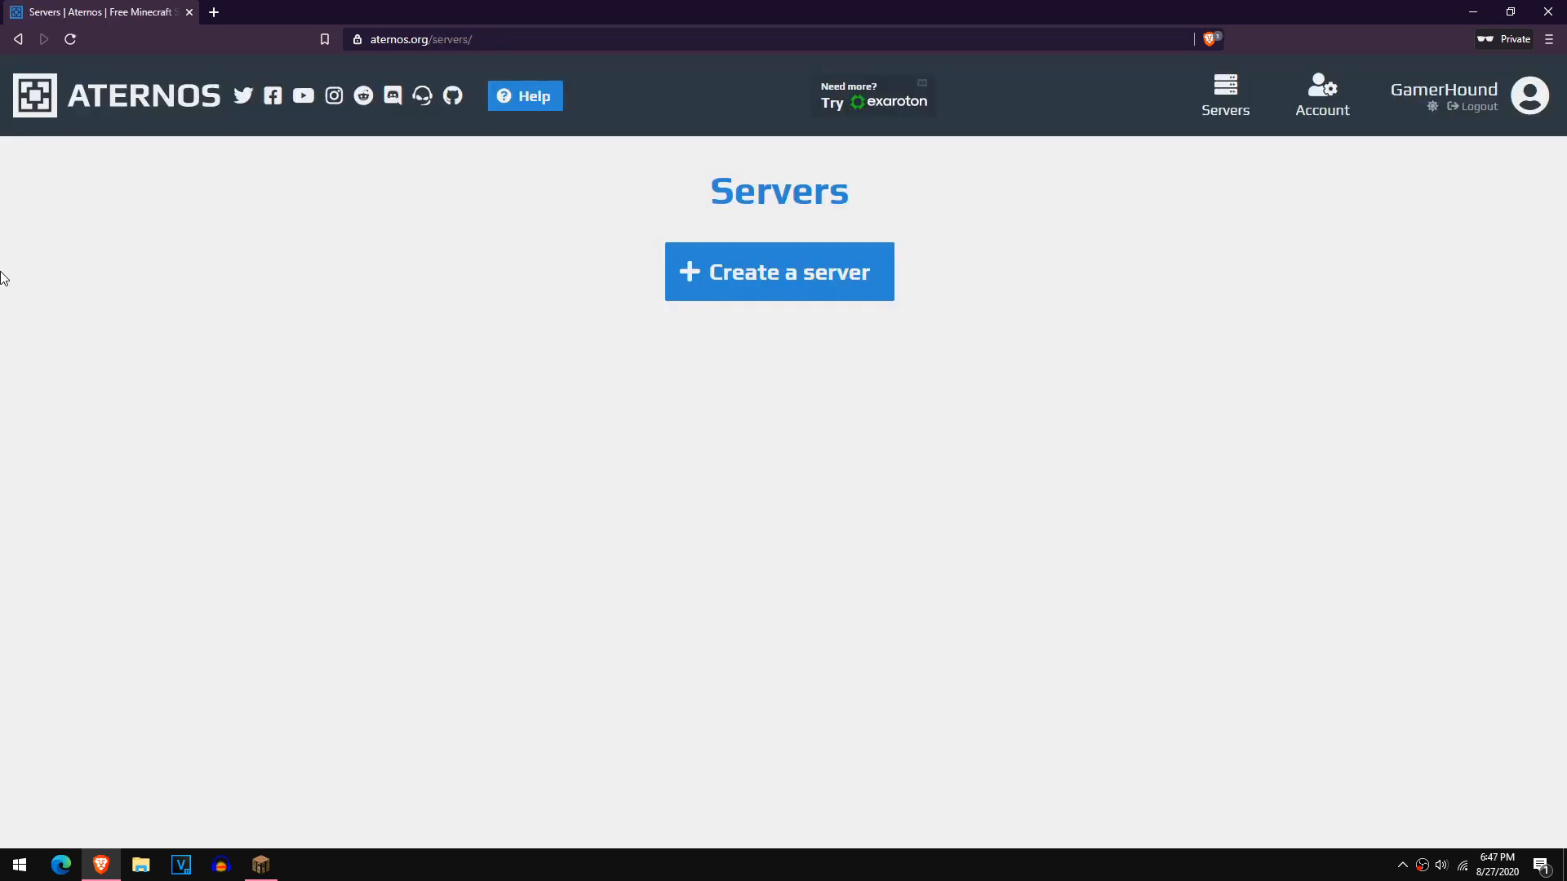
mouse_move(718, 226)
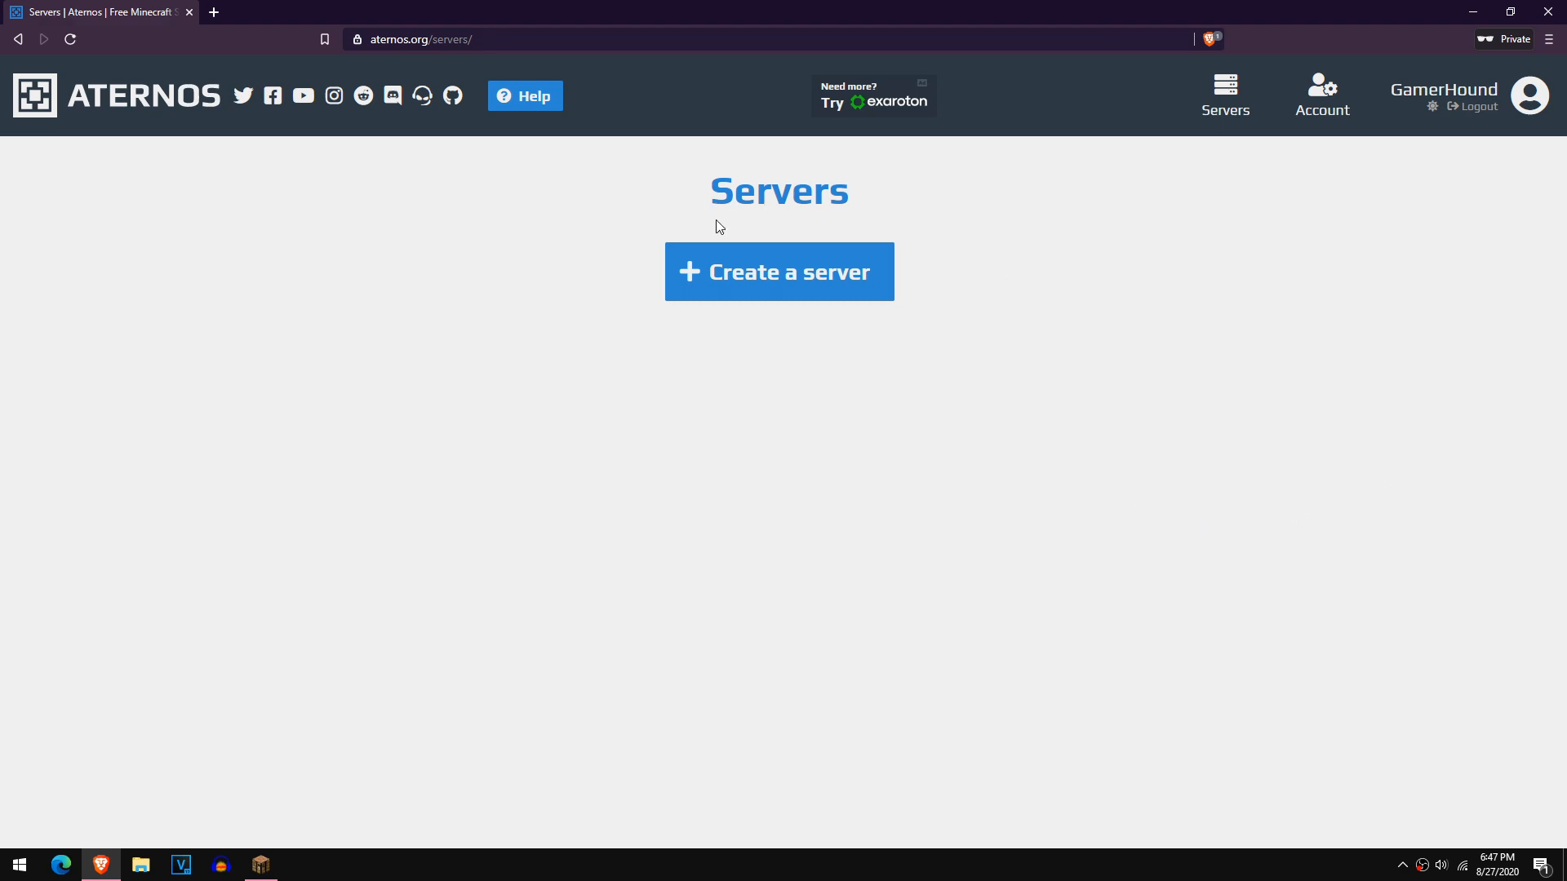
left_click(779, 271)
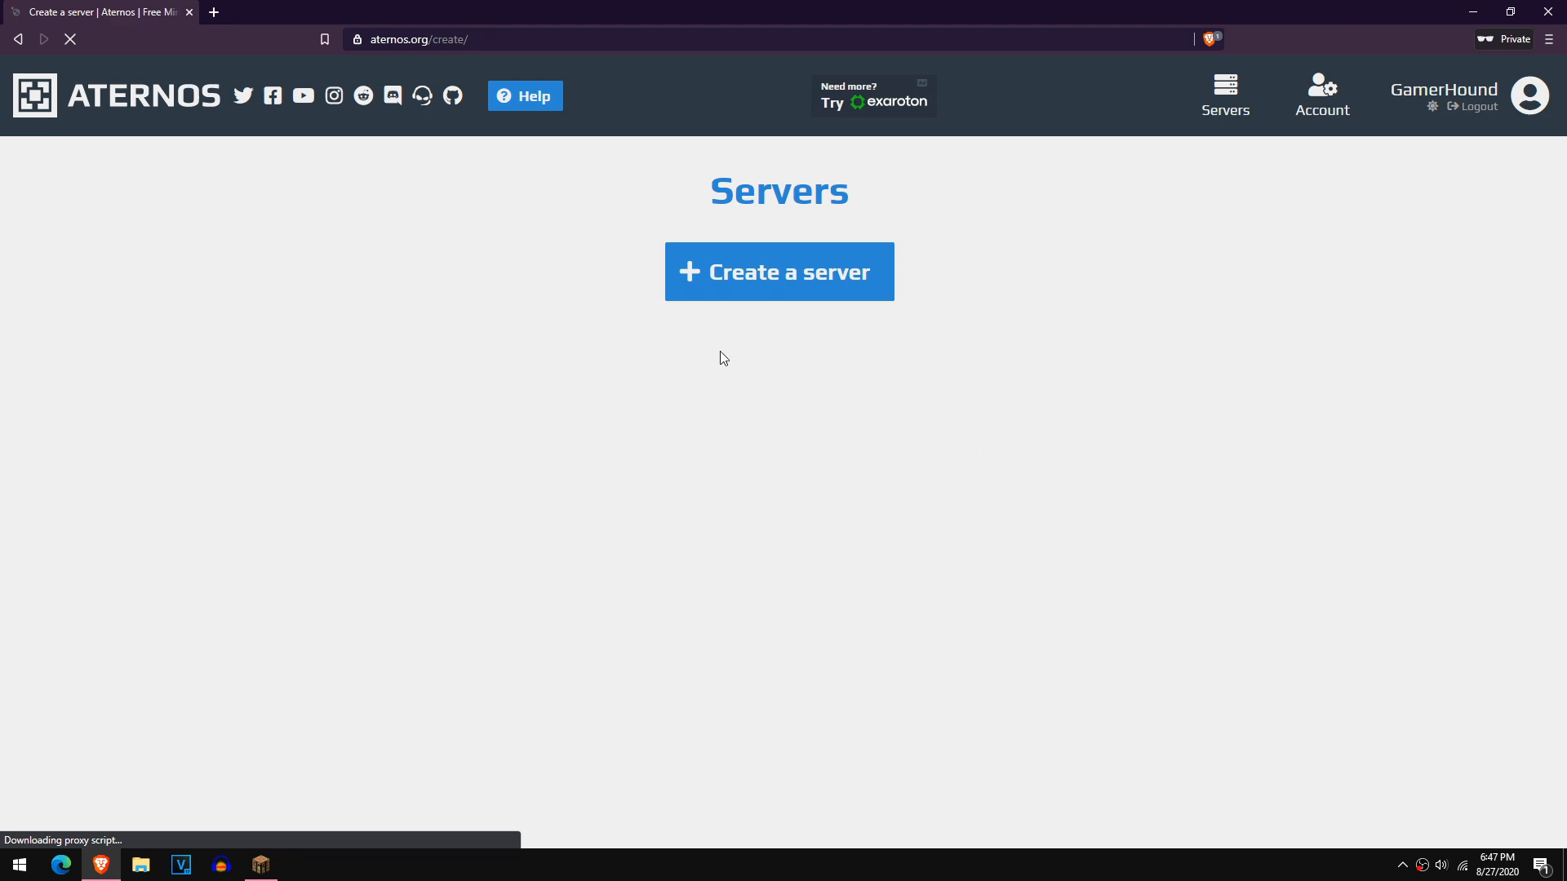
Rename the new server's address to Houndserver
left_click(780, 271)
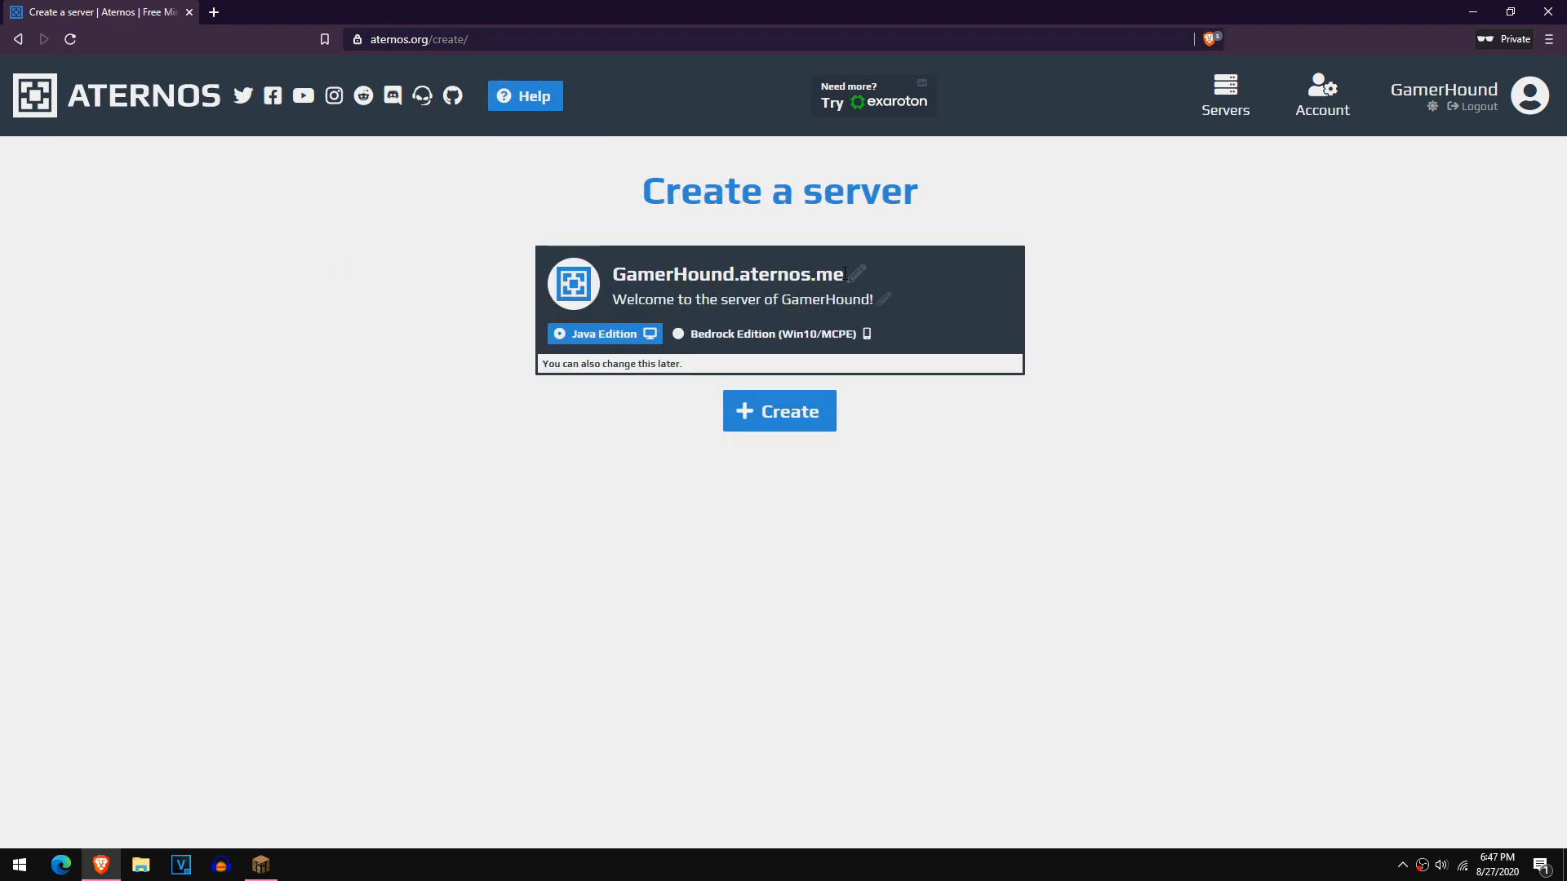
left_click(856, 273)
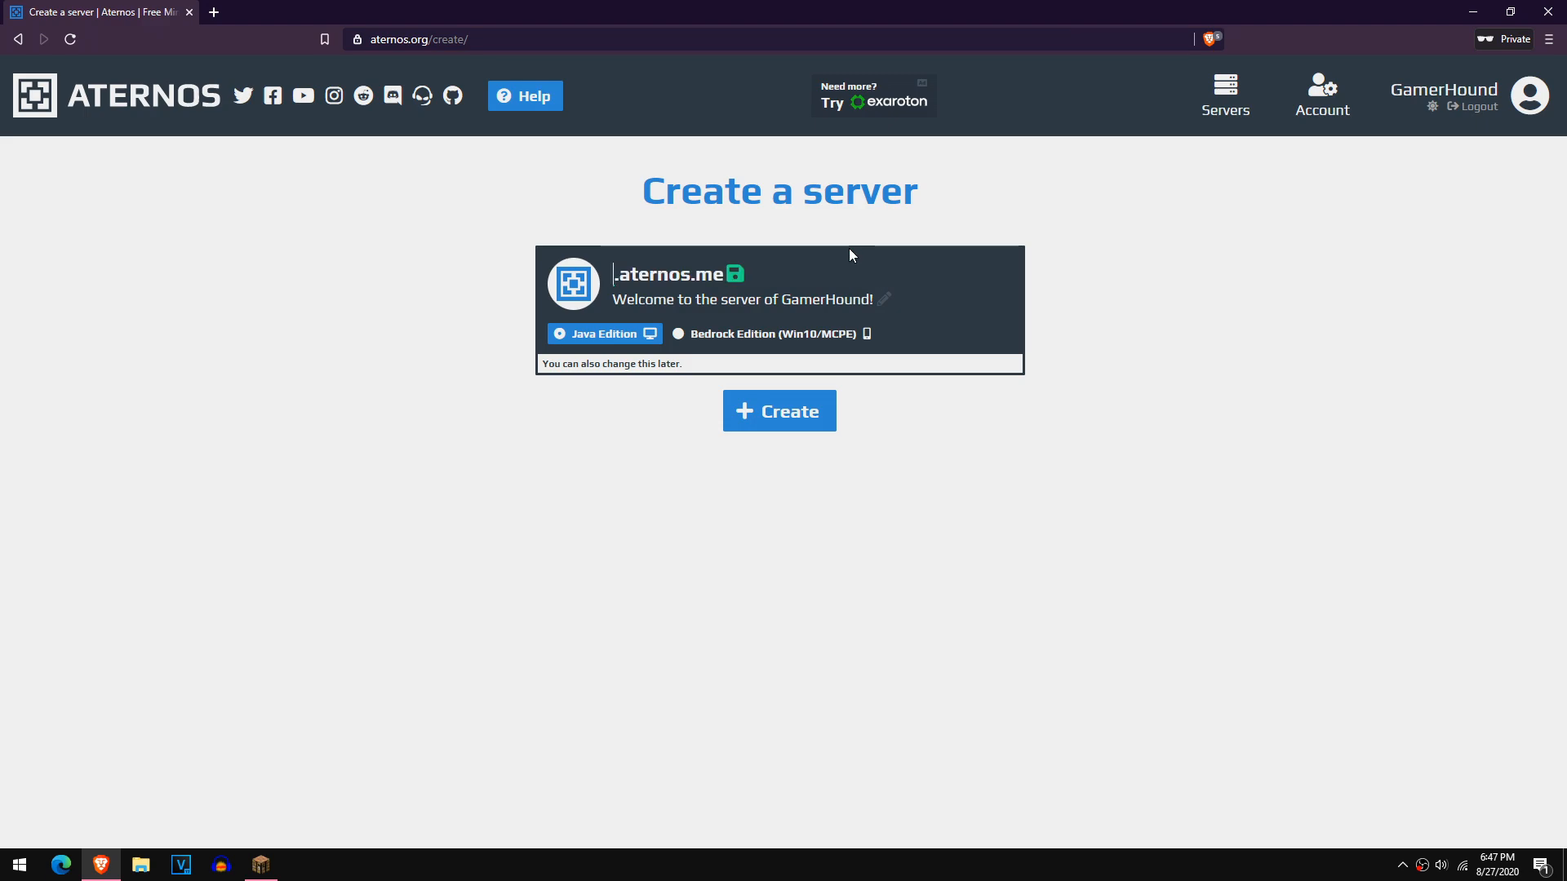
type("Hou")
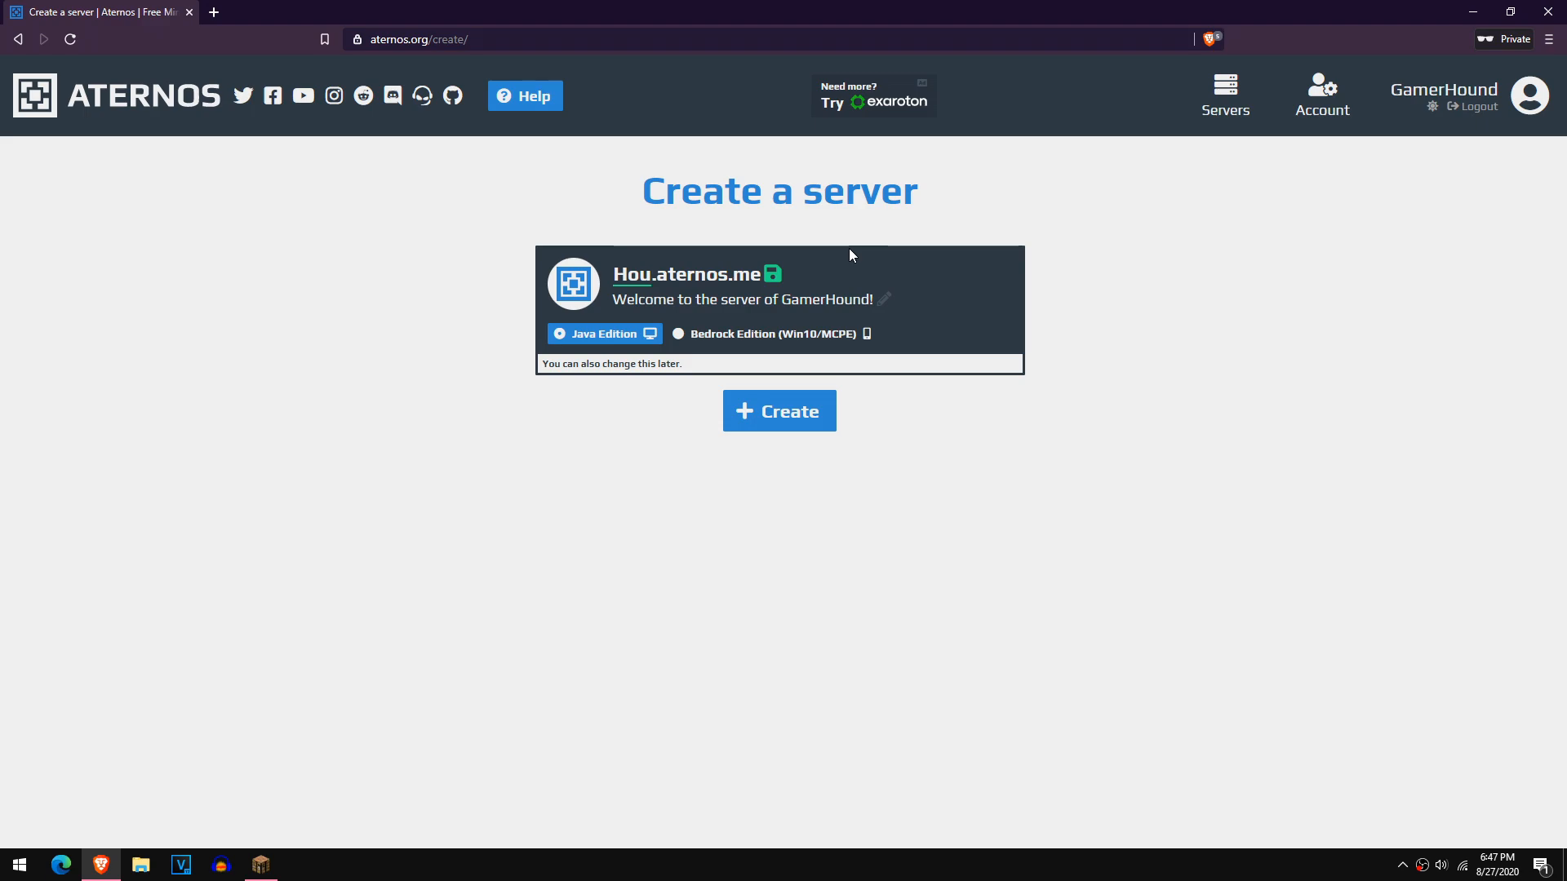
type("Houndserver")
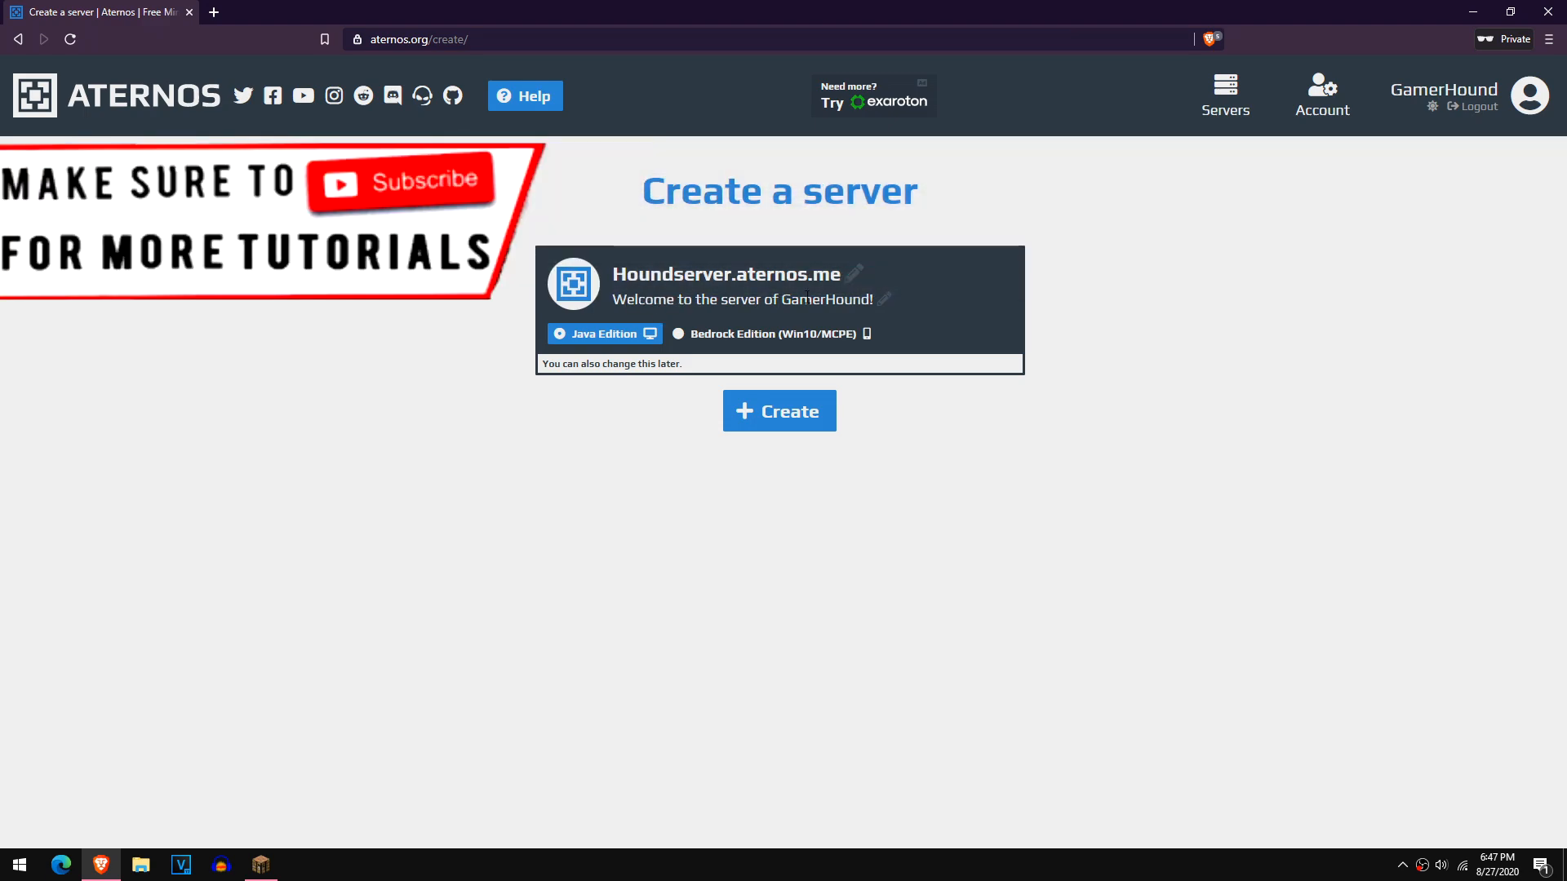
Change the welcome message to 'Welcome to the houndland!' and save it
left_click(884, 300)
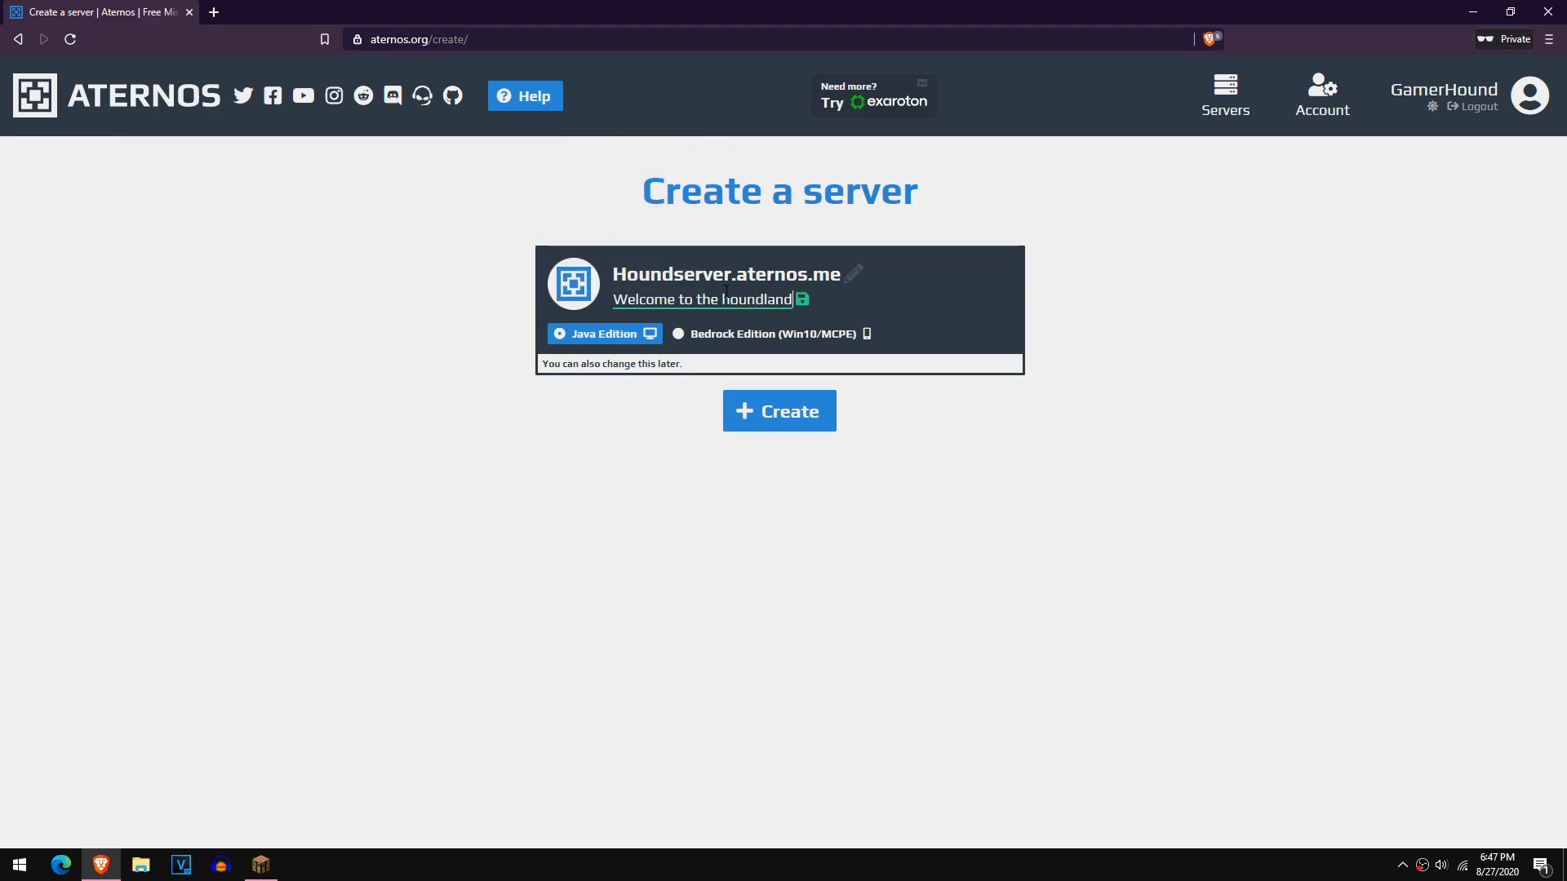
type("!")
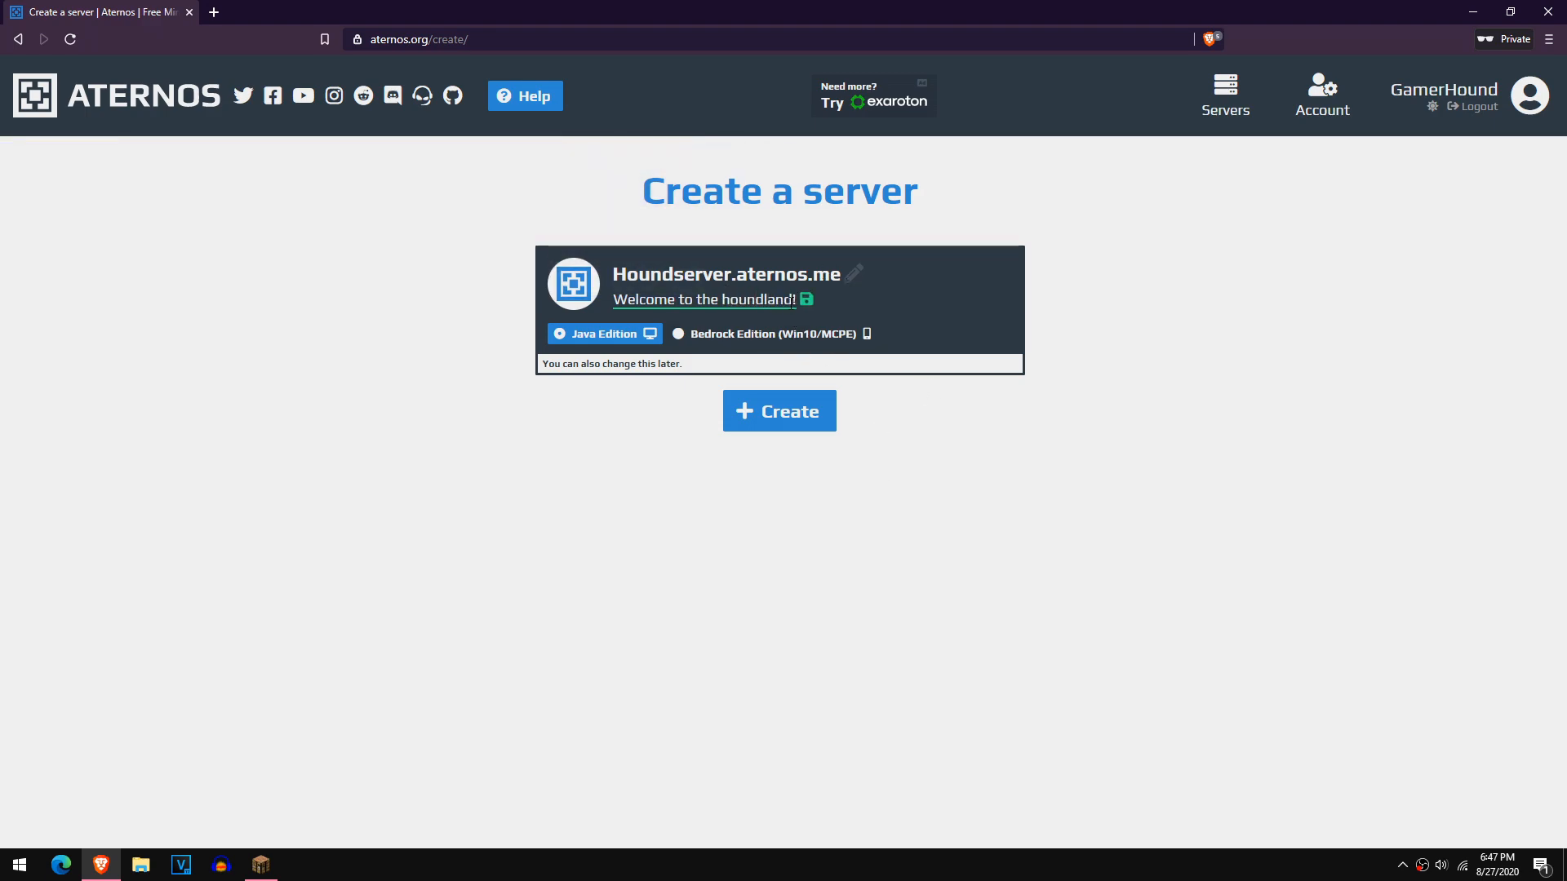
left_click(807, 298)
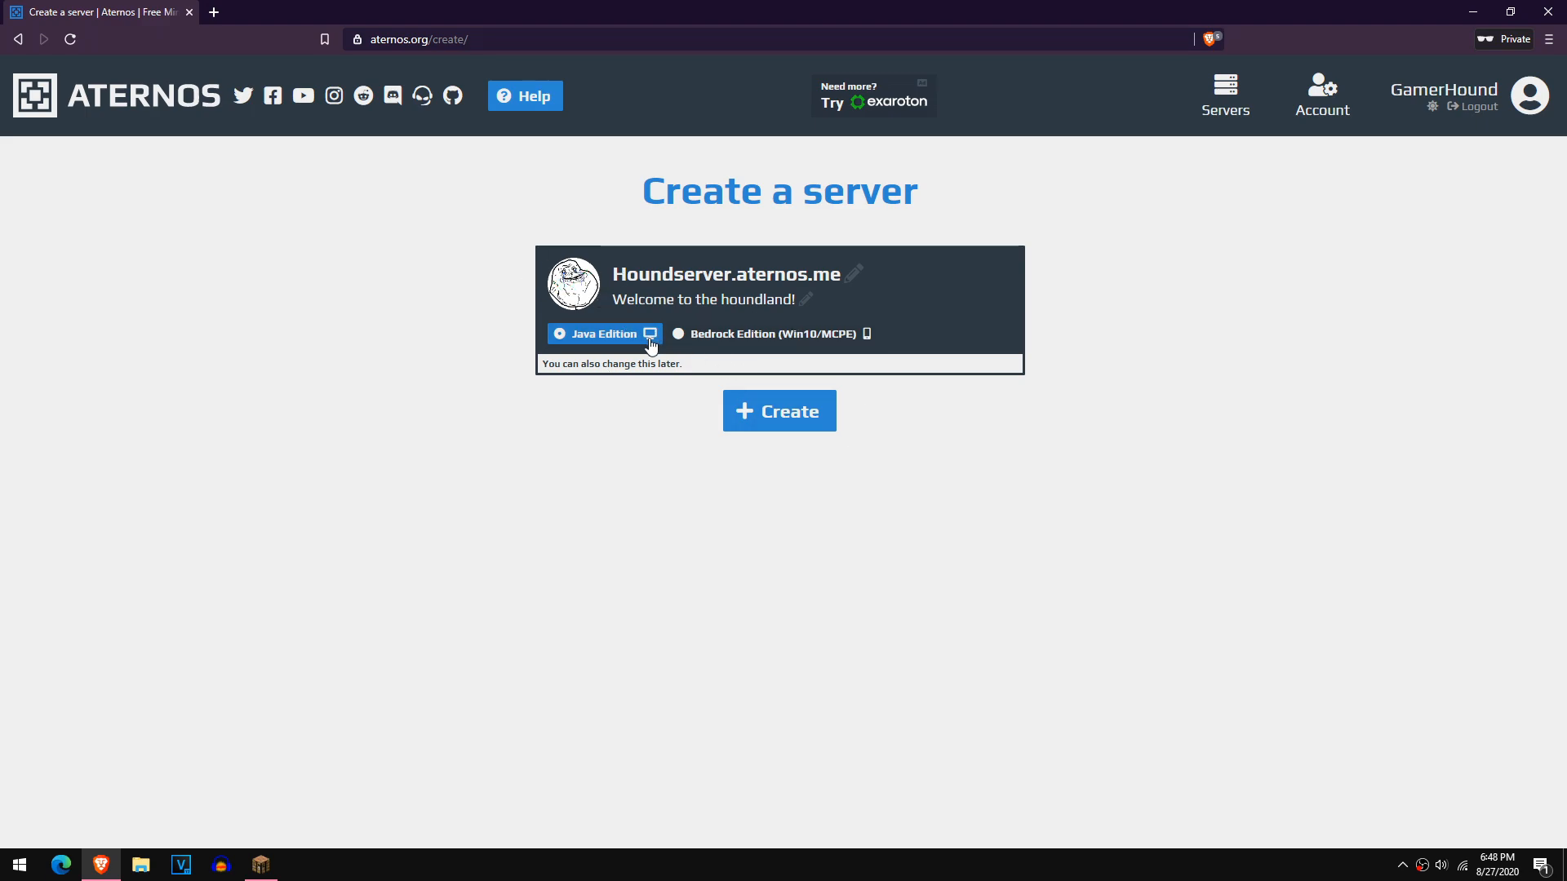
mouse_move(636, 323)
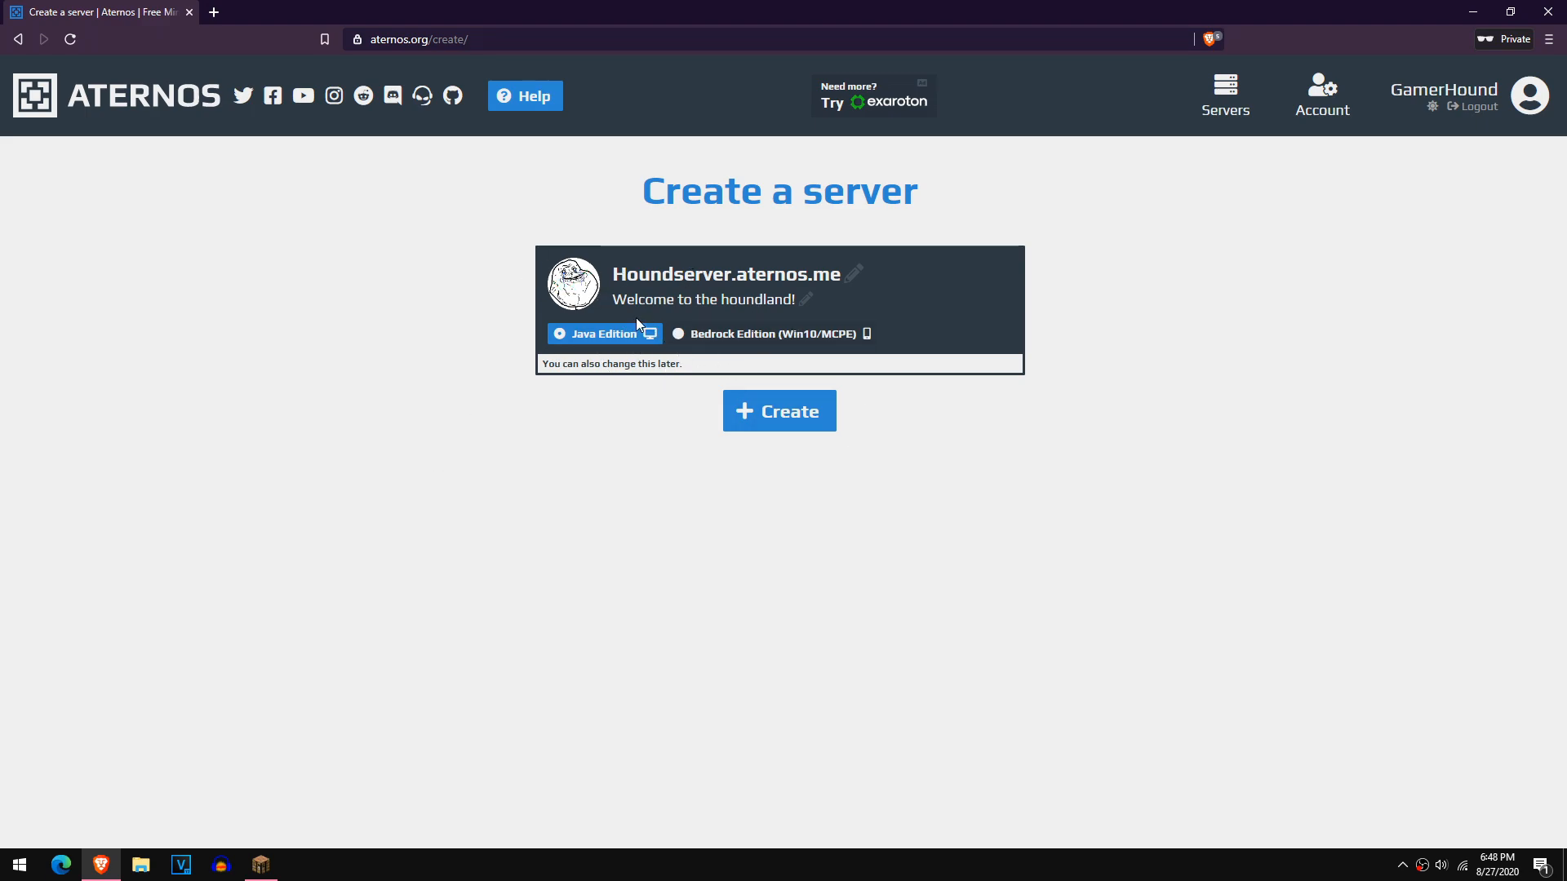
mouse_move(611, 336)
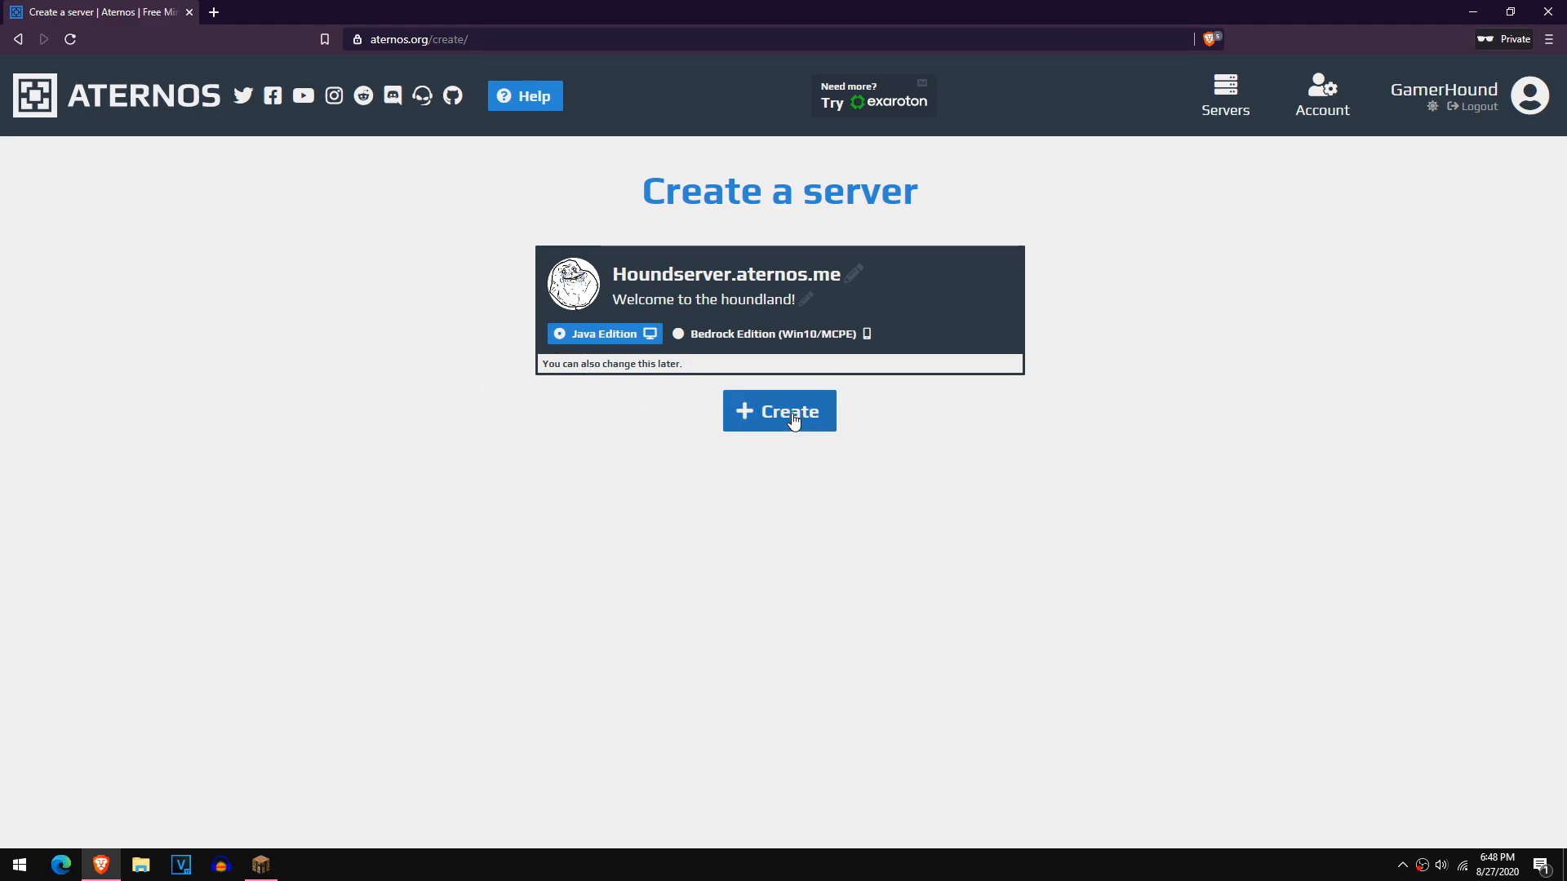
Create the server and start a world upload from its Worlds page
left_click(780, 411)
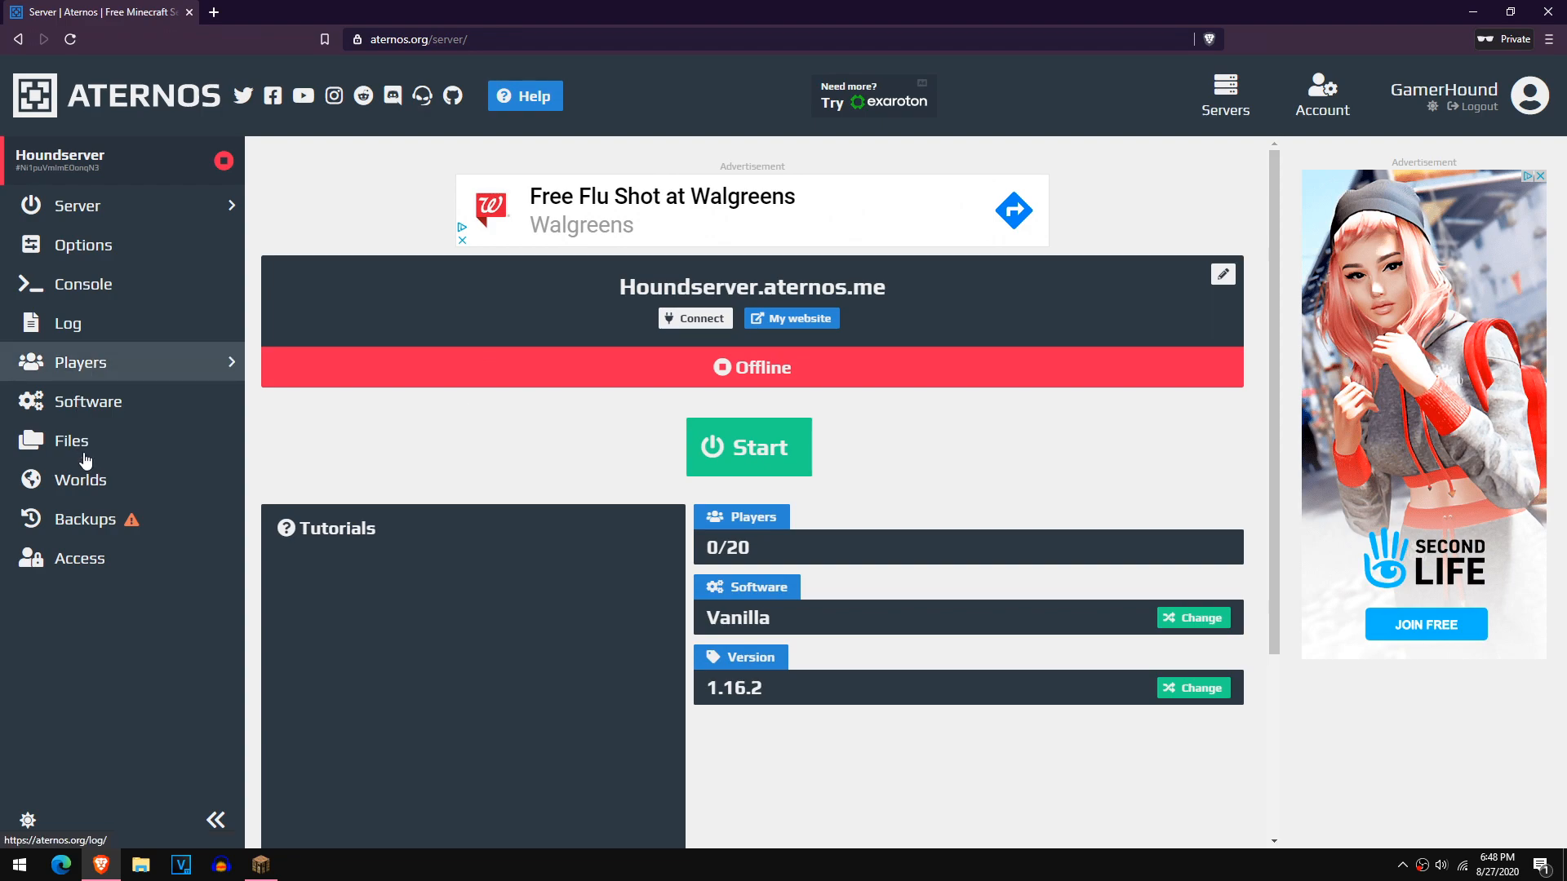
left_click(82, 480)
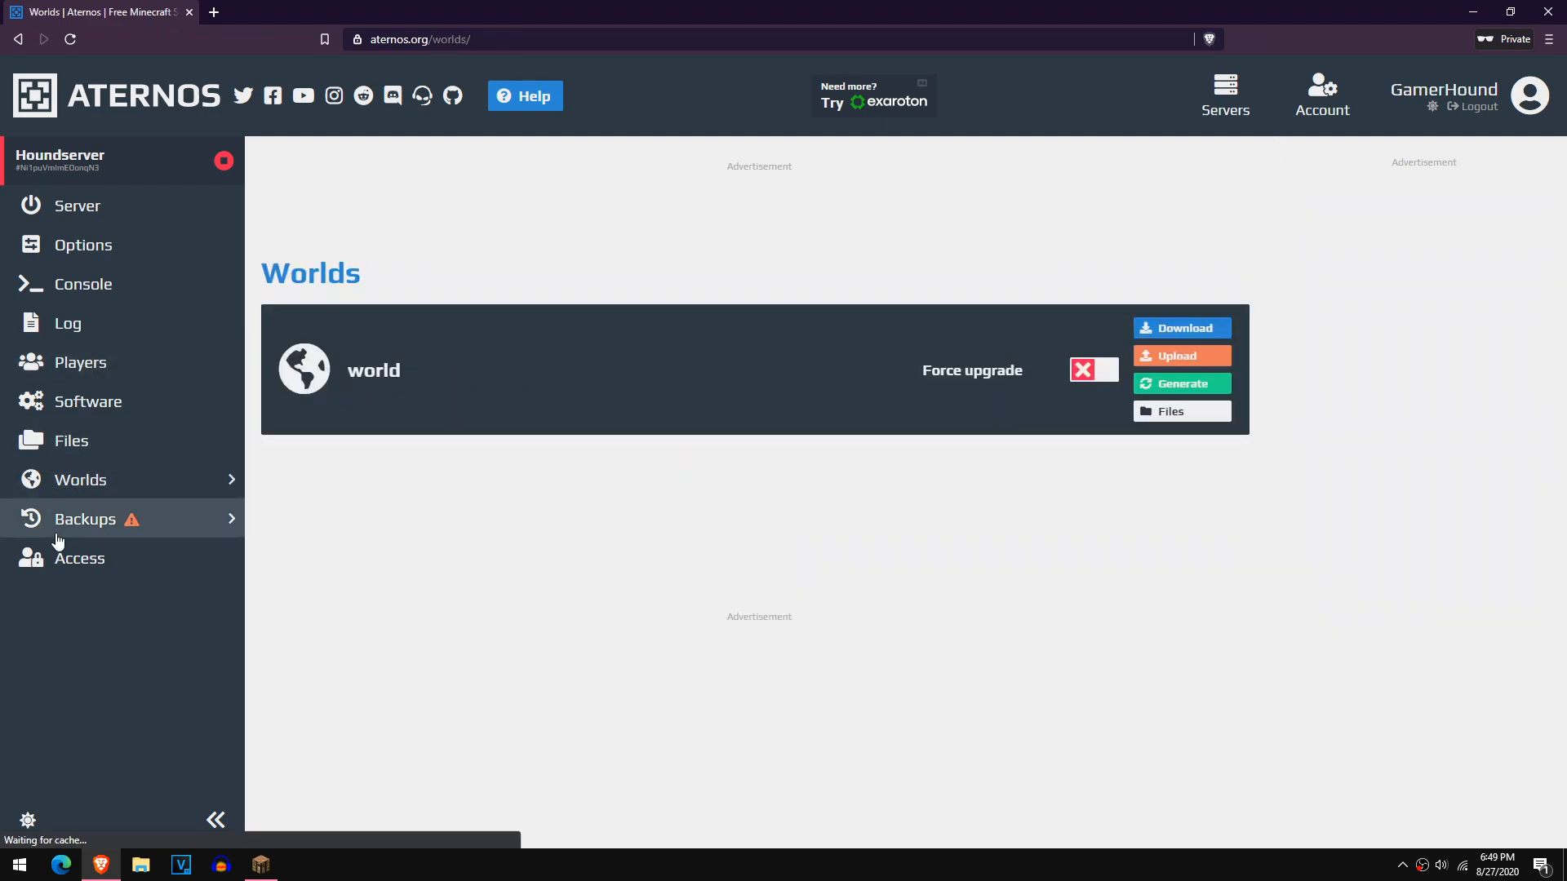
left_click(1181, 356)
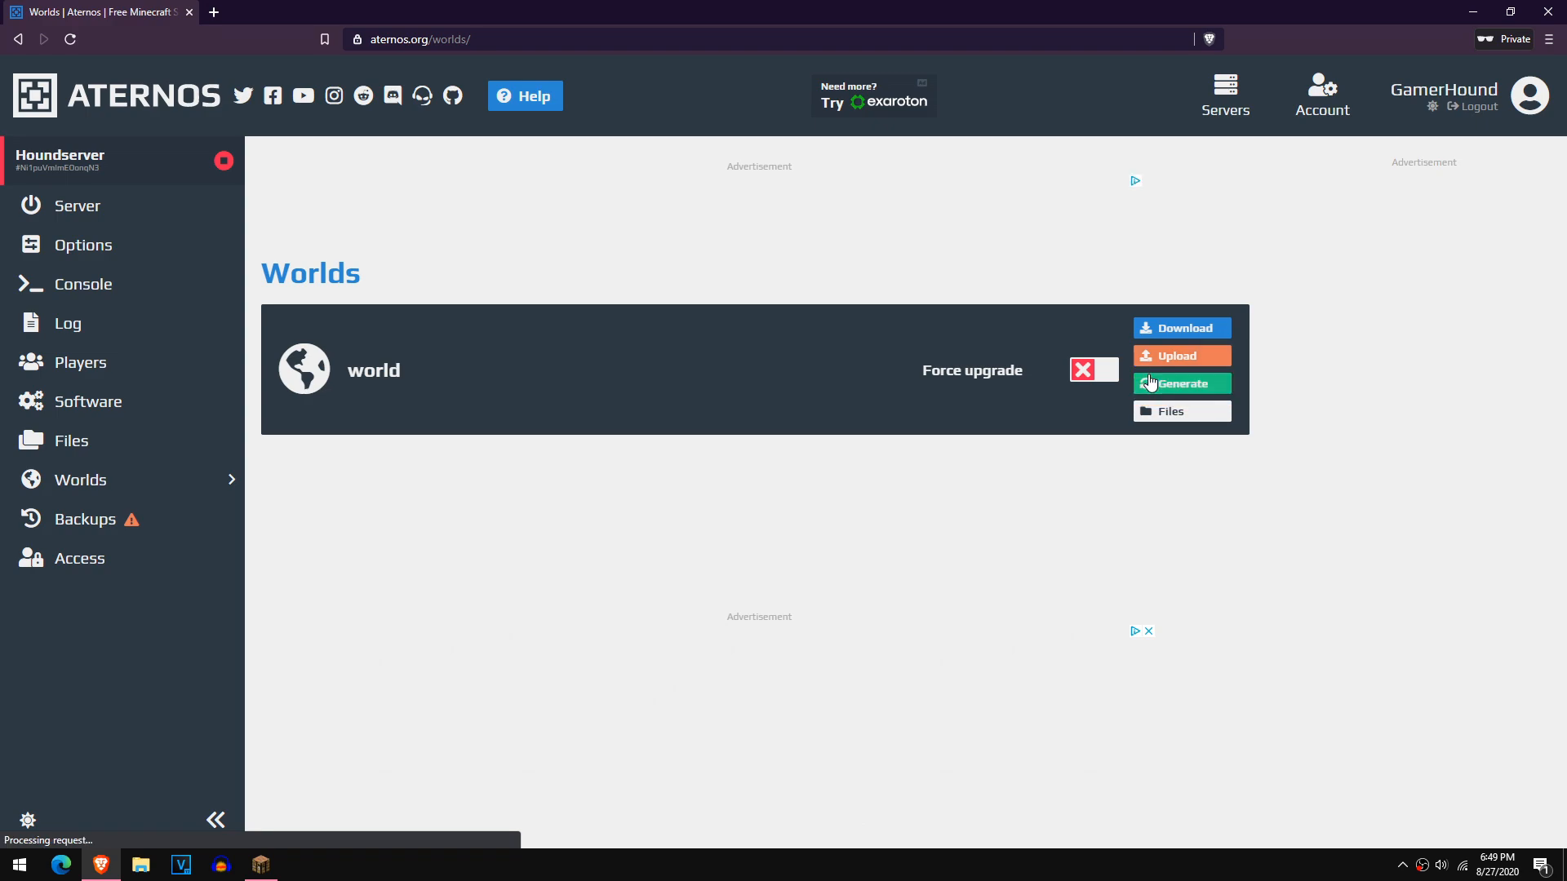
left_click(1181, 356)
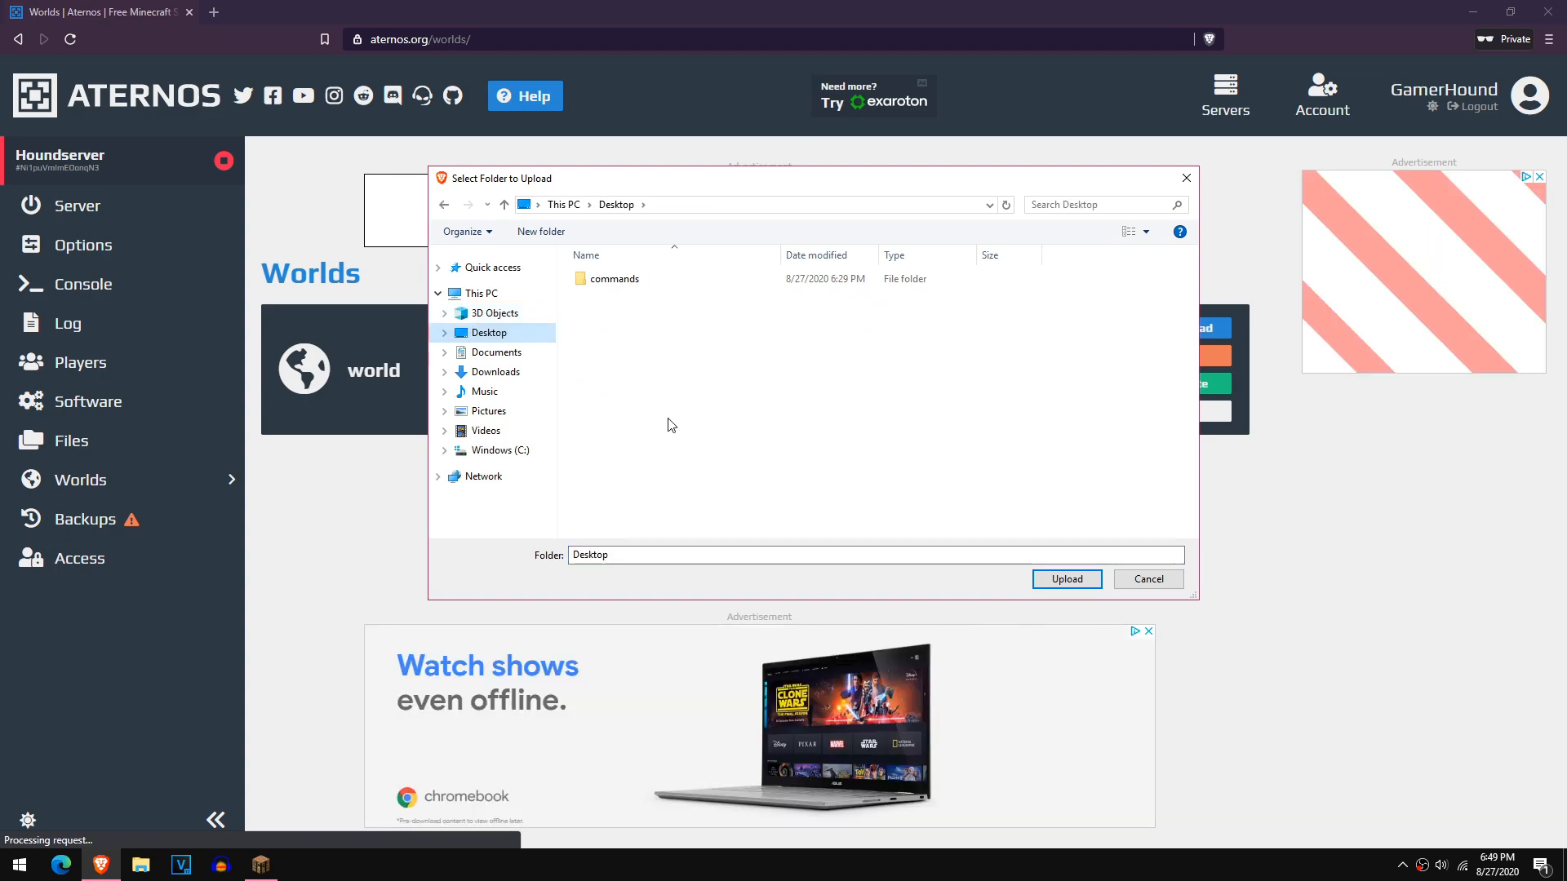
Upload the commands folder as the world, confirming the 32-file prompt
left_click(614, 279)
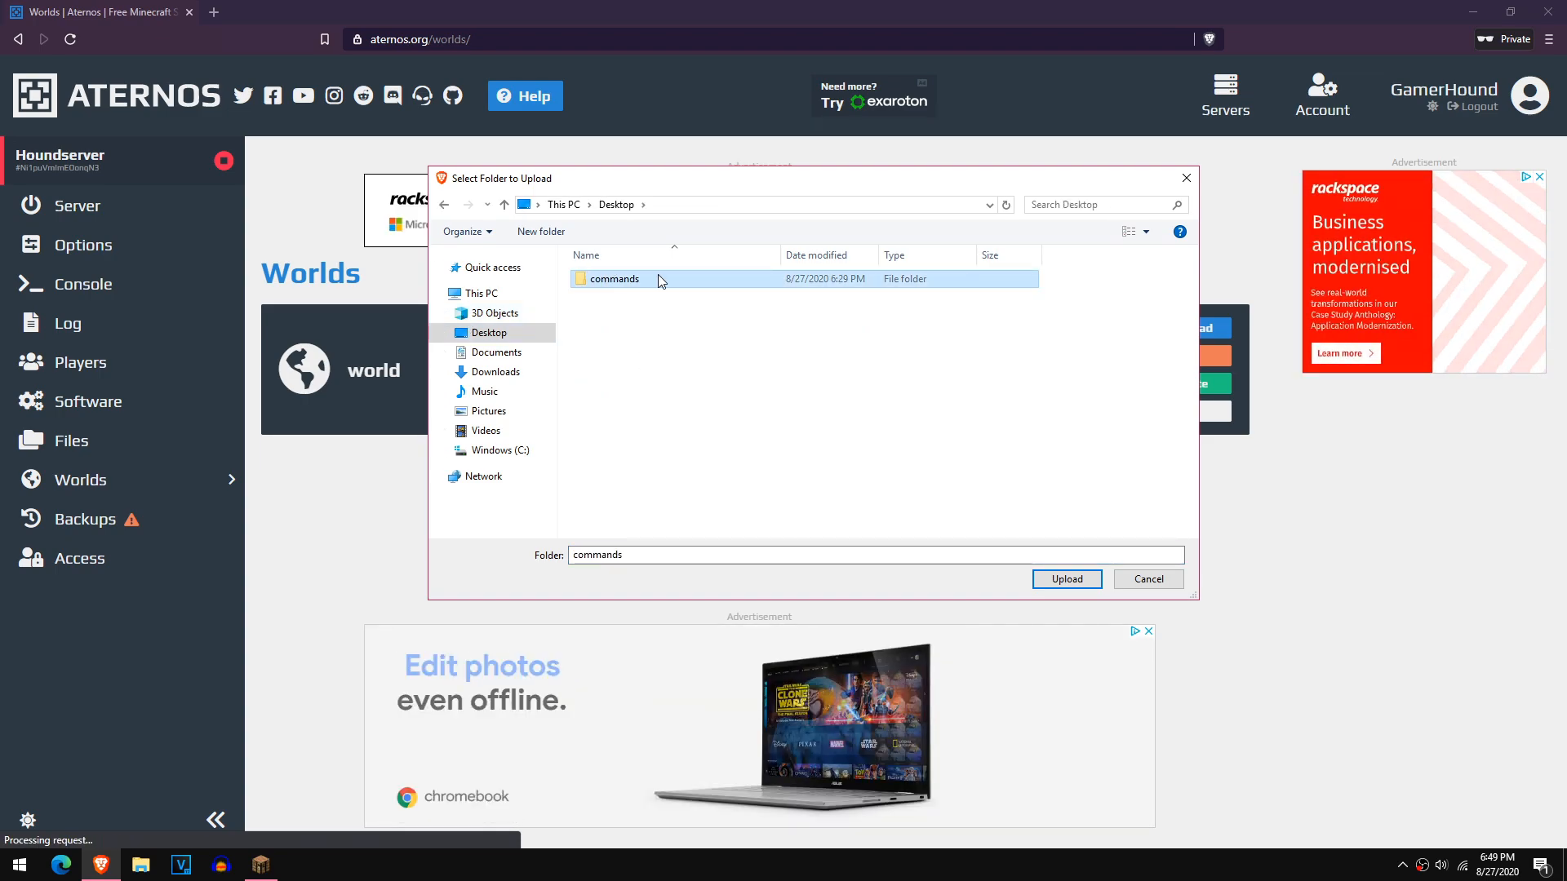
left_click(1067, 577)
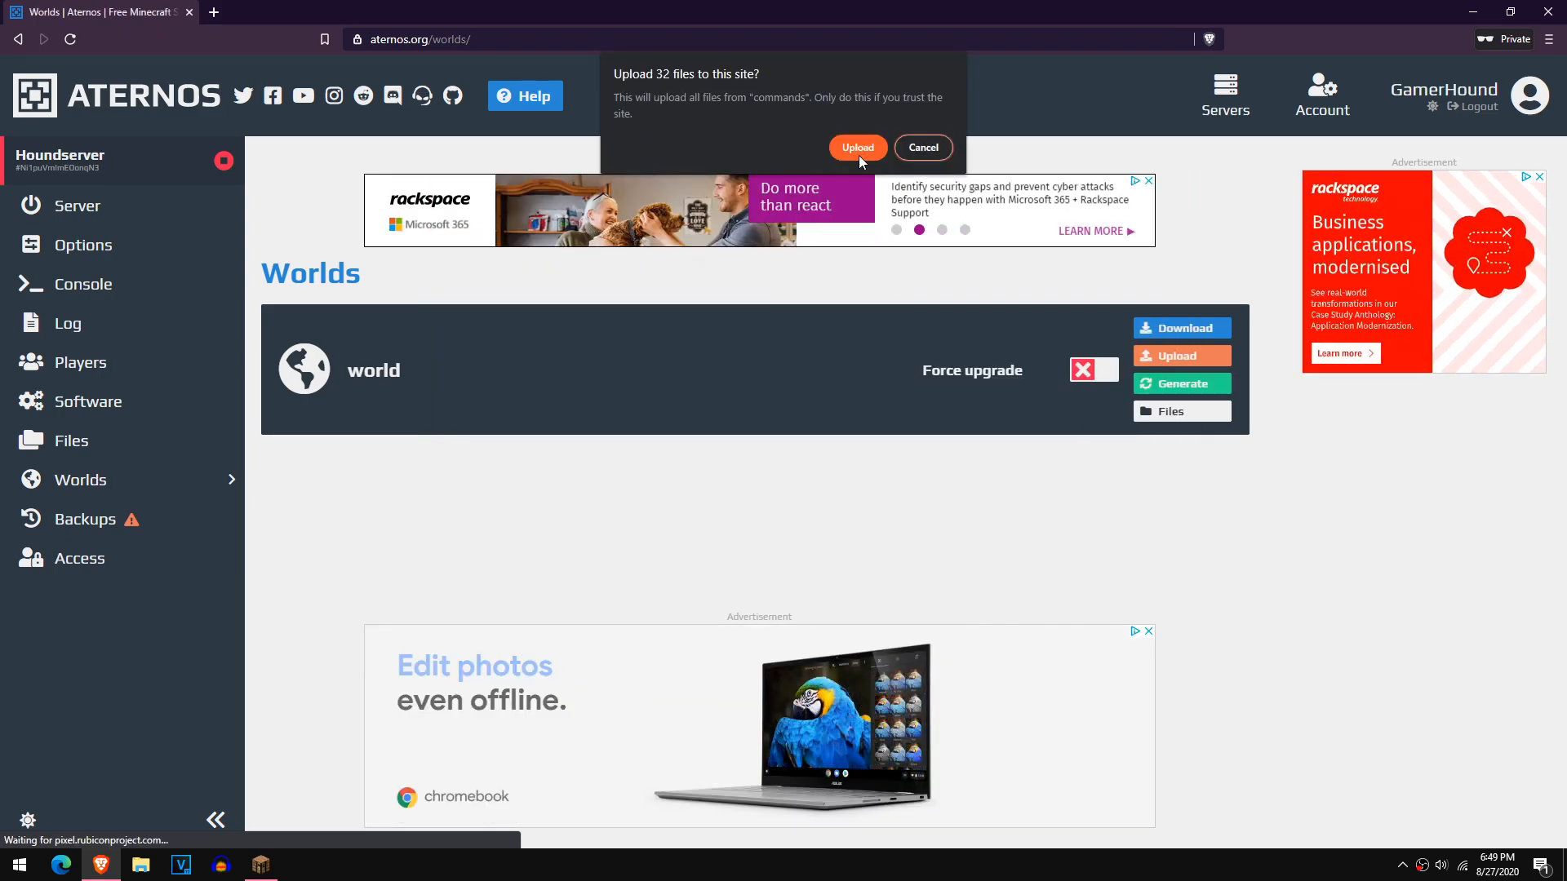
left_click(859, 146)
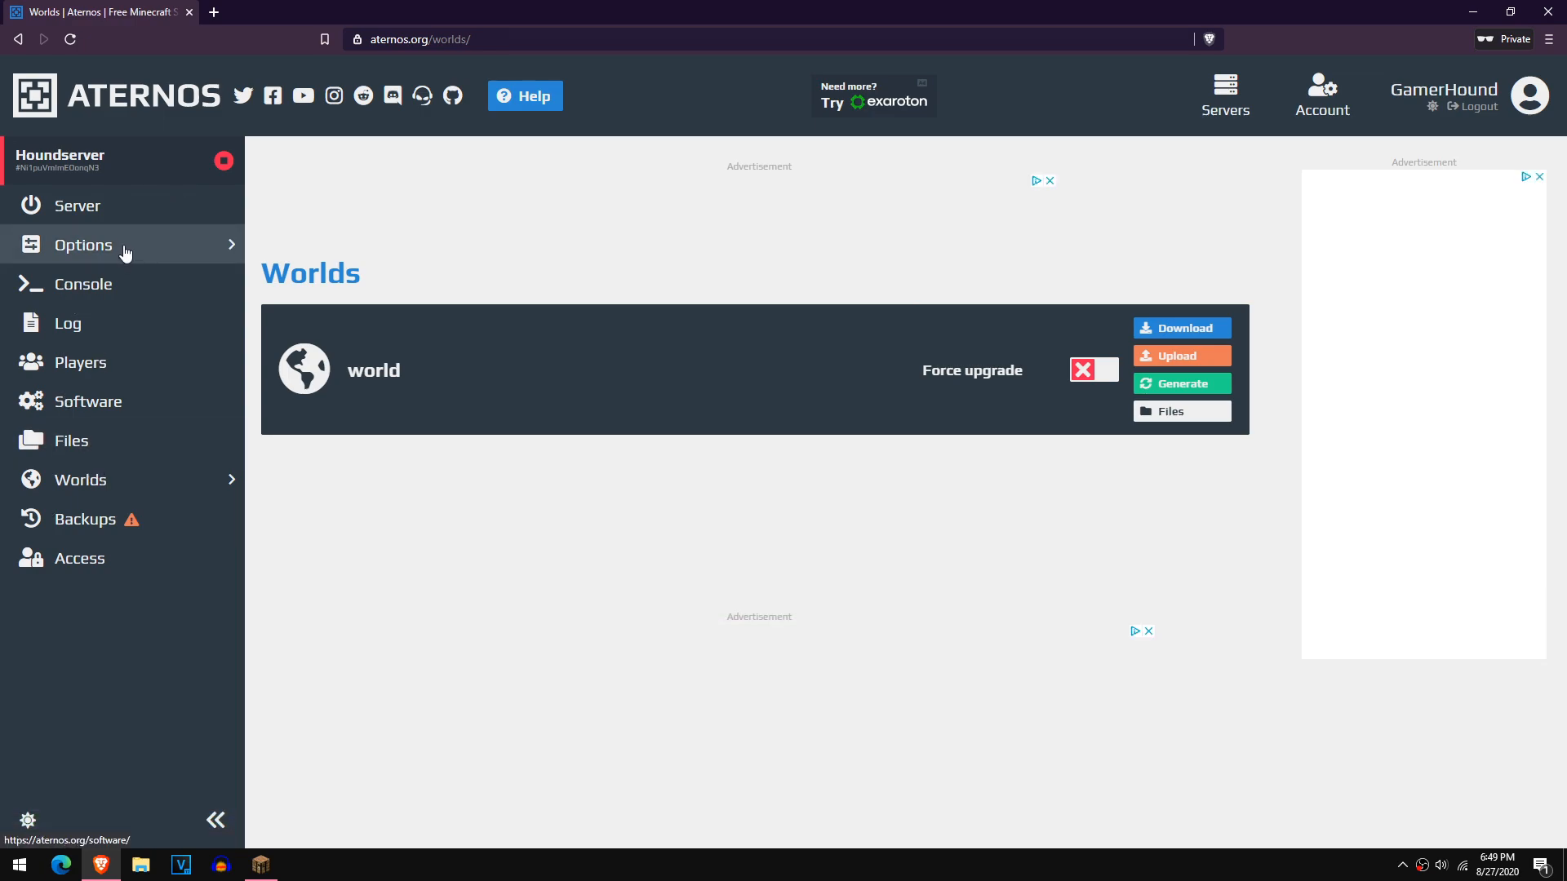
In Options, enable Cracked mode and set the game mode to Creative
left_click(82, 245)
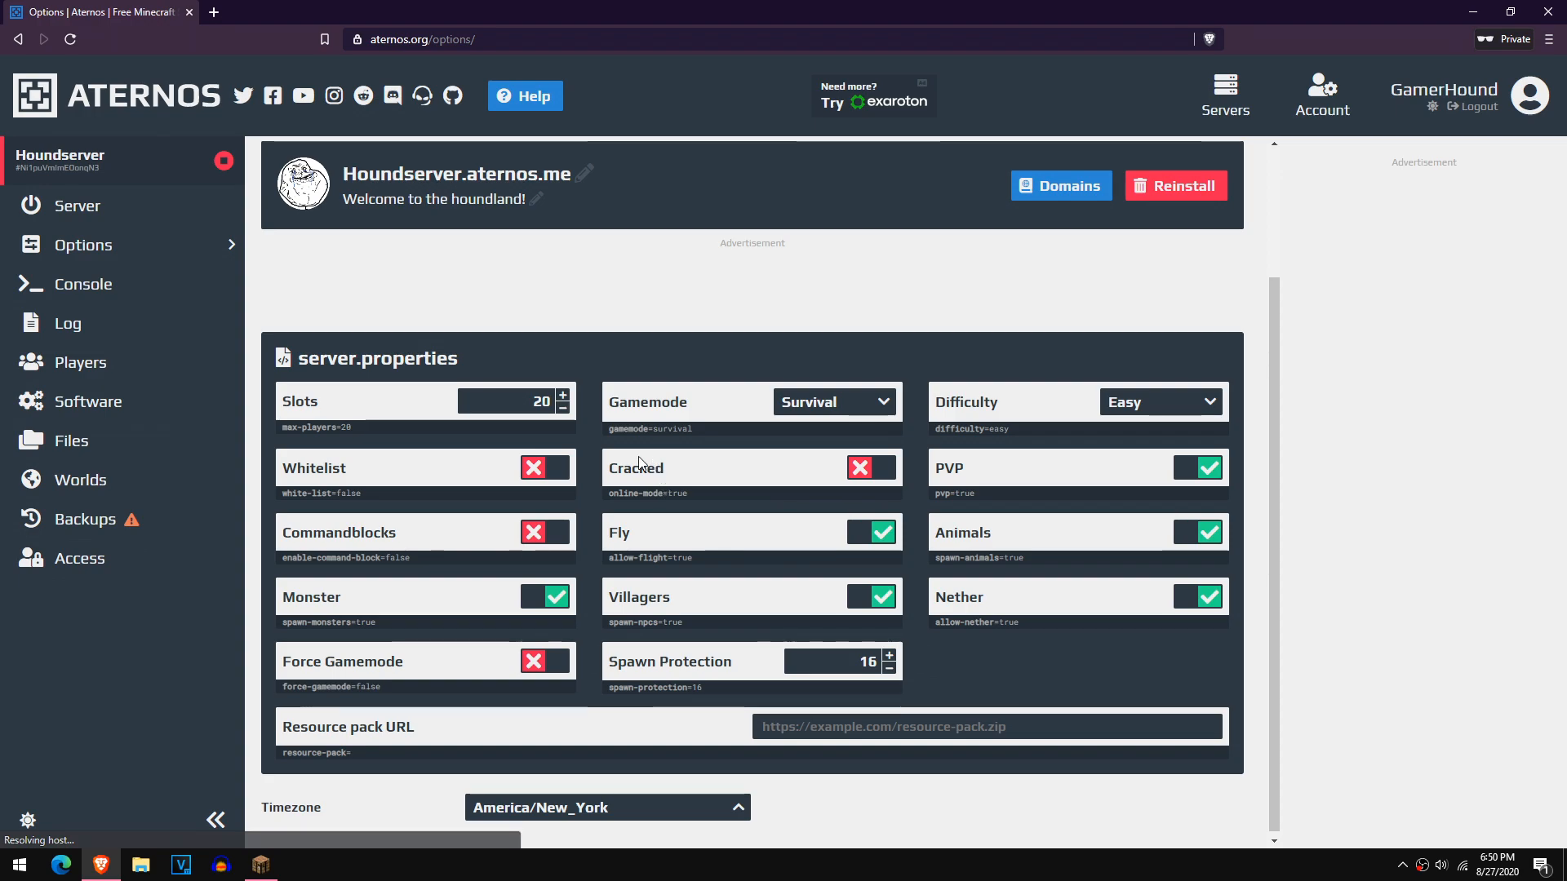
left_click(871, 467)
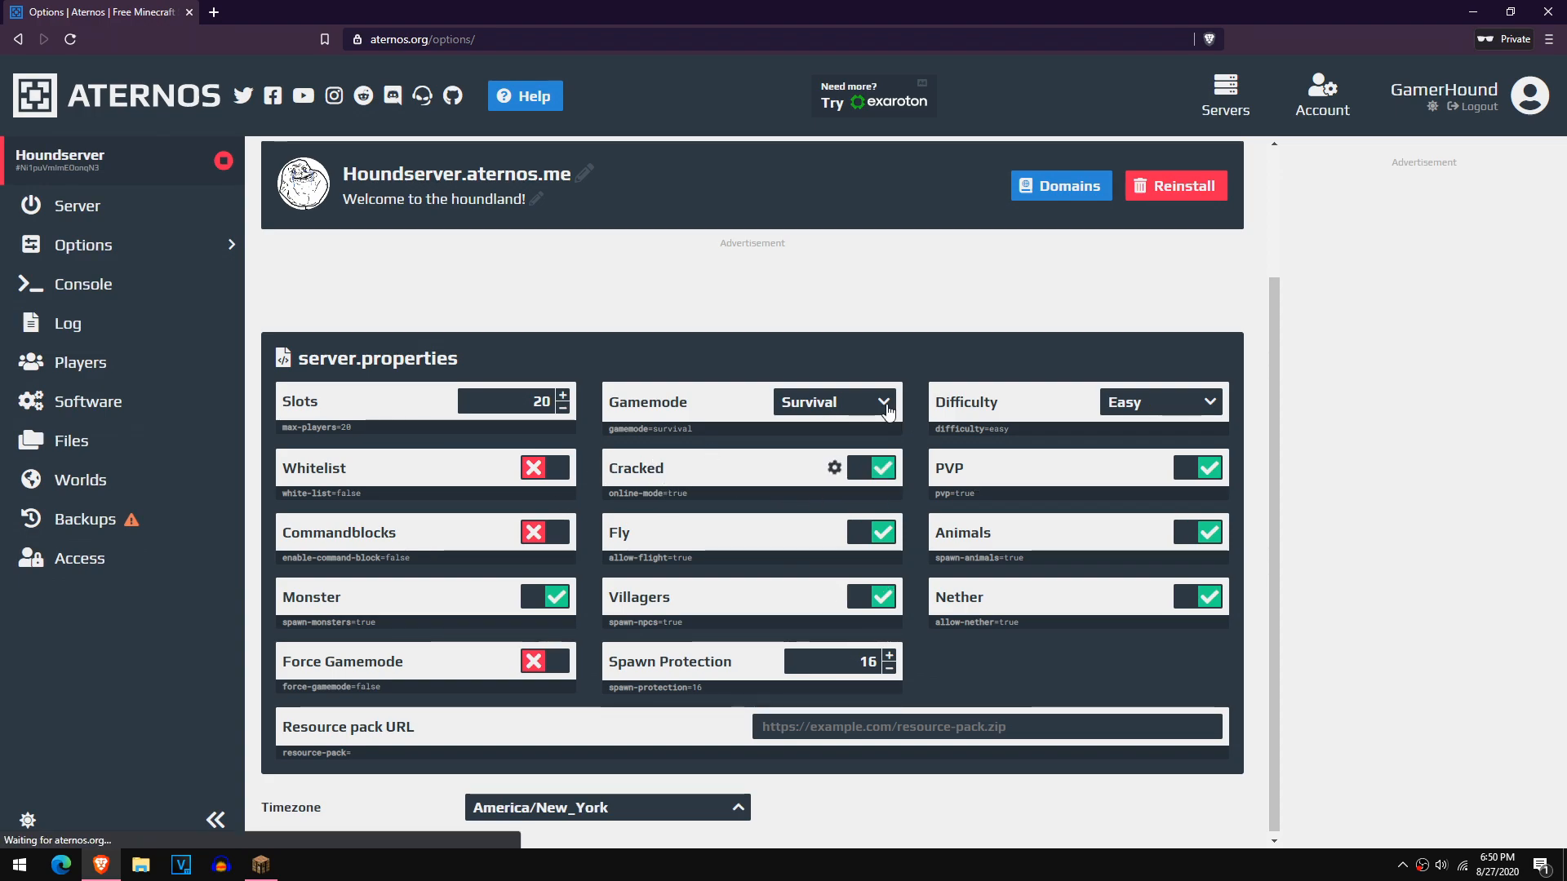
left_click(872, 467)
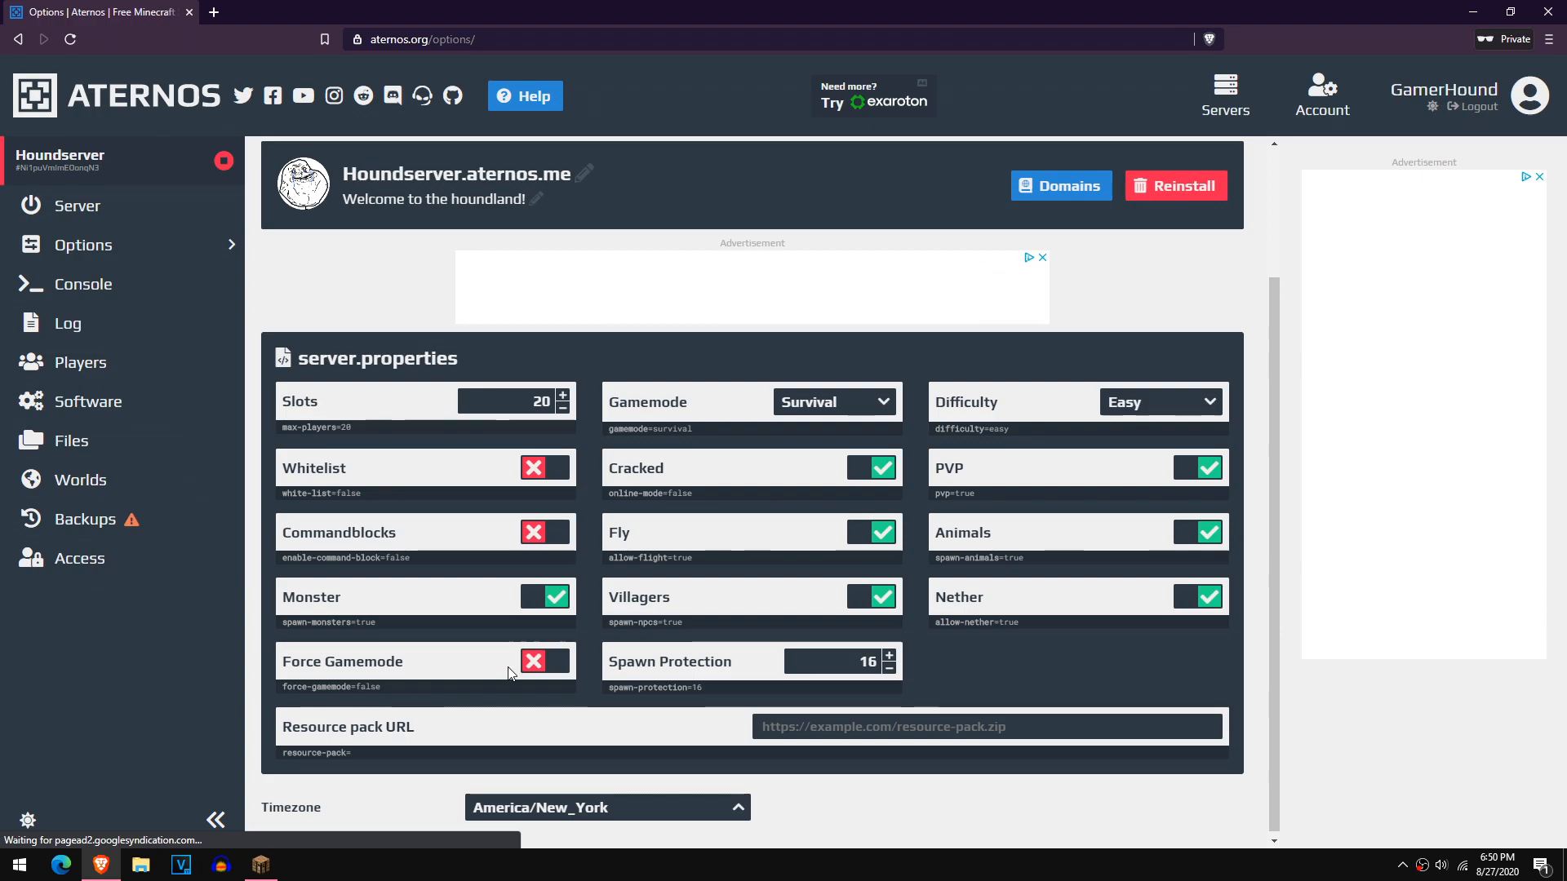
mouse_move(1172, 480)
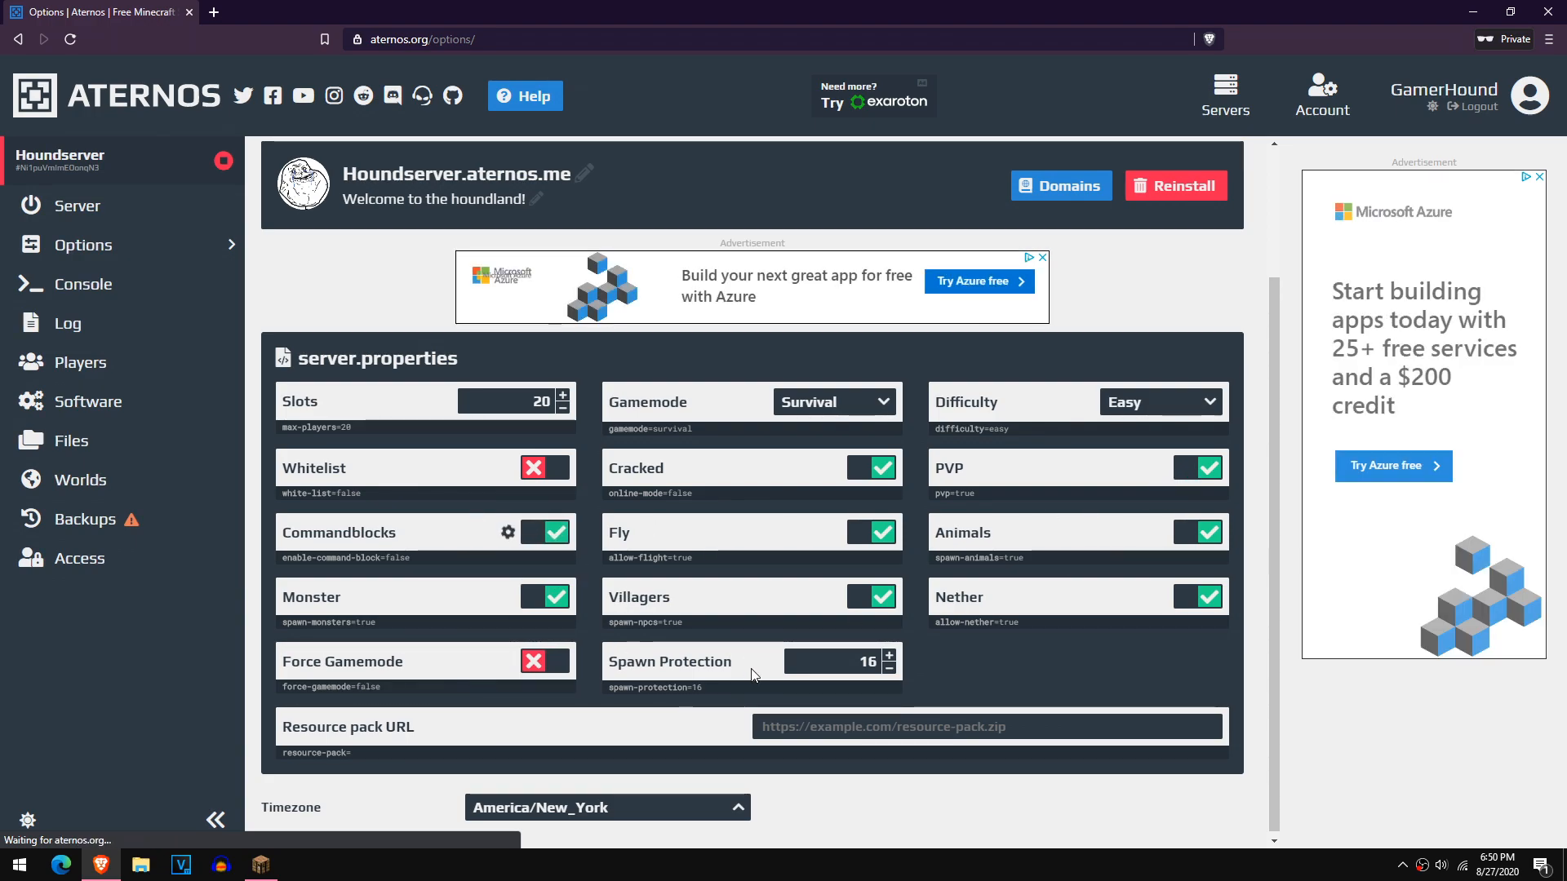
left_click(545, 532)
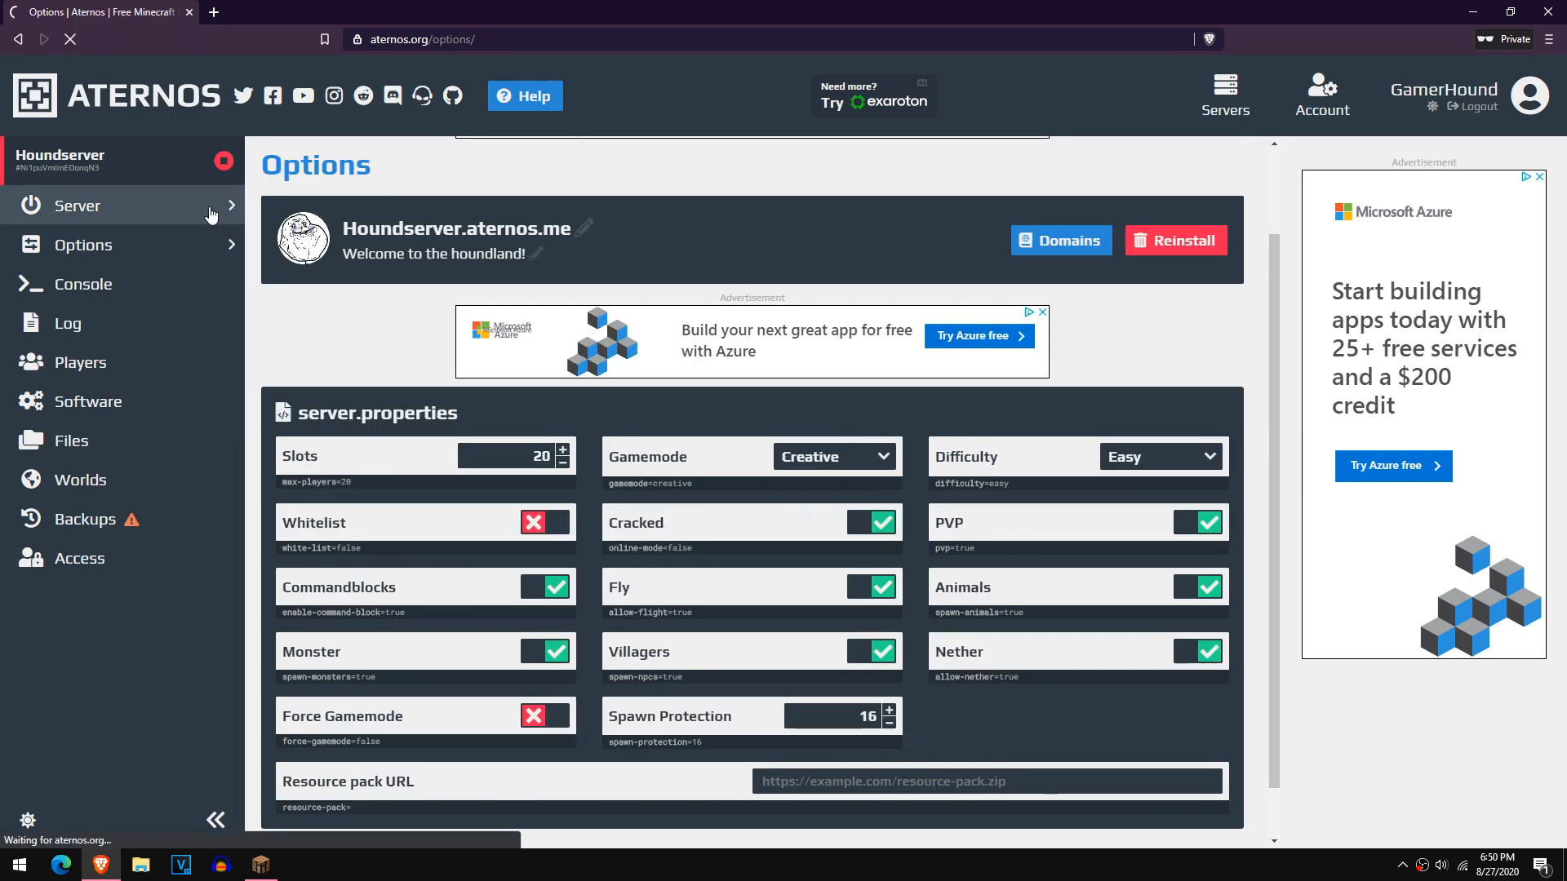
From the Server overview, start Houndserver and accept the Mojang EULA
left_click(77, 206)
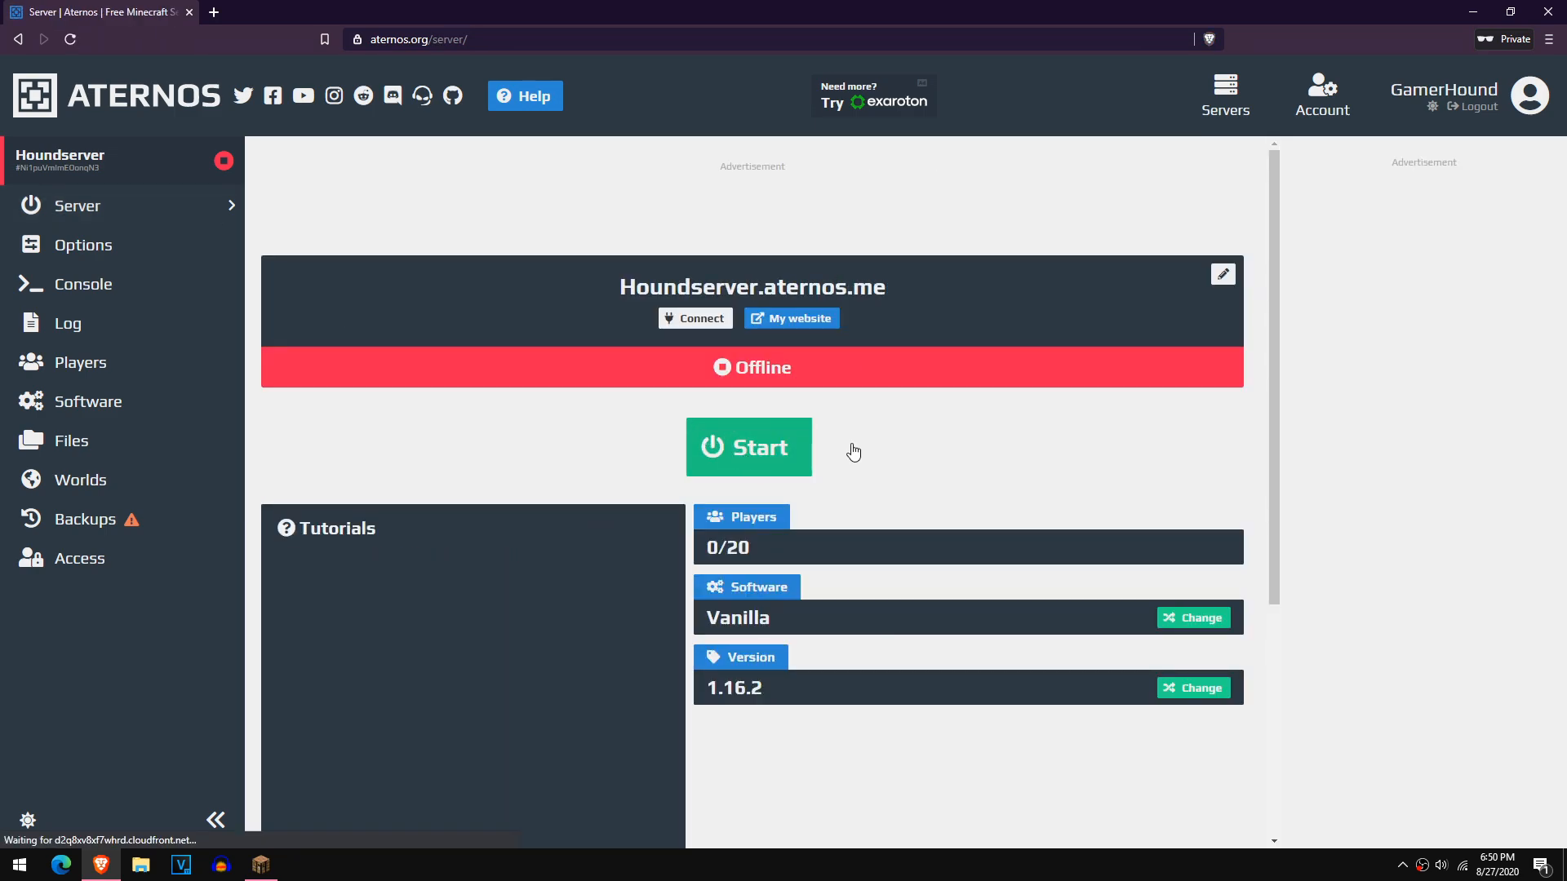
left_click(748, 446)
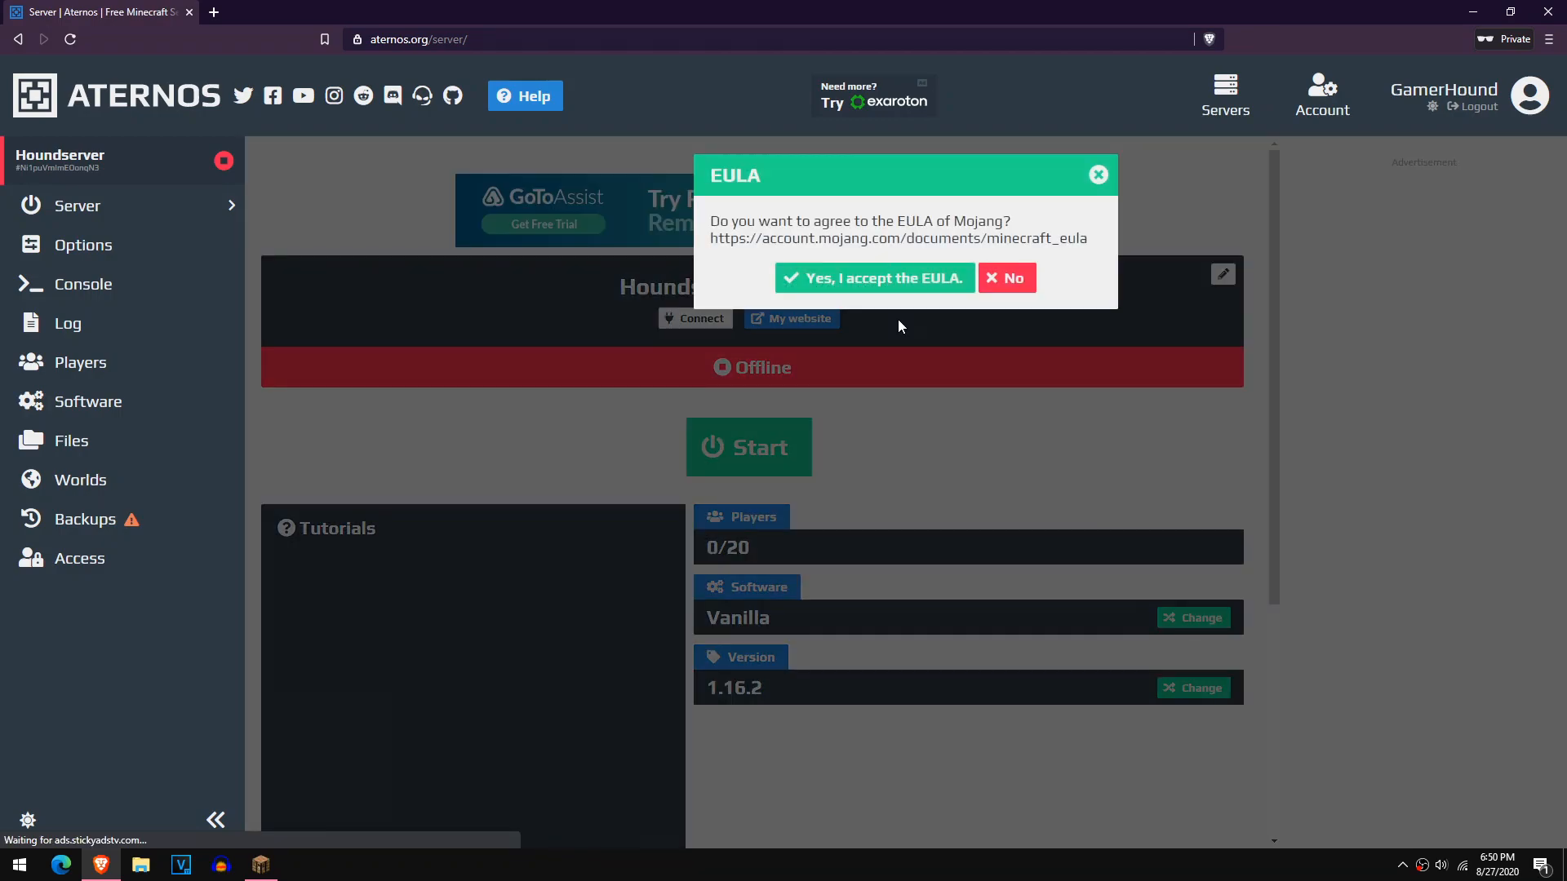
left_click(873, 278)
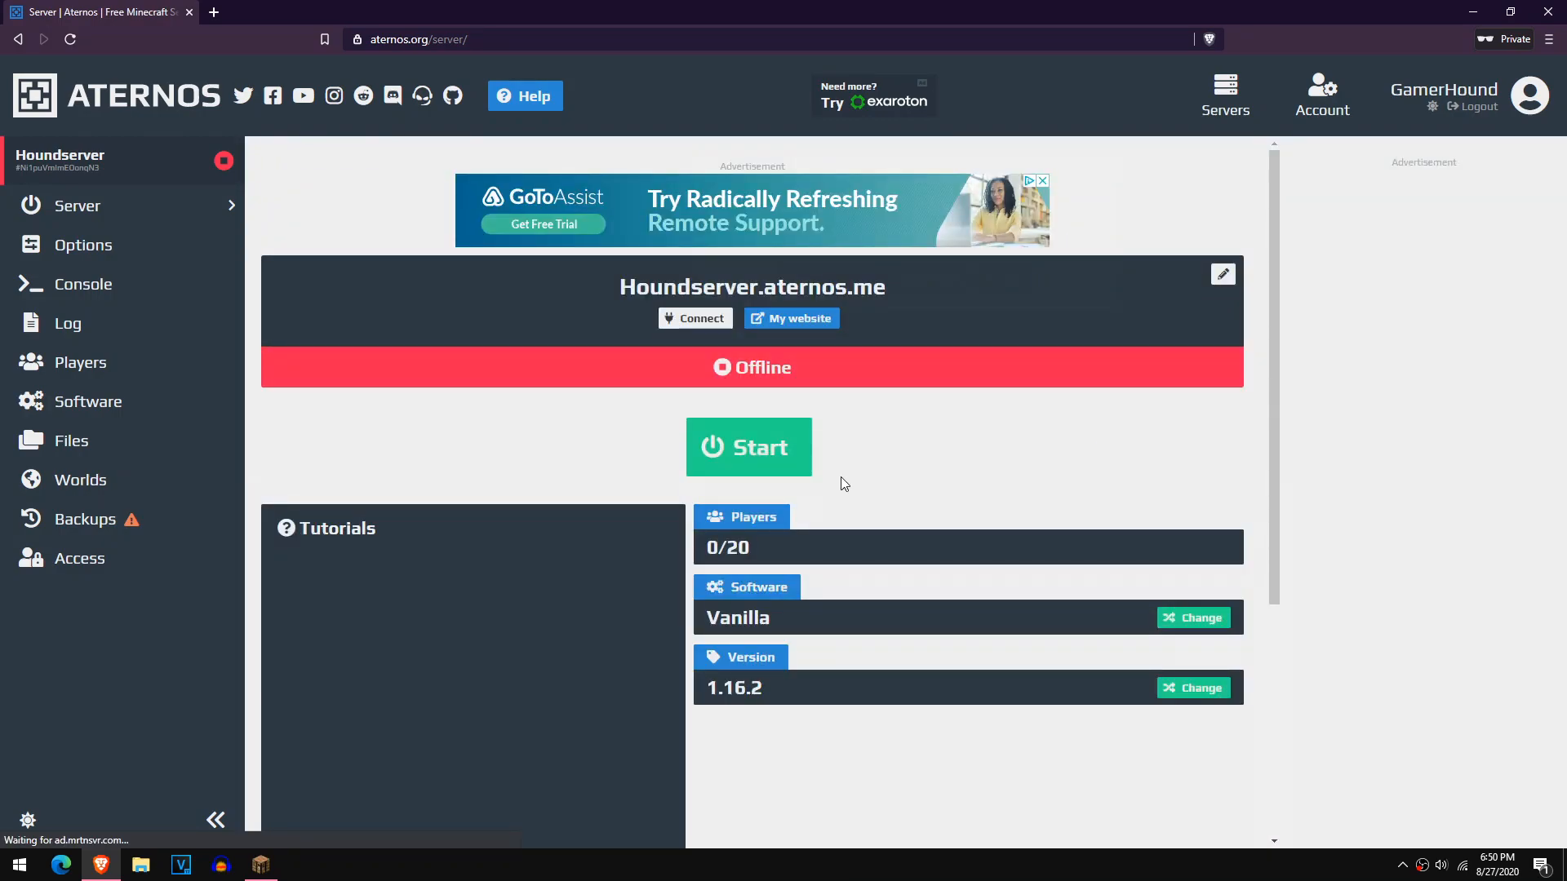
Start the server again and answer the queue notification request
left_click(747, 447)
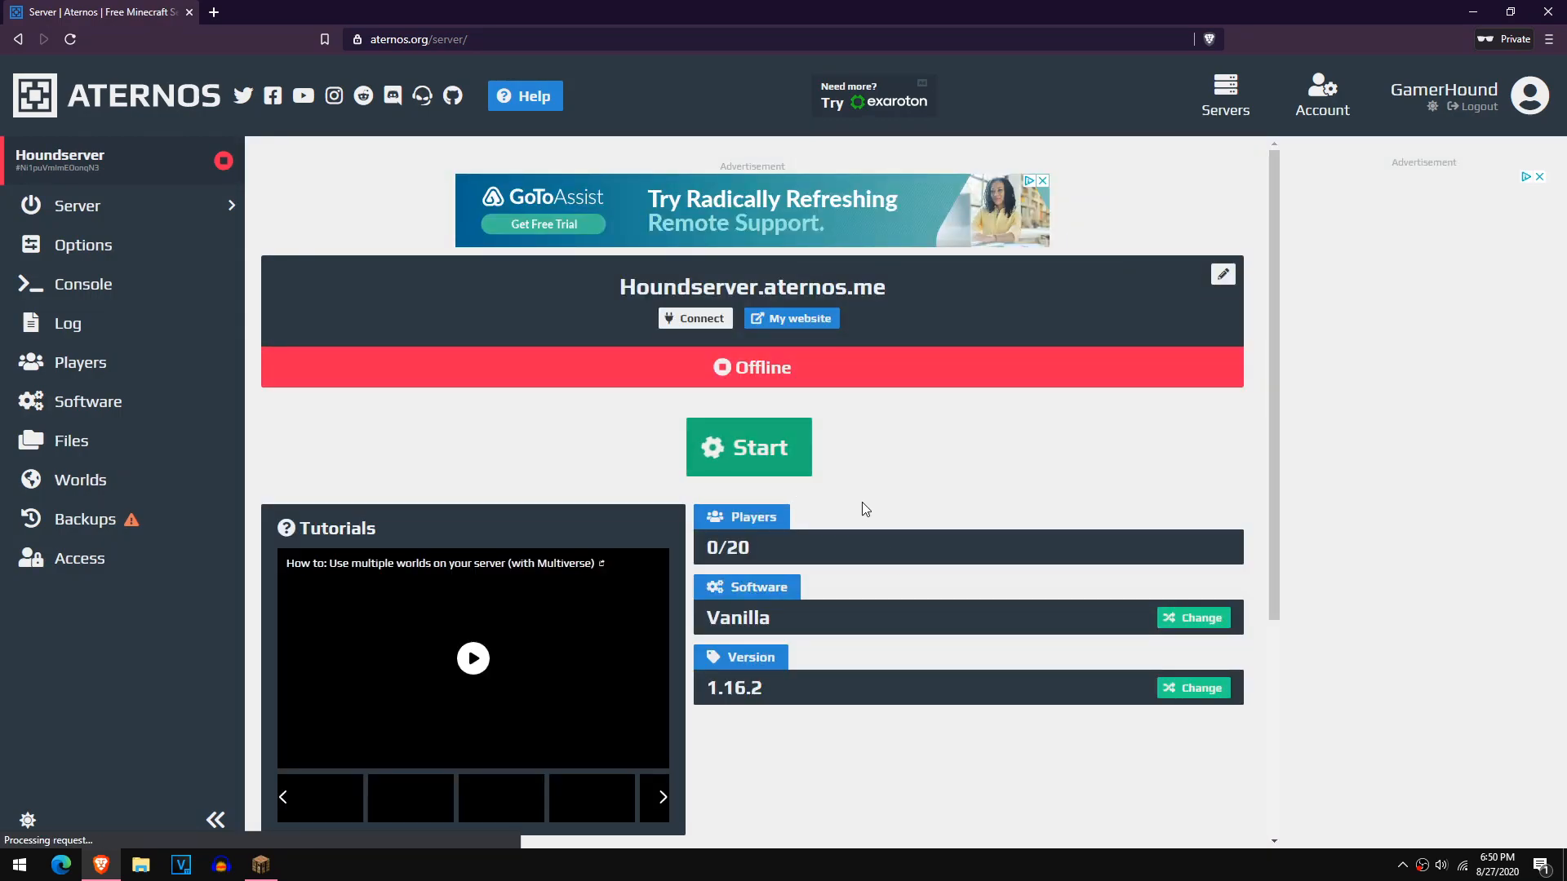
left_click(747, 448)
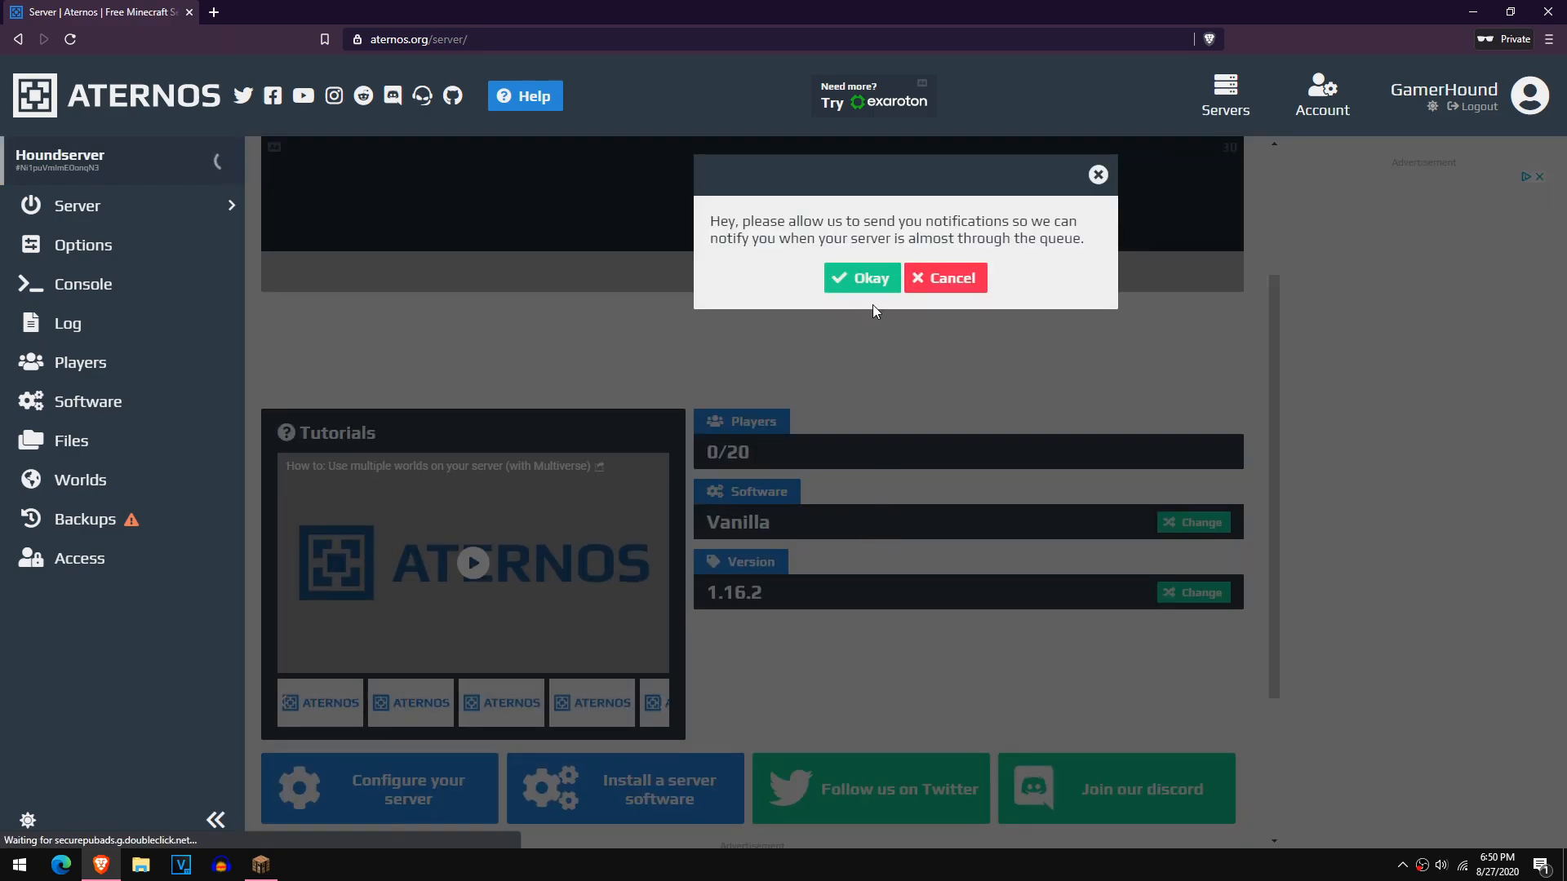
left_click(862, 277)
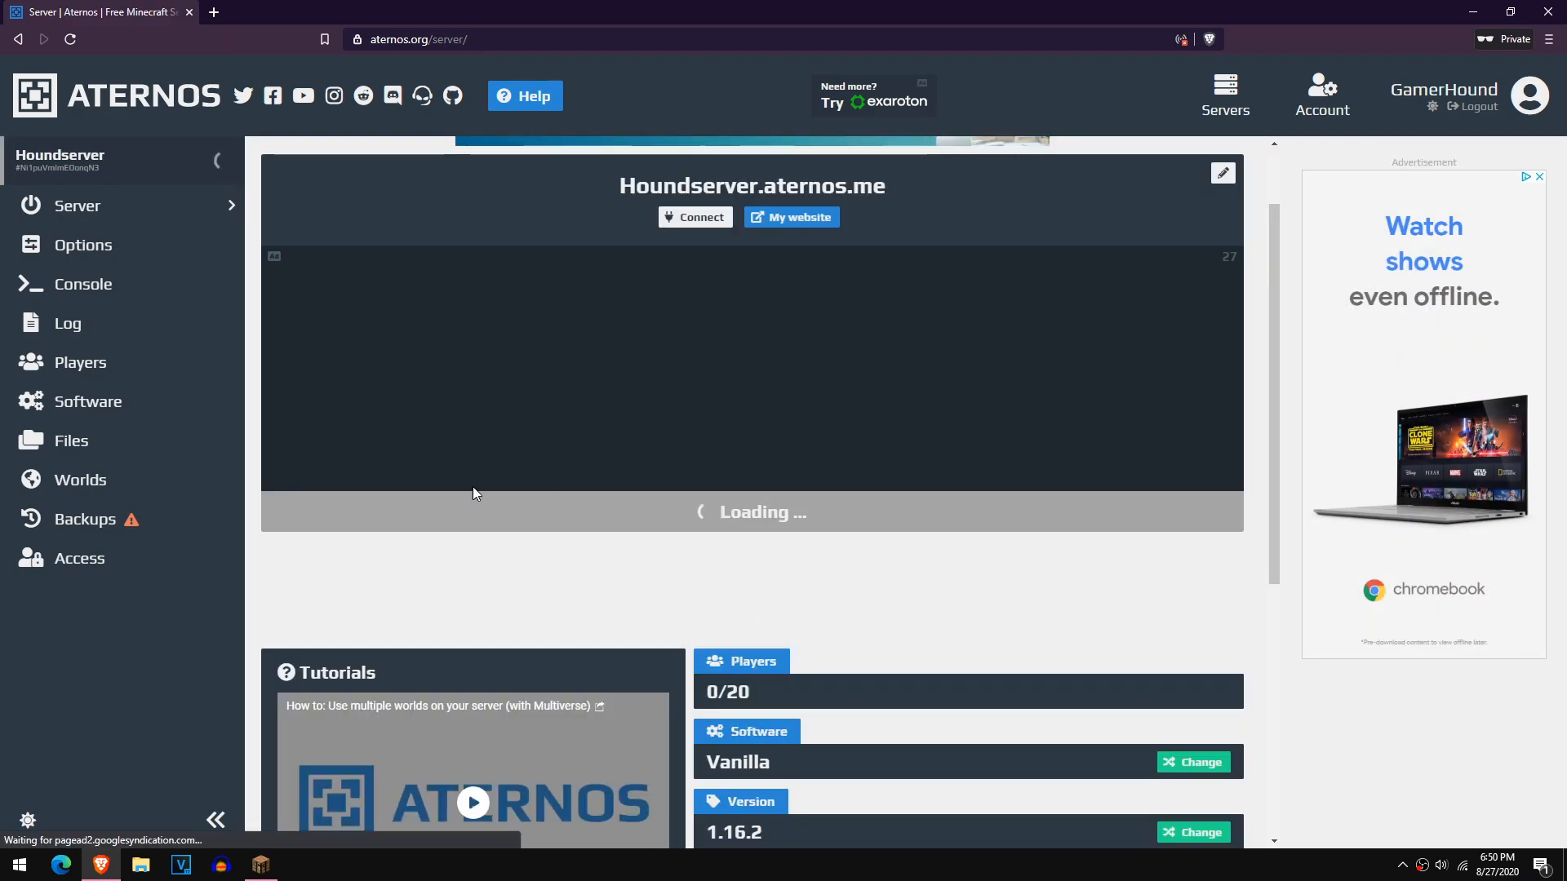
mouse_move(895, 519)
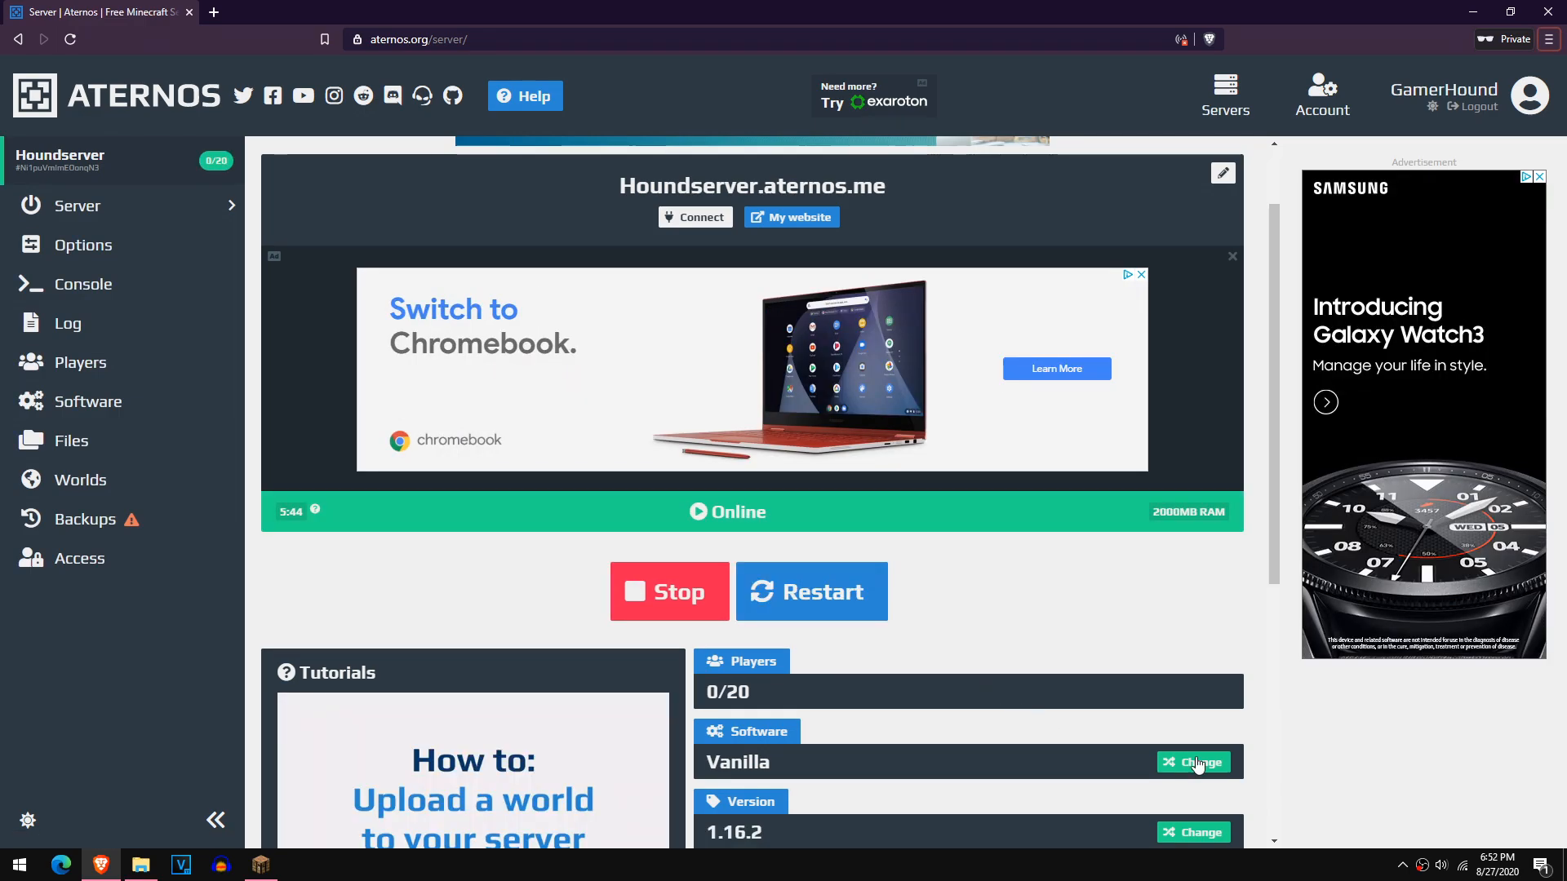
mouse_move(307, 504)
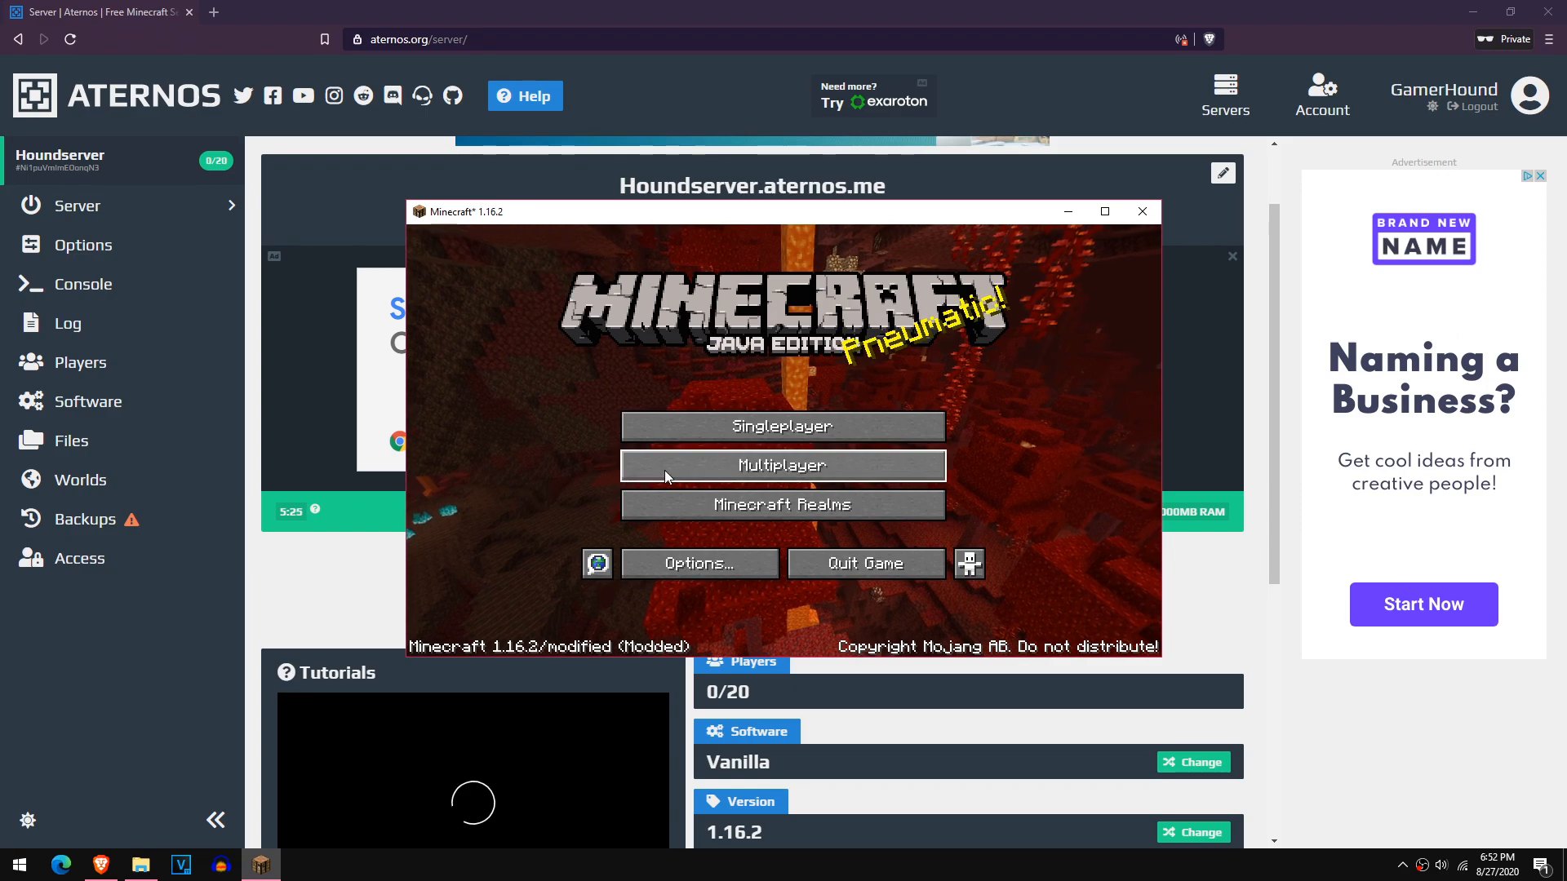
From Multiplayer, directly connect to houndx.aternos.me and join the server
left_click(782, 465)
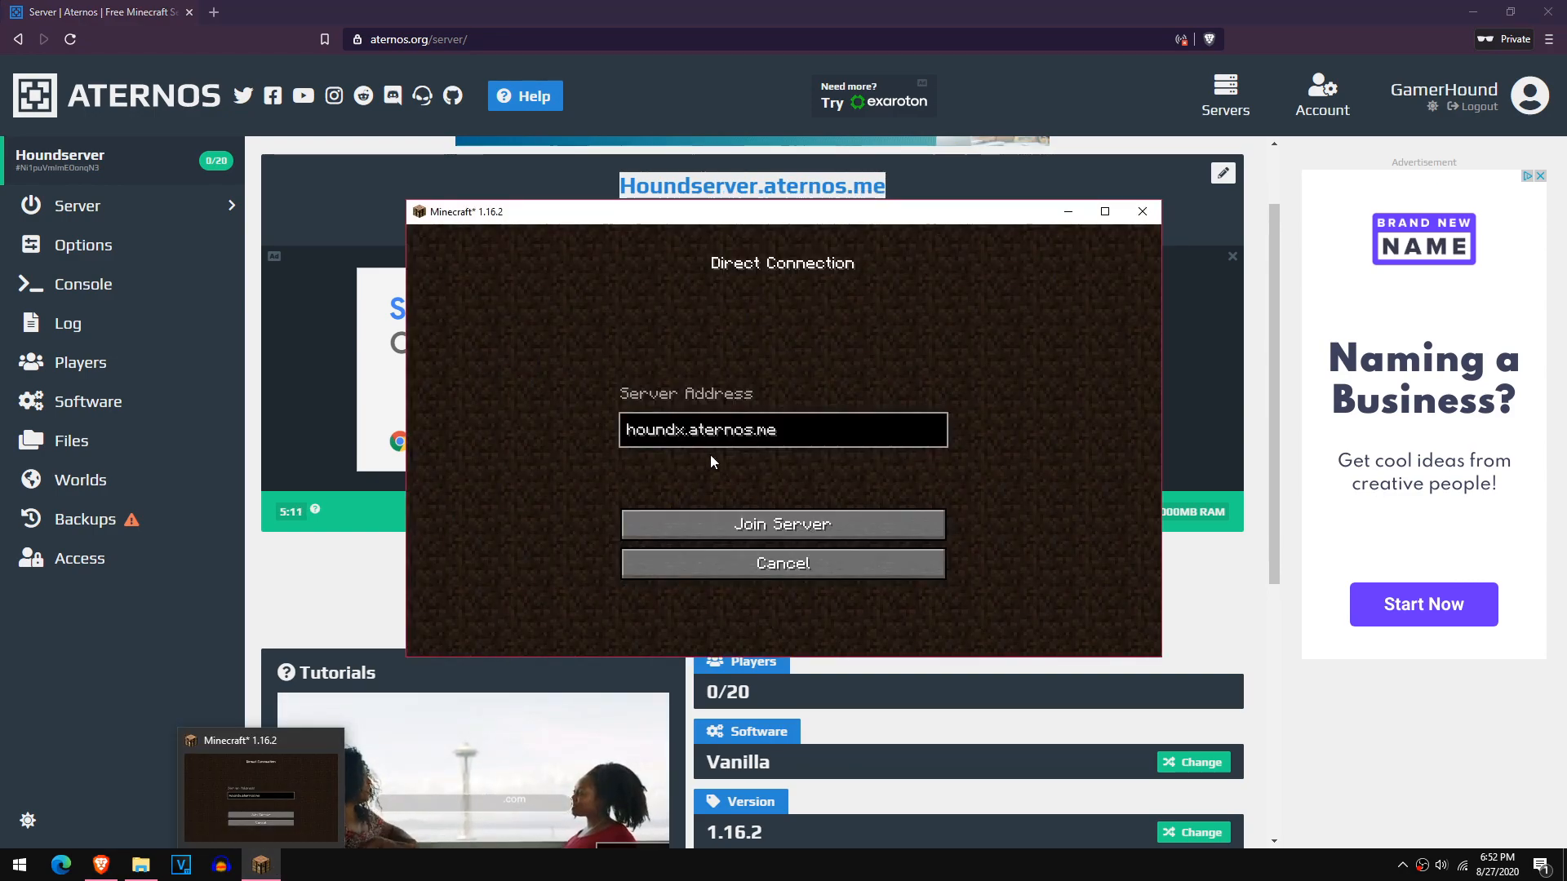
left_click(783, 524)
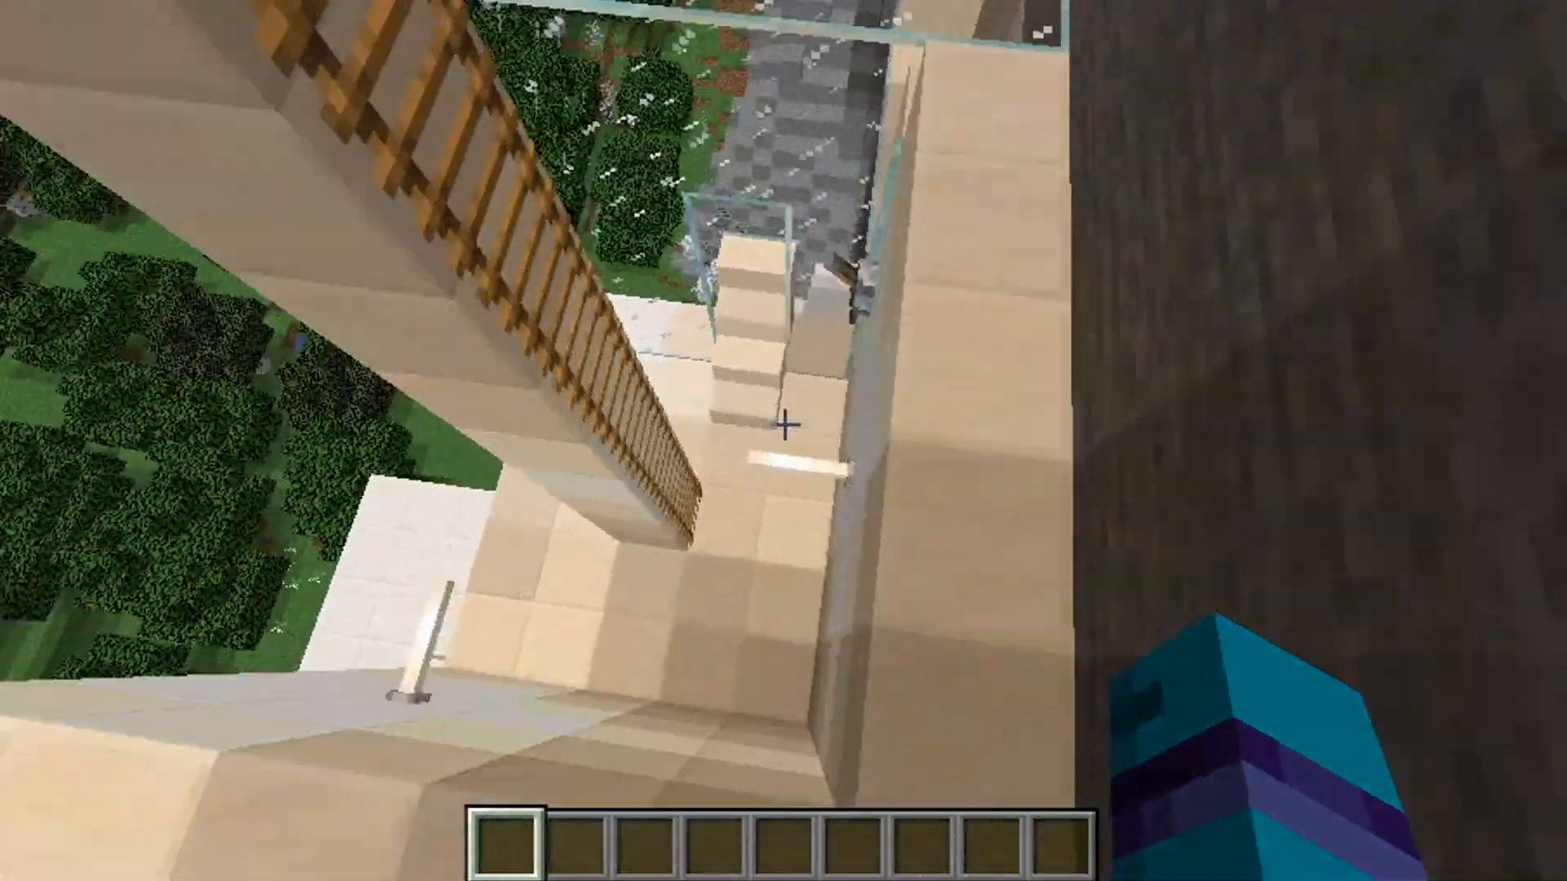
mouse_move(783, 430)
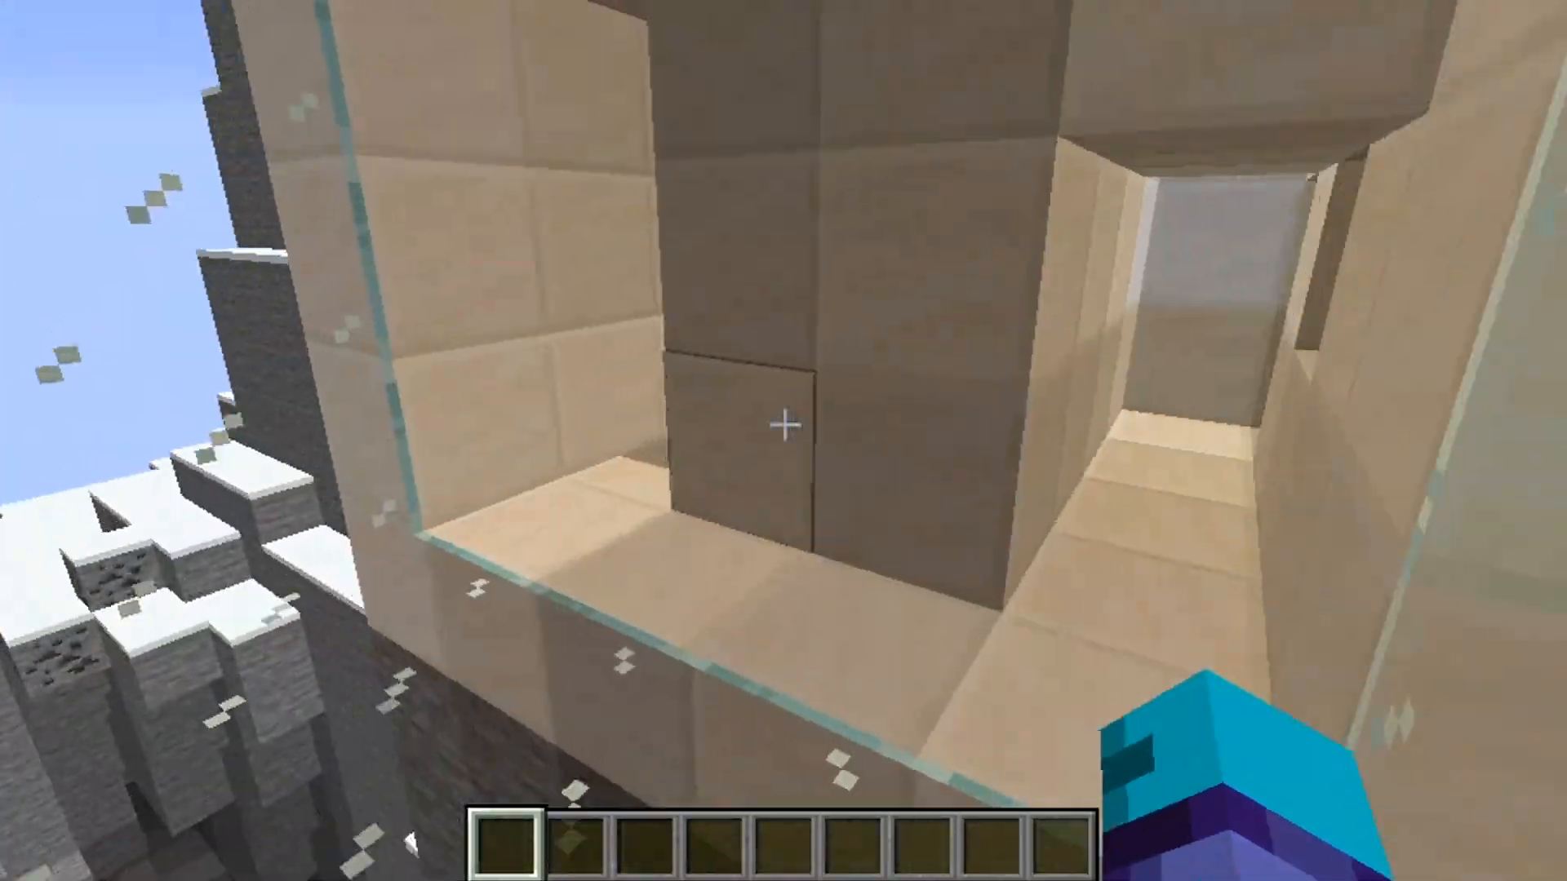